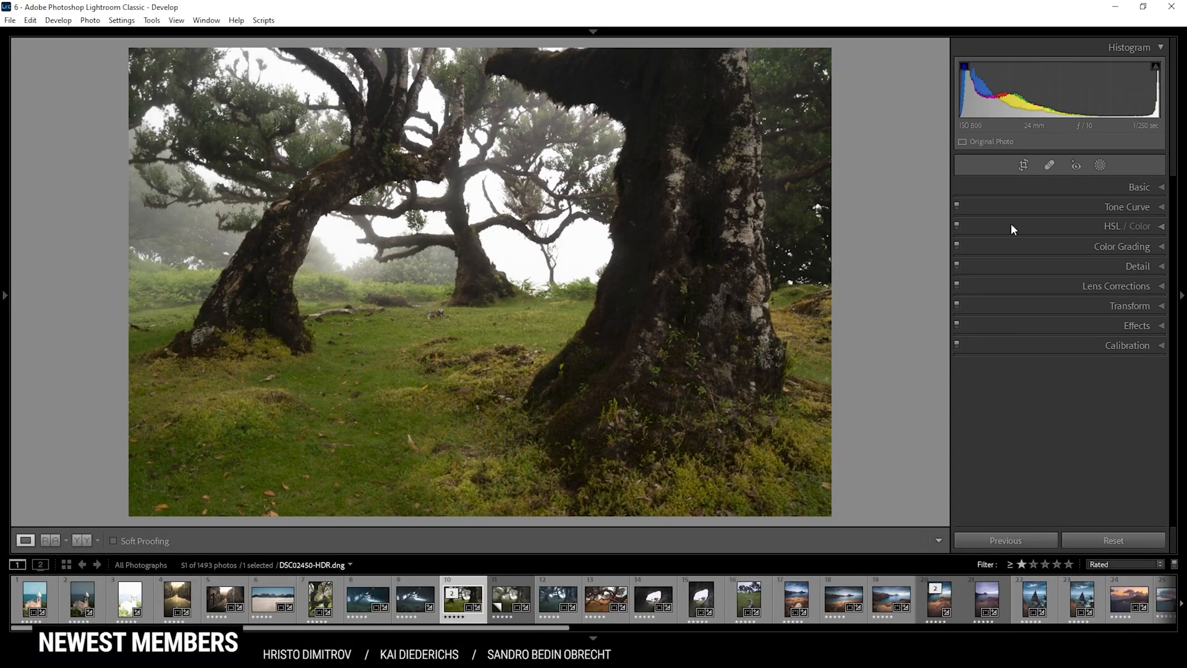
Switch the camera profile from Adobe Color to Adobe Standard in the Basic panel
left_click(1140, 186)
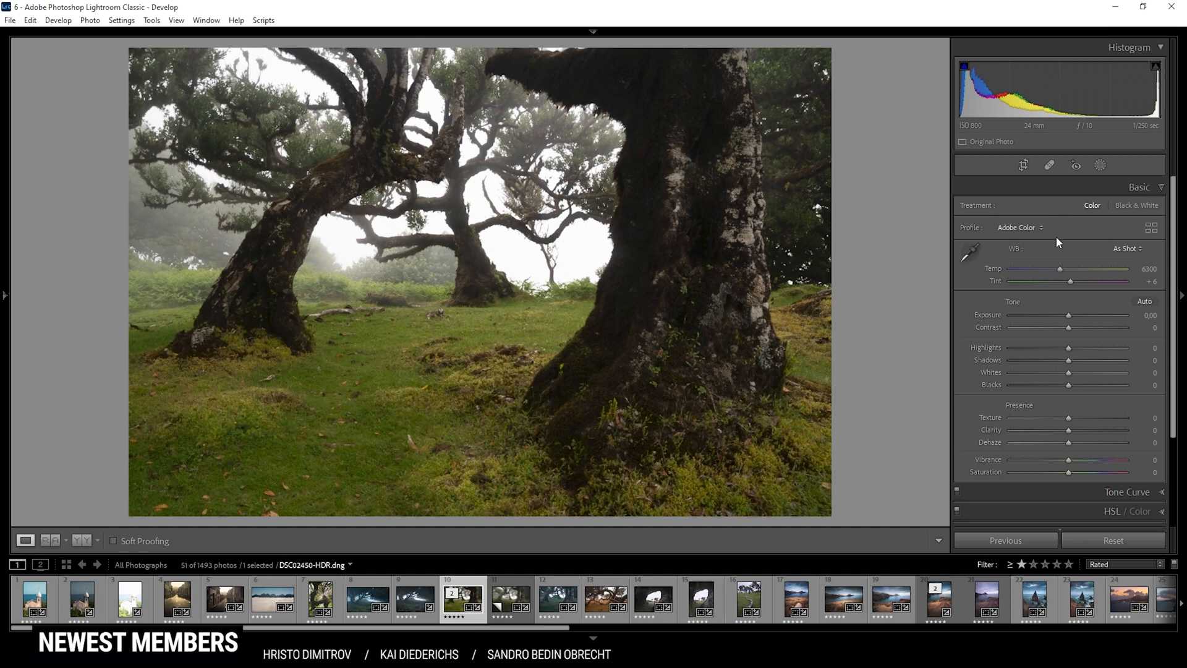
left_click(1018, 227)
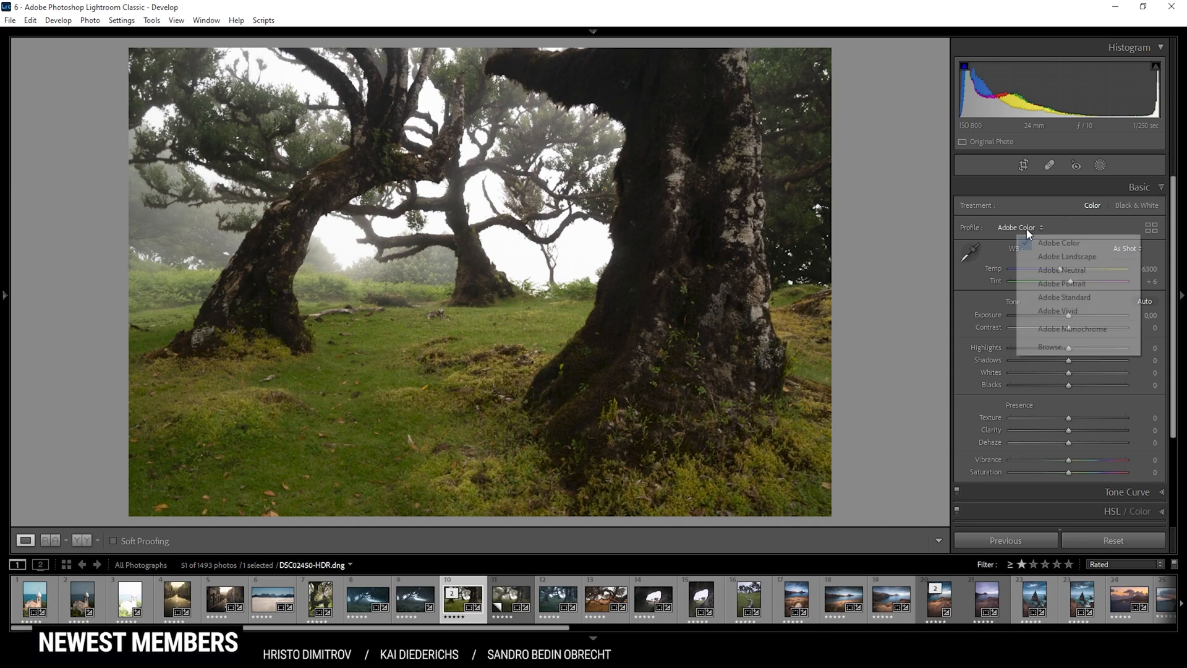
left_click(1064, 296)
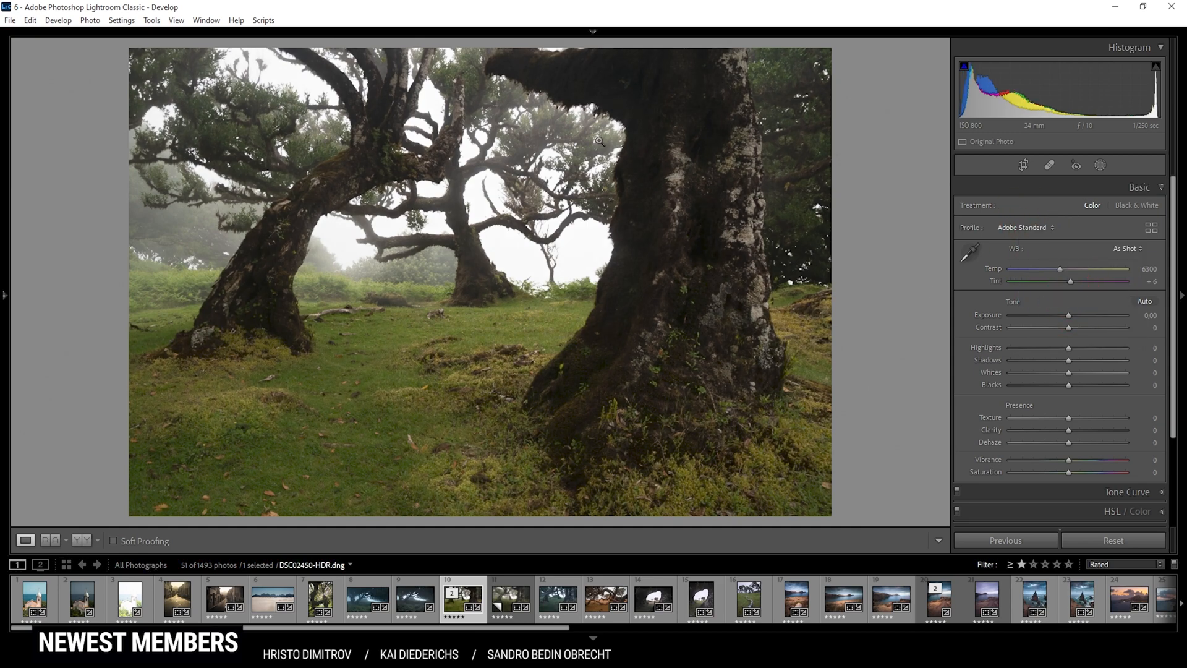
mouse_move(589, 206)
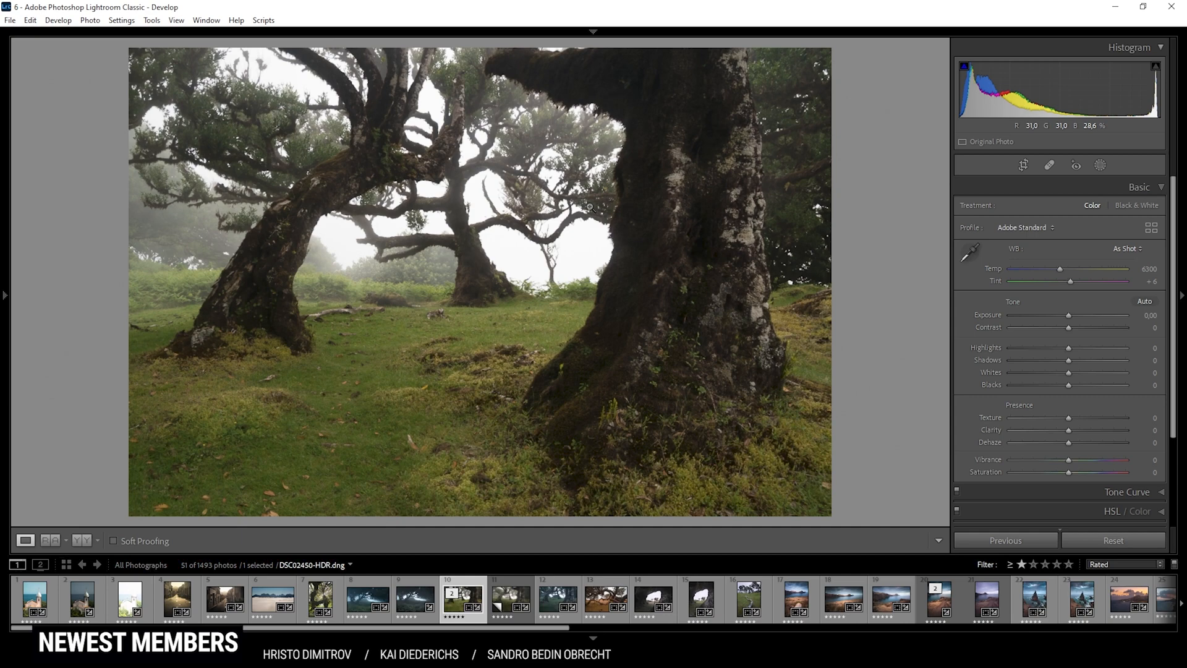
mouse_move(574, 307)
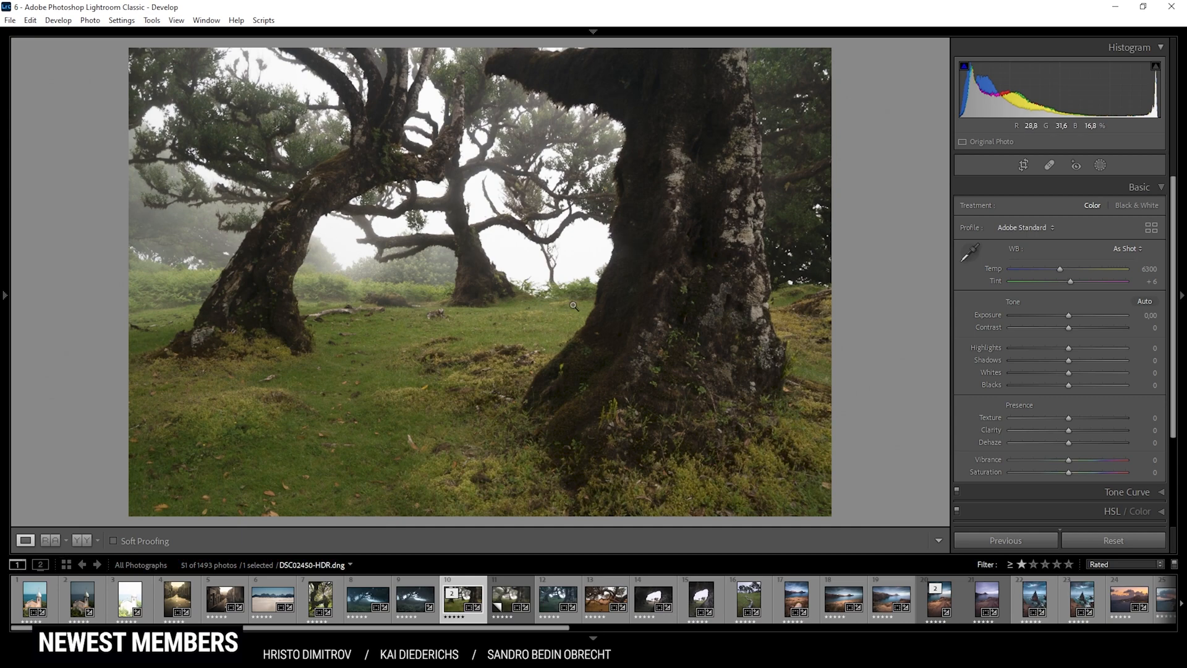
mouse_move(839, 303)
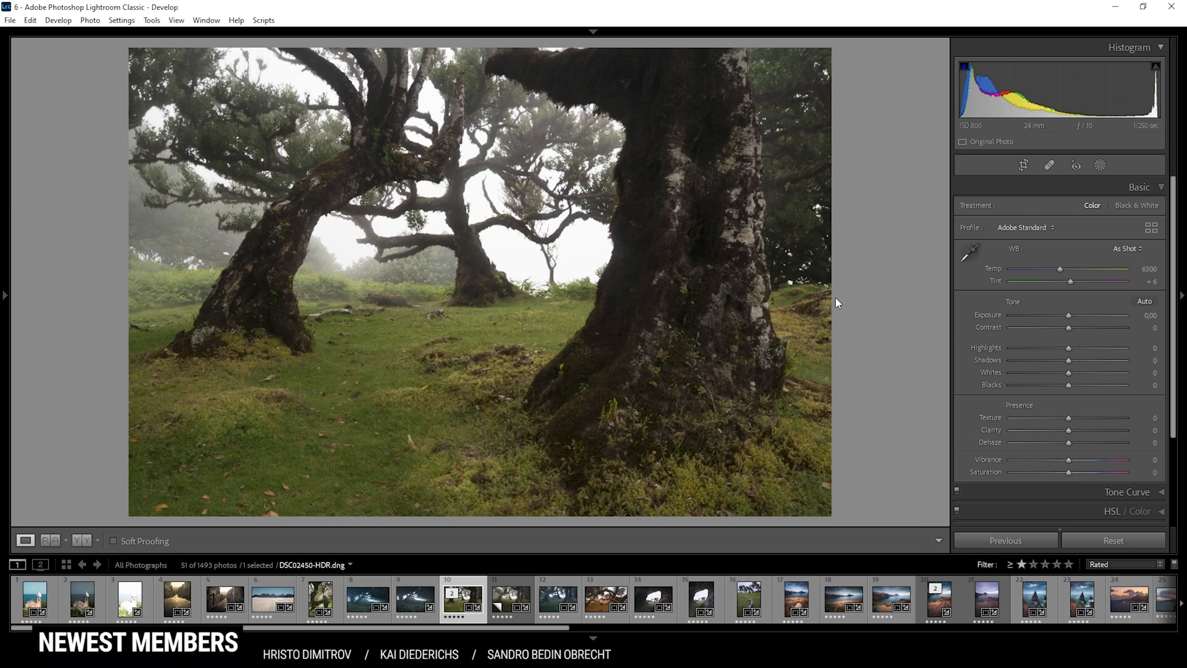
mouse_move(491, 184)
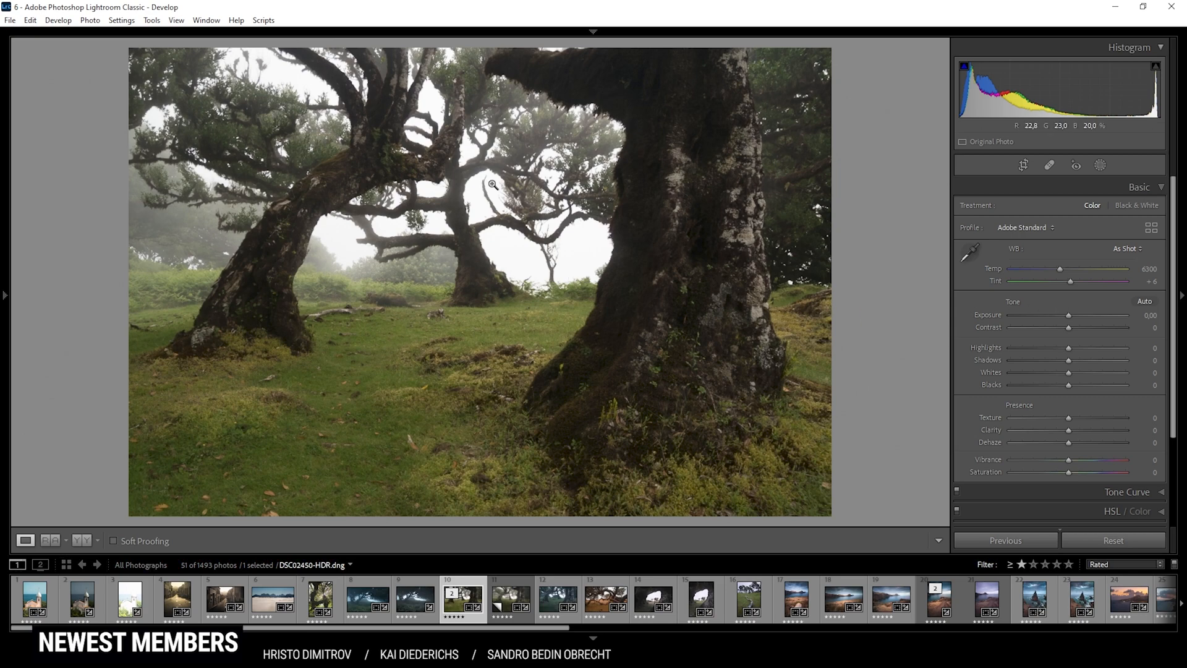
mouse_move(796, 257)
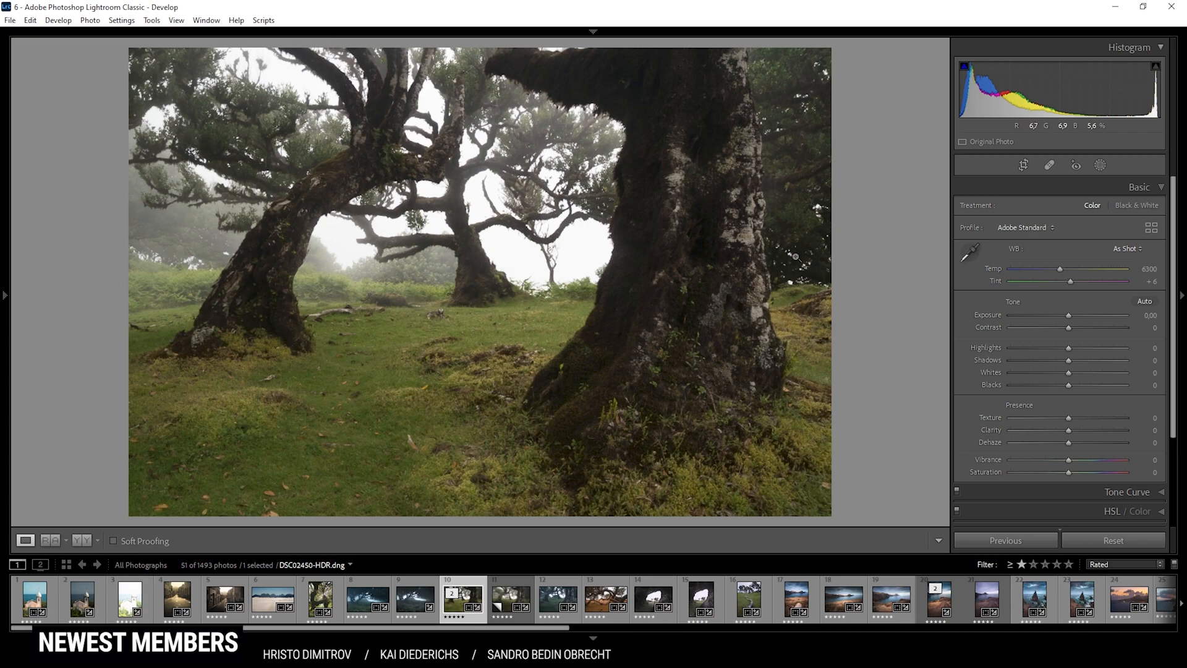
Lower the white balance temperature from 6300 to 5904 for a cooler tone
left_click_drag(1060, 268, 1059, 268)
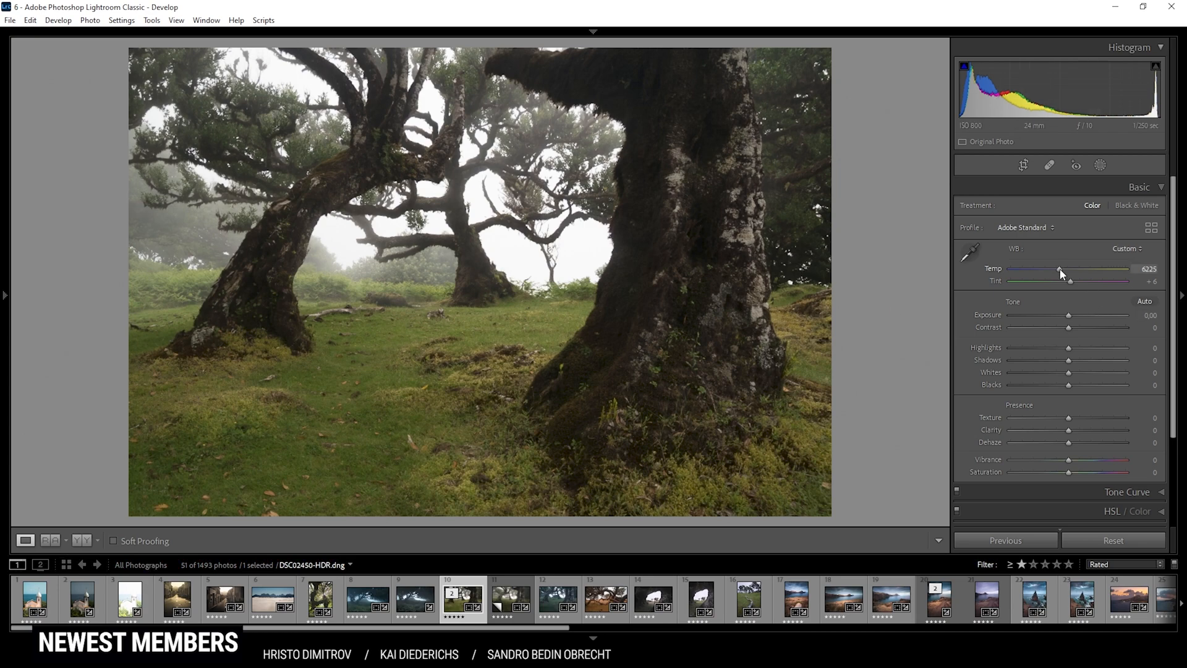
left_click_drag(1060, 271, 1051, 271)
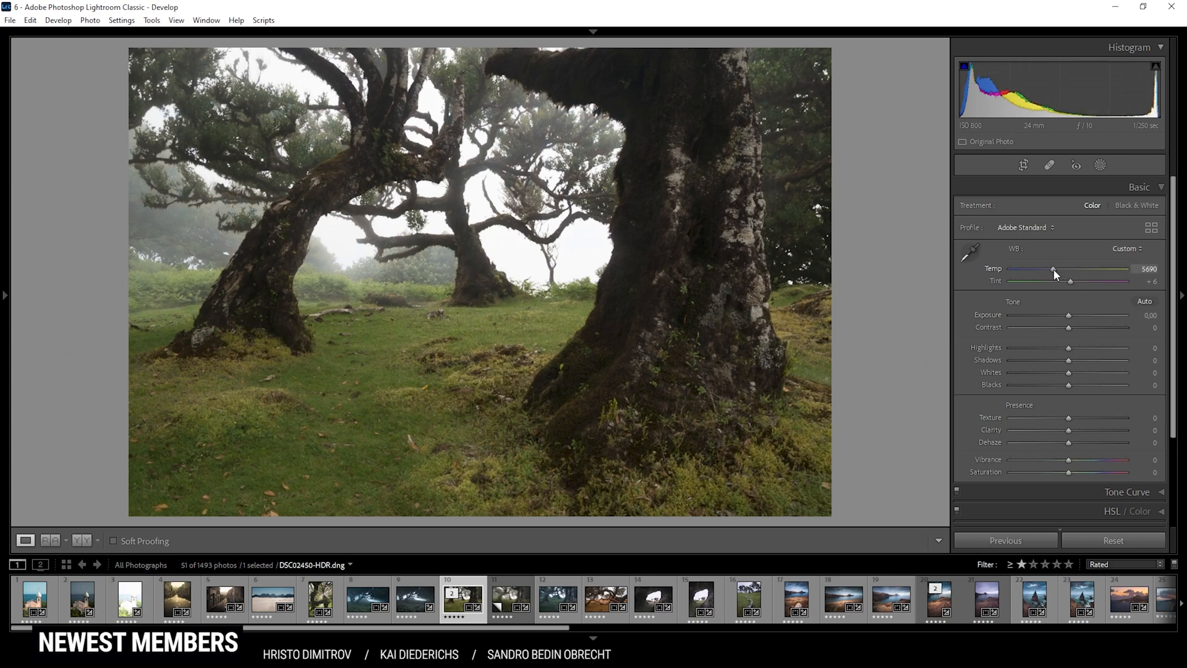
left_click_drag(1052, 270, 1059, 269)
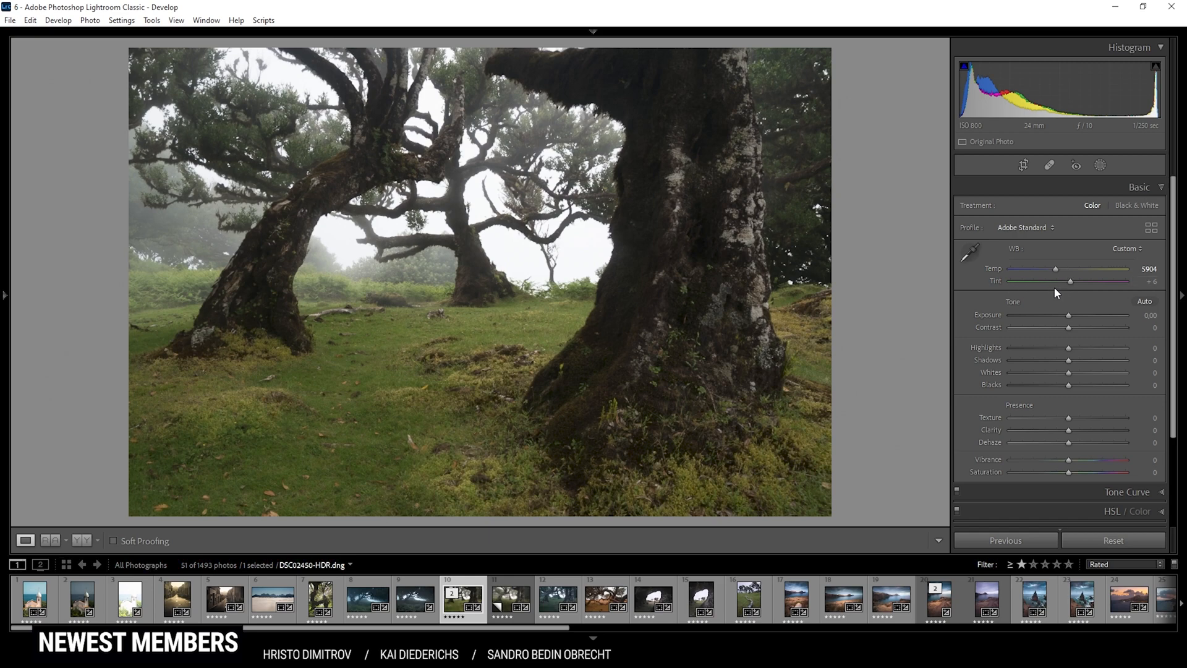
mouse_move(616, 252)
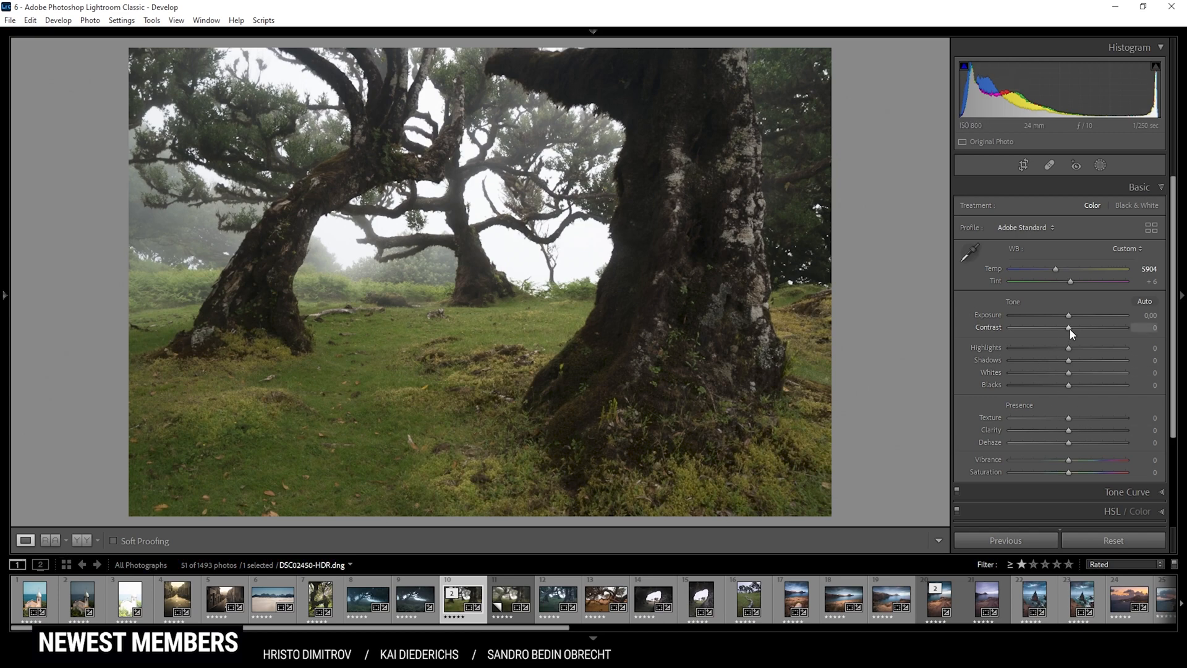
Set contrast to -32 and highlights to -73 for a flatter, foggier look
left_click_drag(1069, 326, 1057, 327)
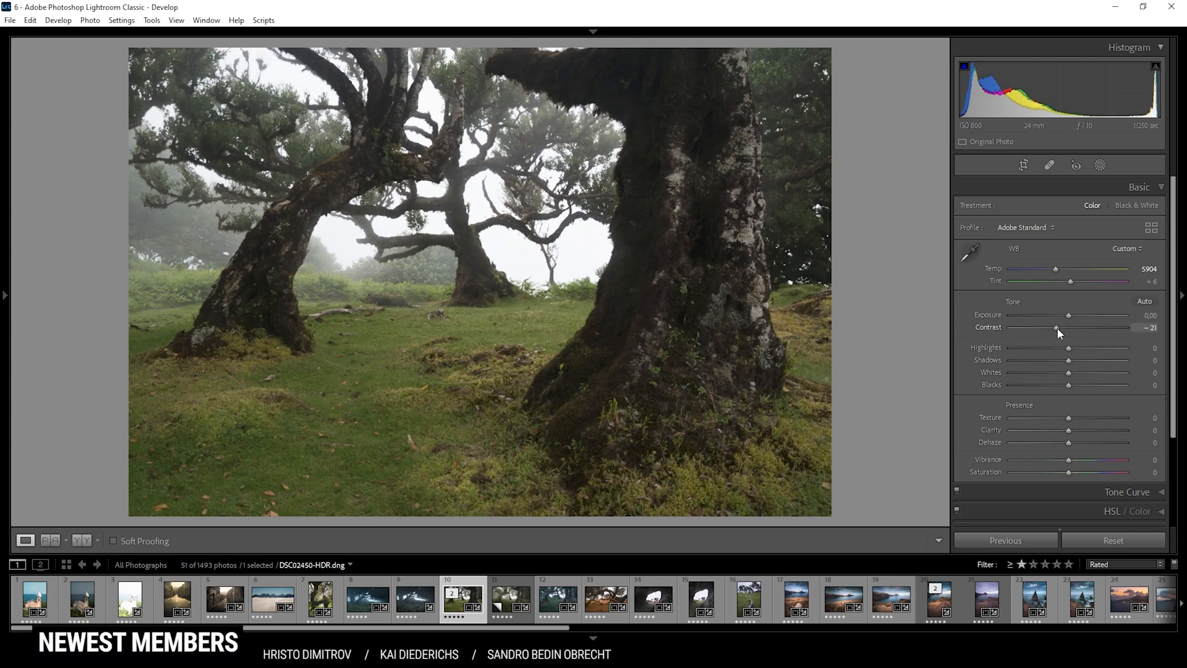
left_click_drag(1056, 327, 1050, 327)
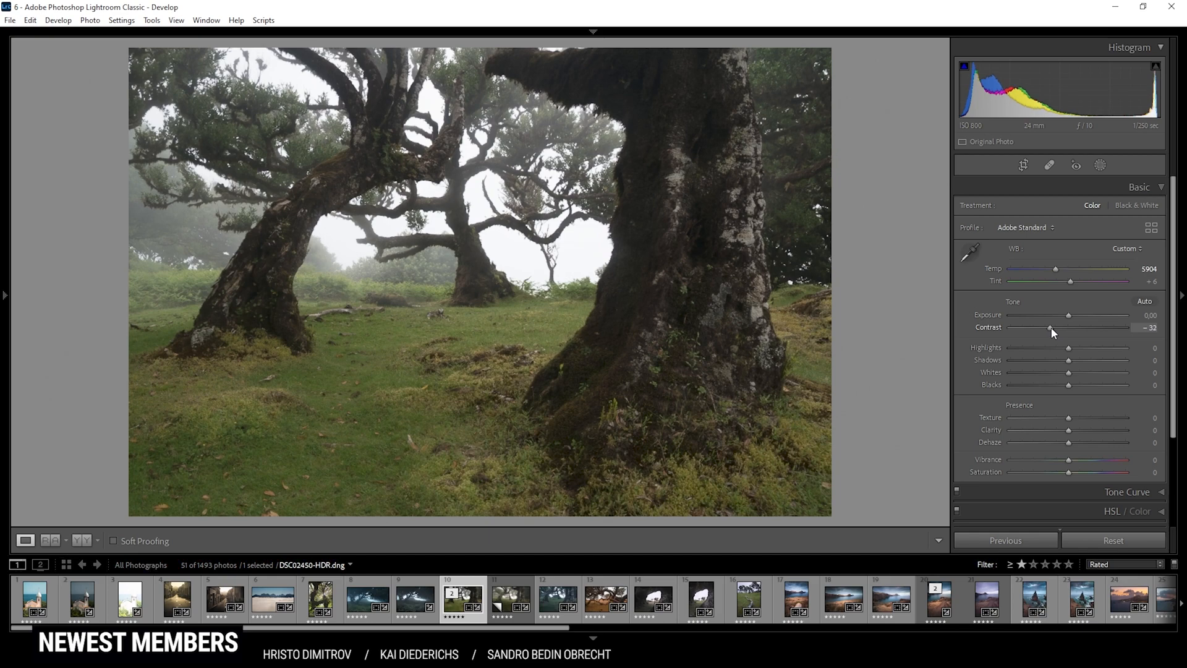
left_click_drag(1050, 326, 1048, 327)
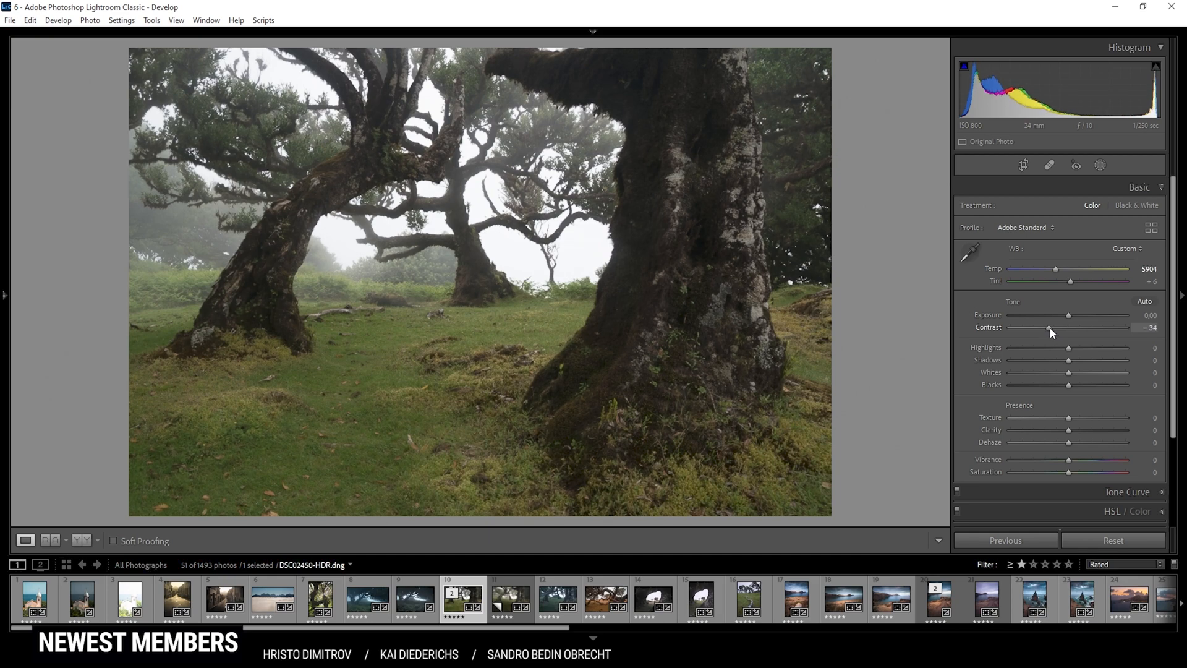
left_click_drag(1049, 327, 1050, 327)
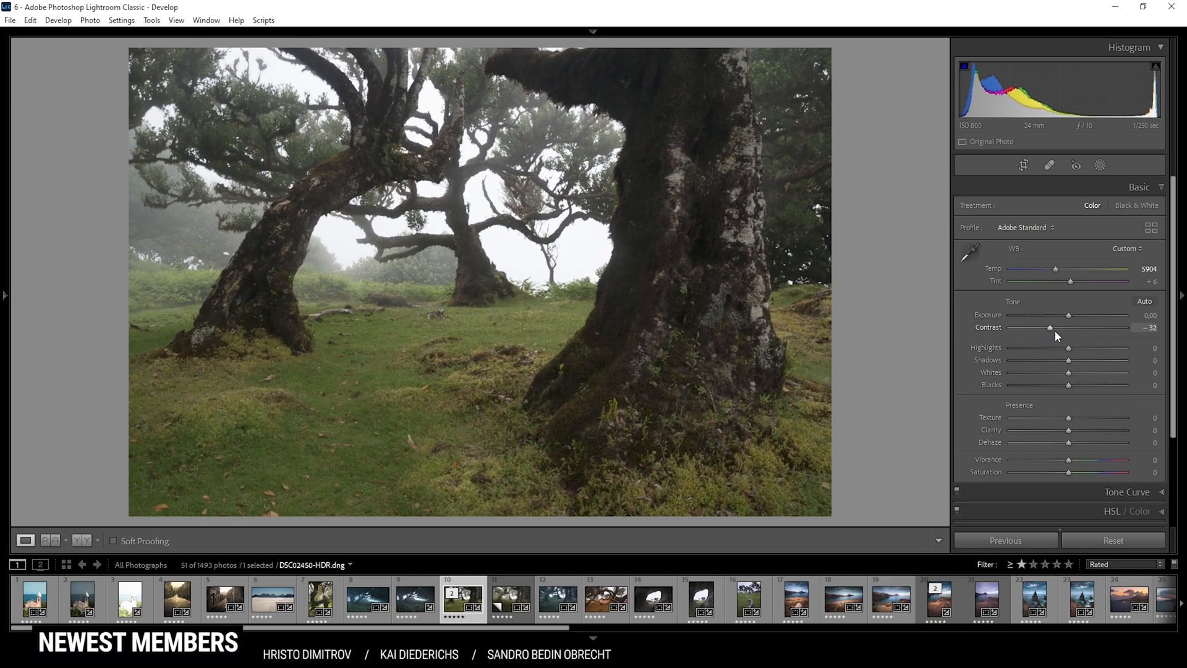
mouse_move(725, 363)
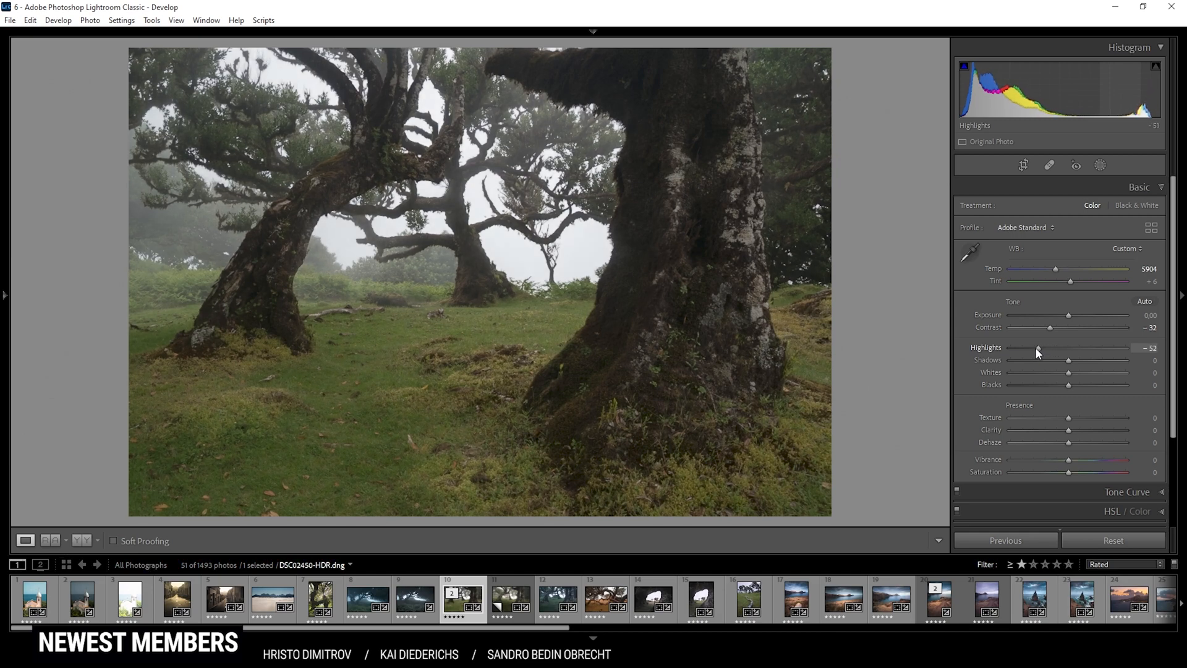
left_click_drag(1039, 348, 1028, 347)
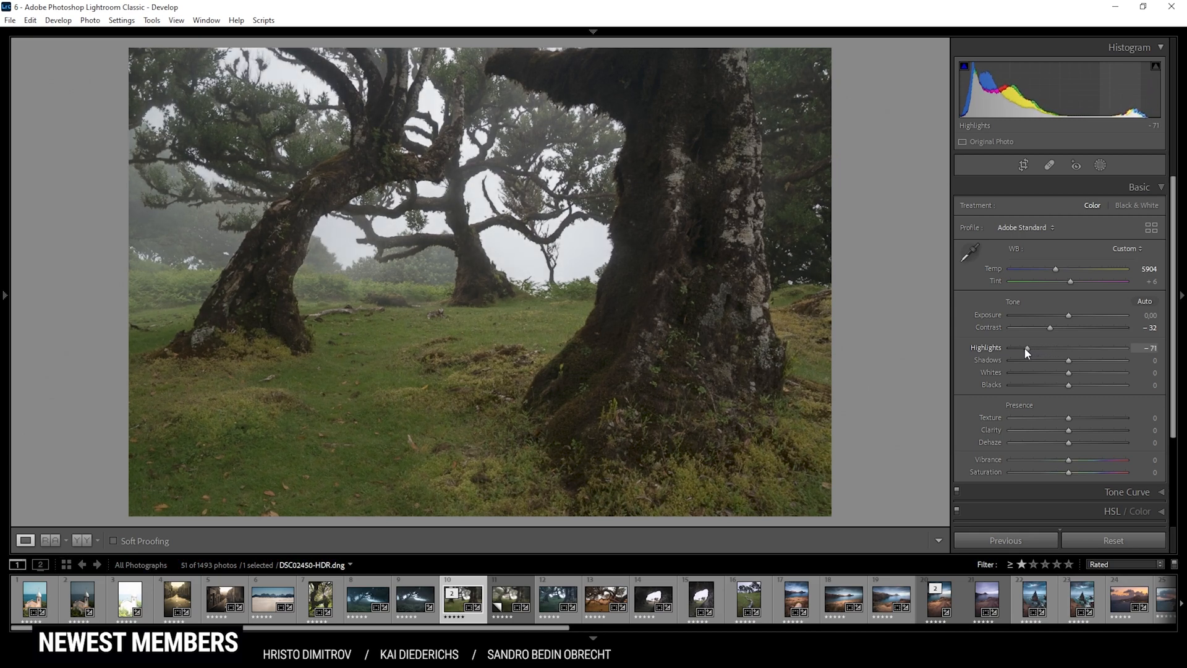
left_click_drag(1028, 348, 1024, 348)
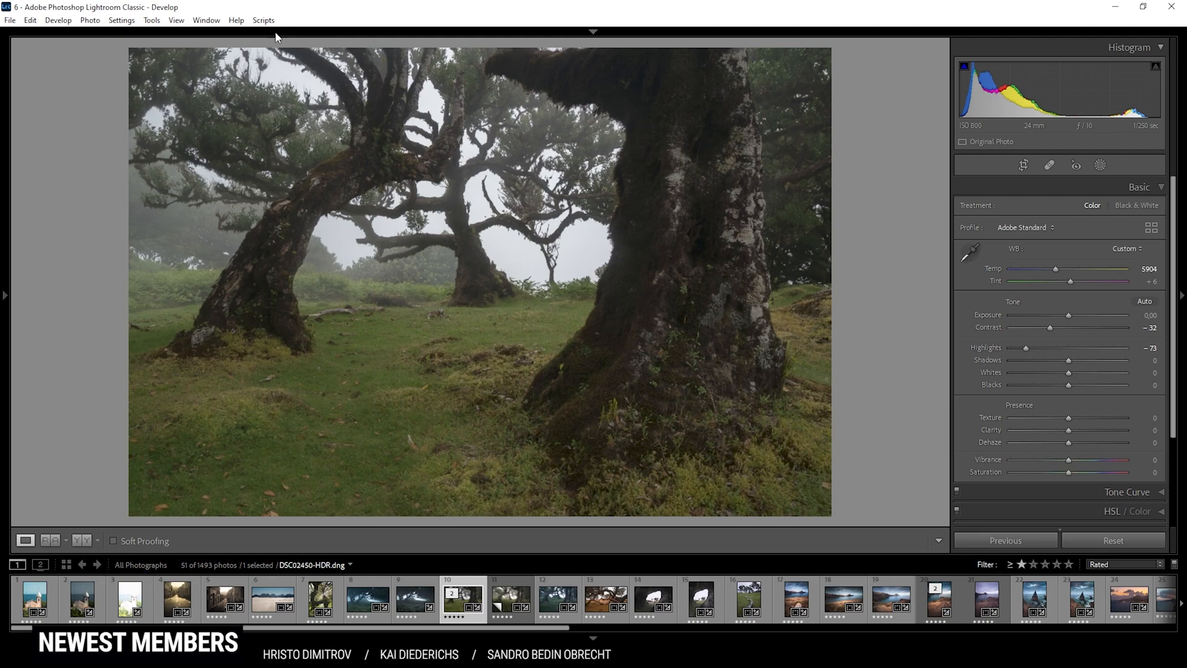
mouse_move(514, 292)
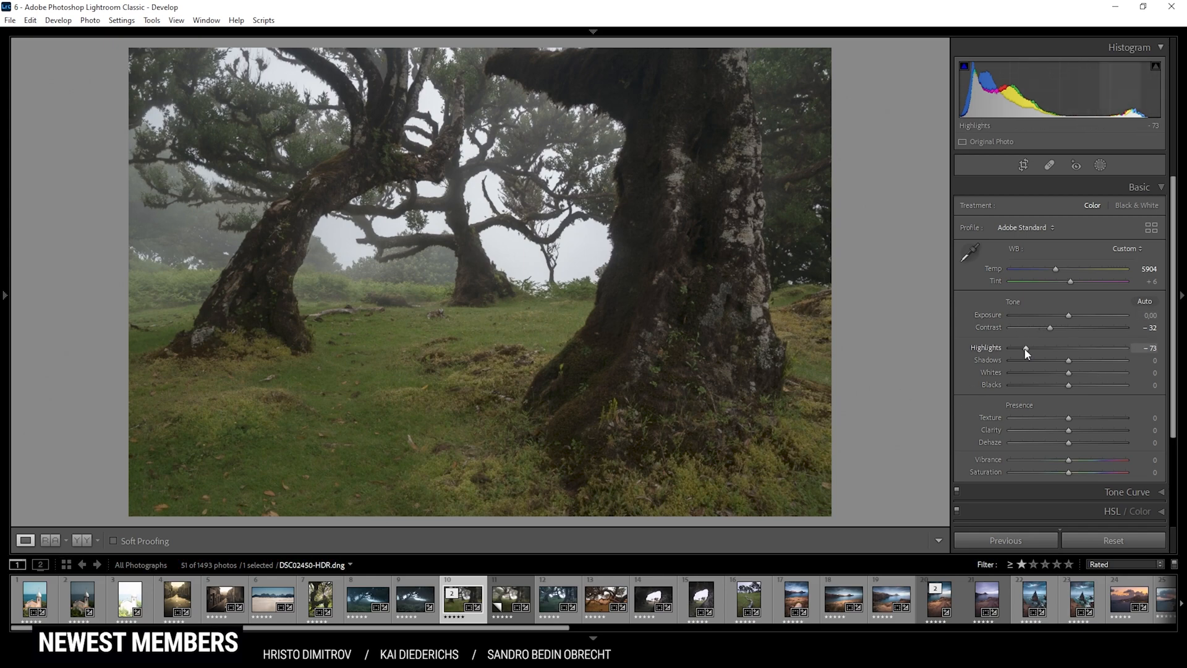
mouse_move(1043, 360)
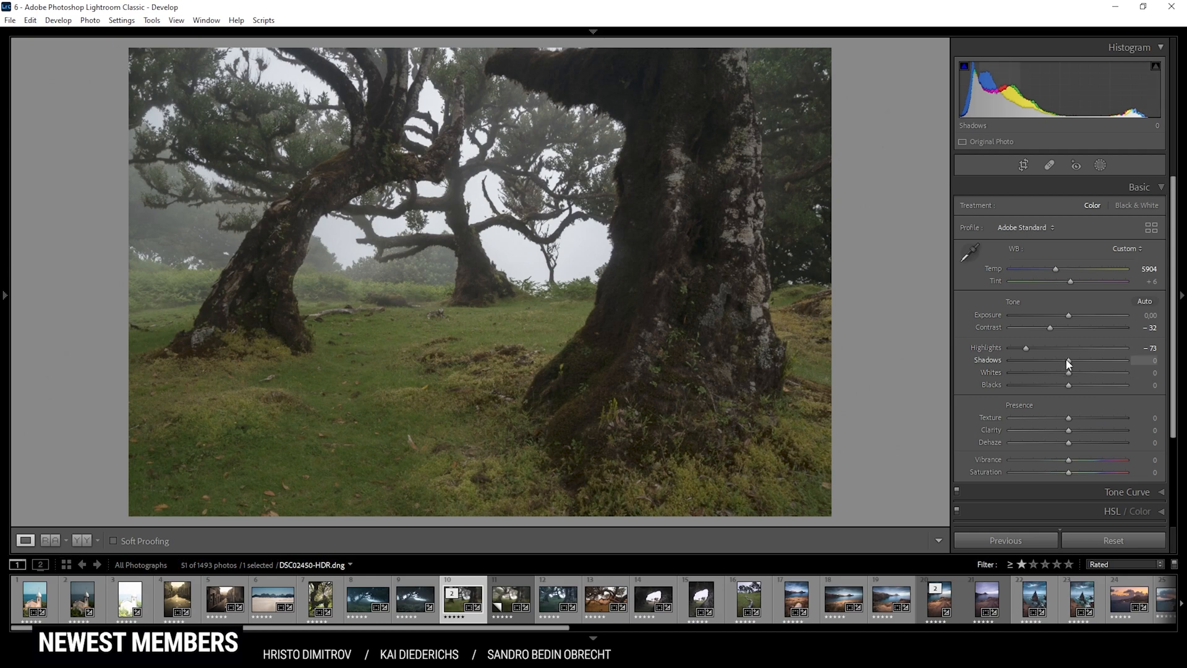
Lower the shadows to -30 to deepen the darker forest areas
left_click_drag(1069, 360, 1061, 360)
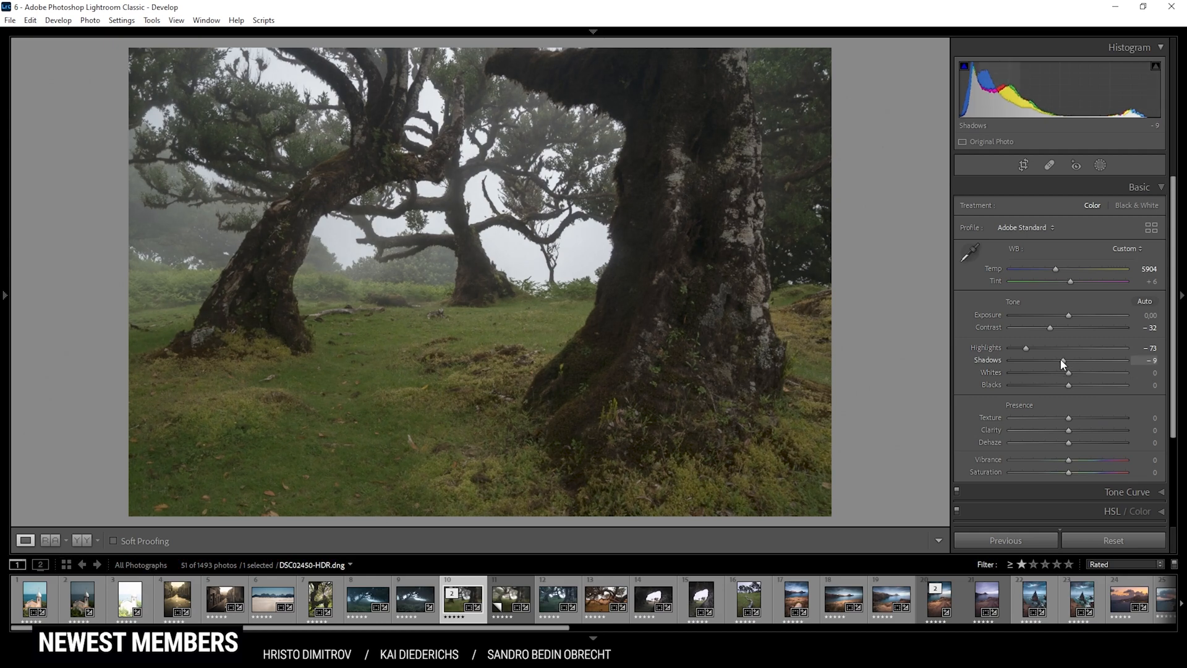
left_click_drag(1061, 363, 1055, 364)
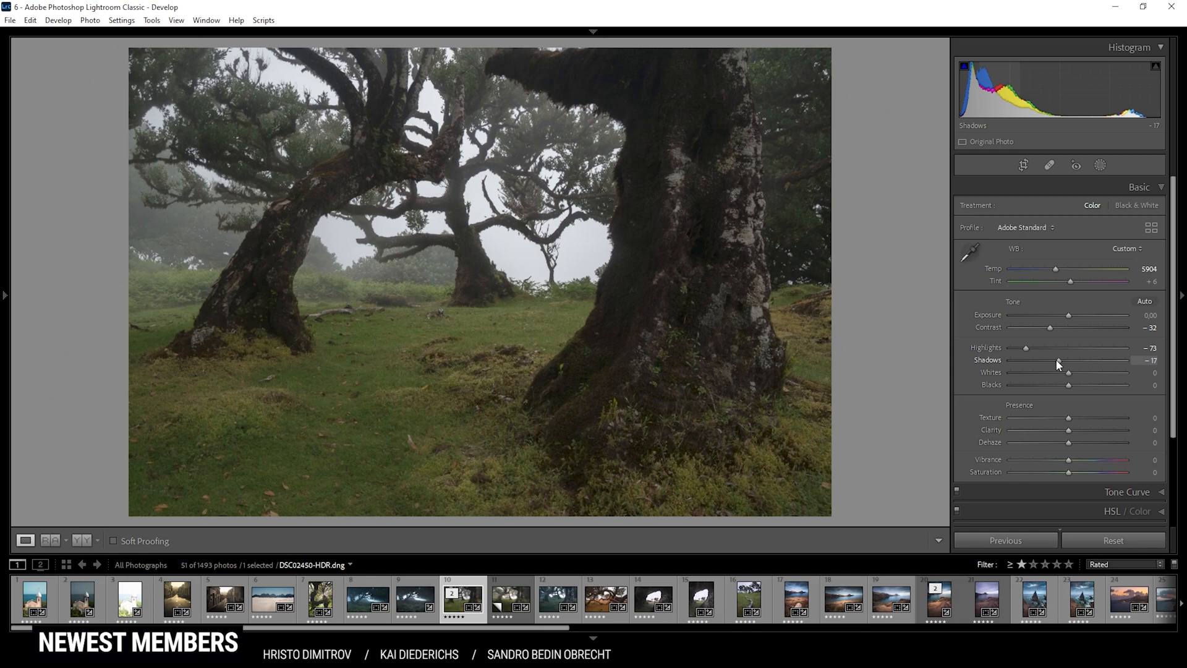
left_click_drag(1060, 360, 1055, 360)
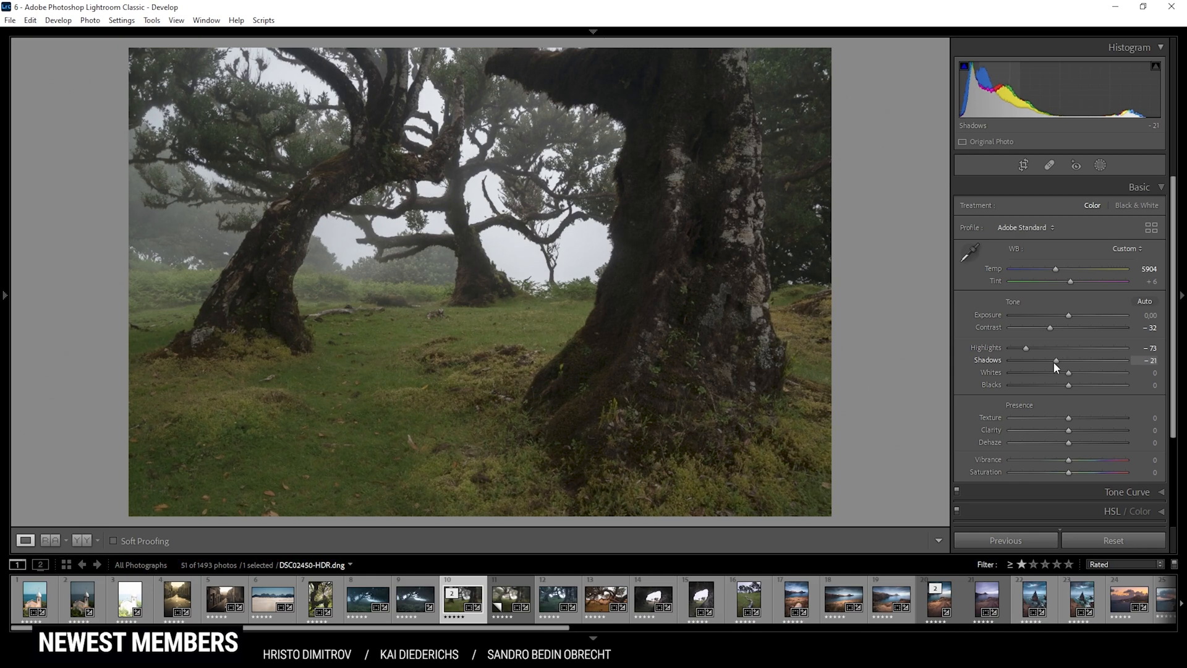
left_click_drag(1056, 360, 1052, 360)
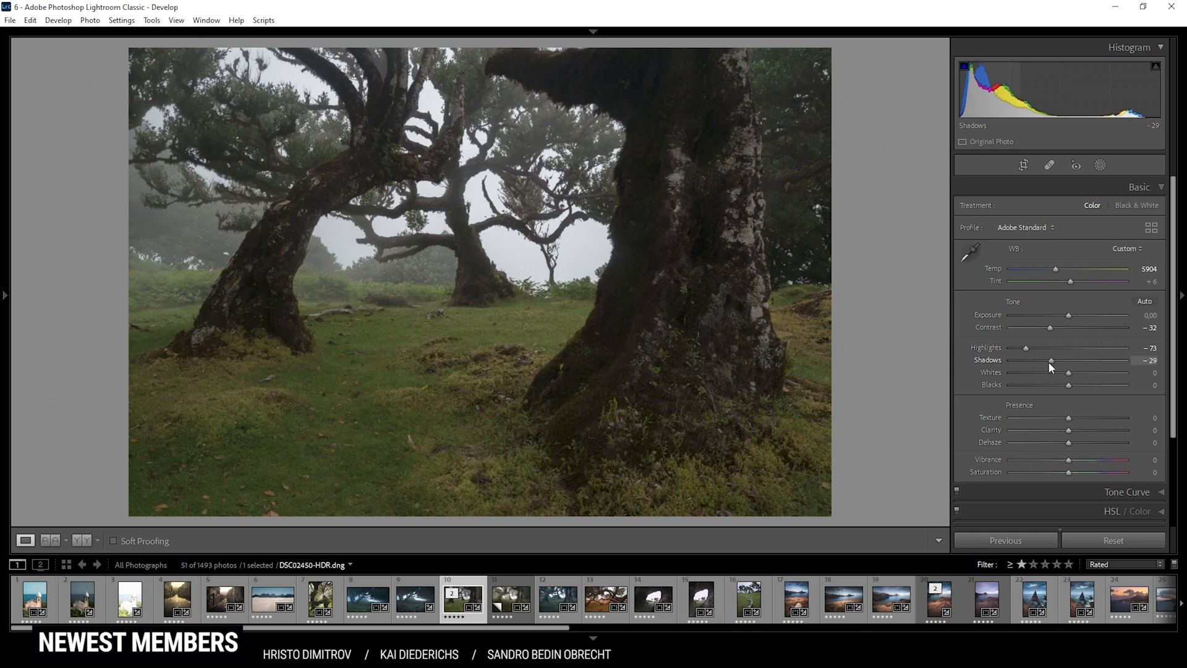
left_click_drag(1051, 360, 1050, 360)
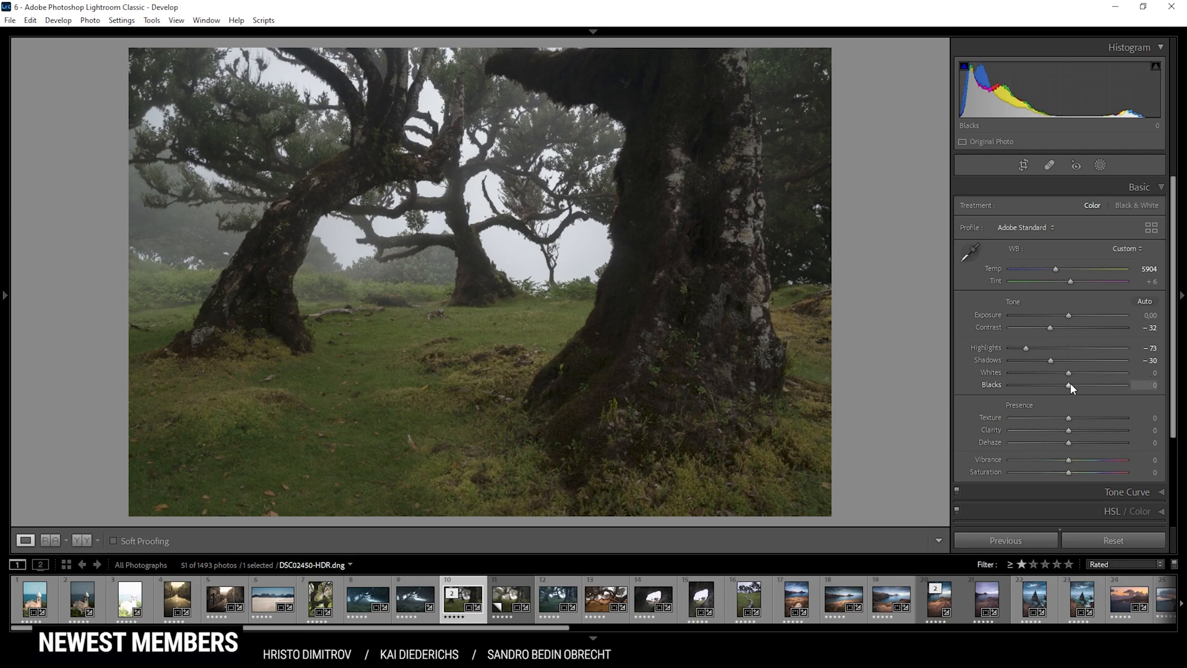
Raise the whites to brighten the lighter tones while checking for clipping
left_click_drag(1069, 372, 1079, 372)
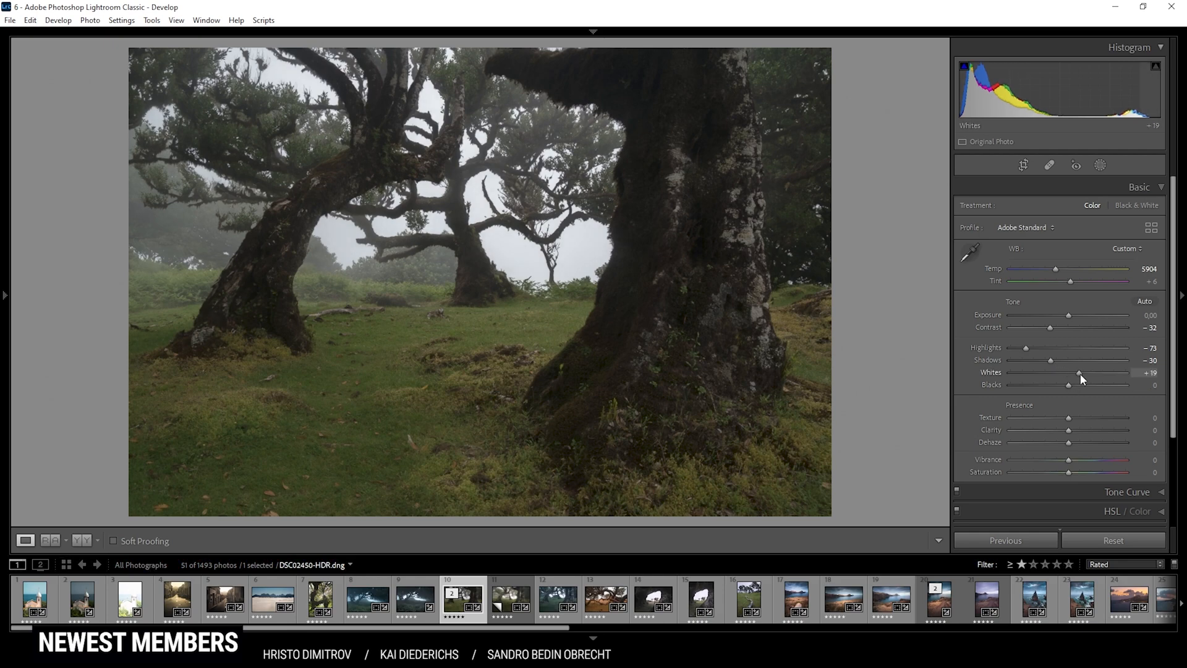
left_click_drag(1067, 372, 1081, 372)
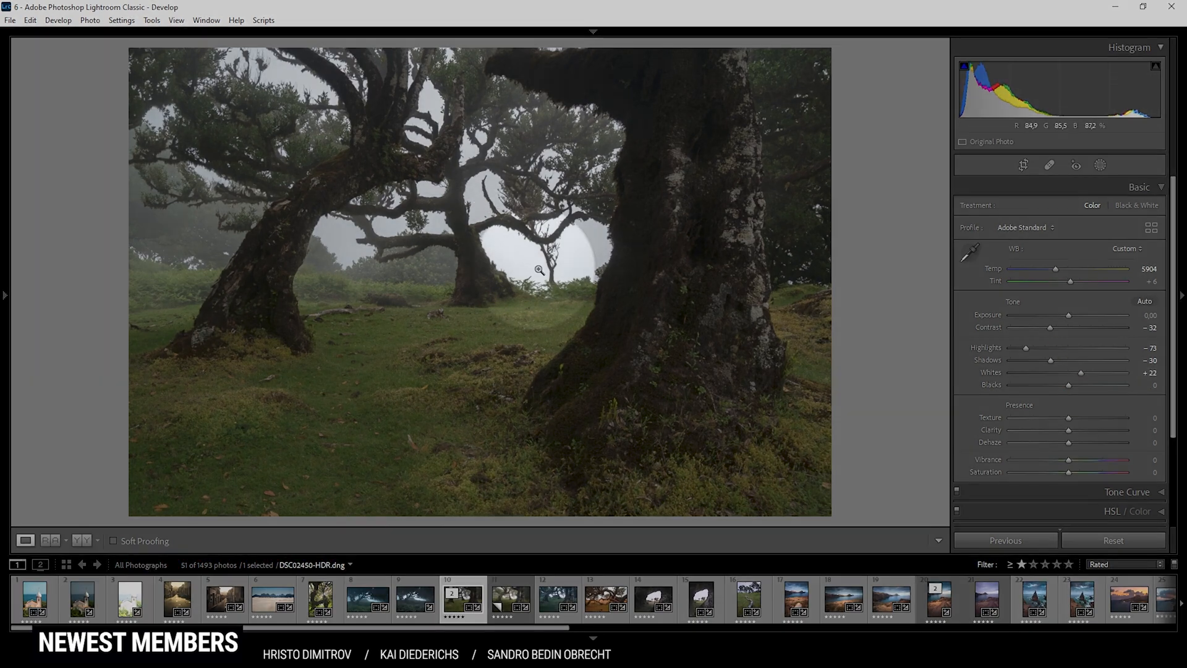
mouse_move(512, 255)
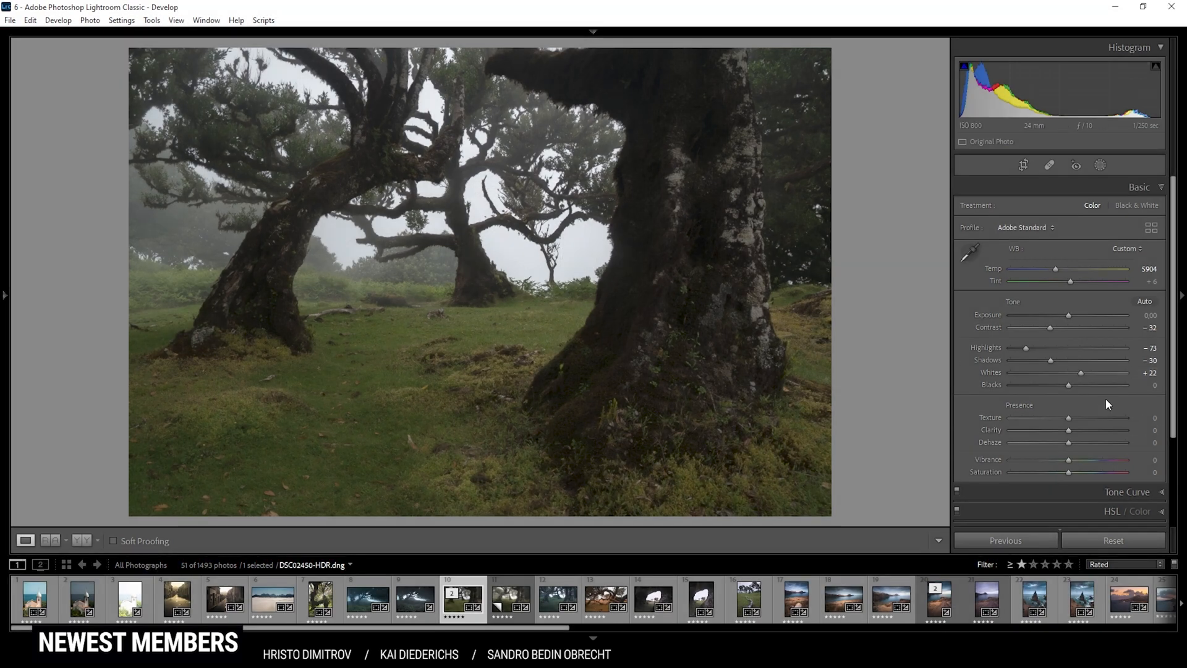
left_click_drag(1106, 373, 1110, 372)
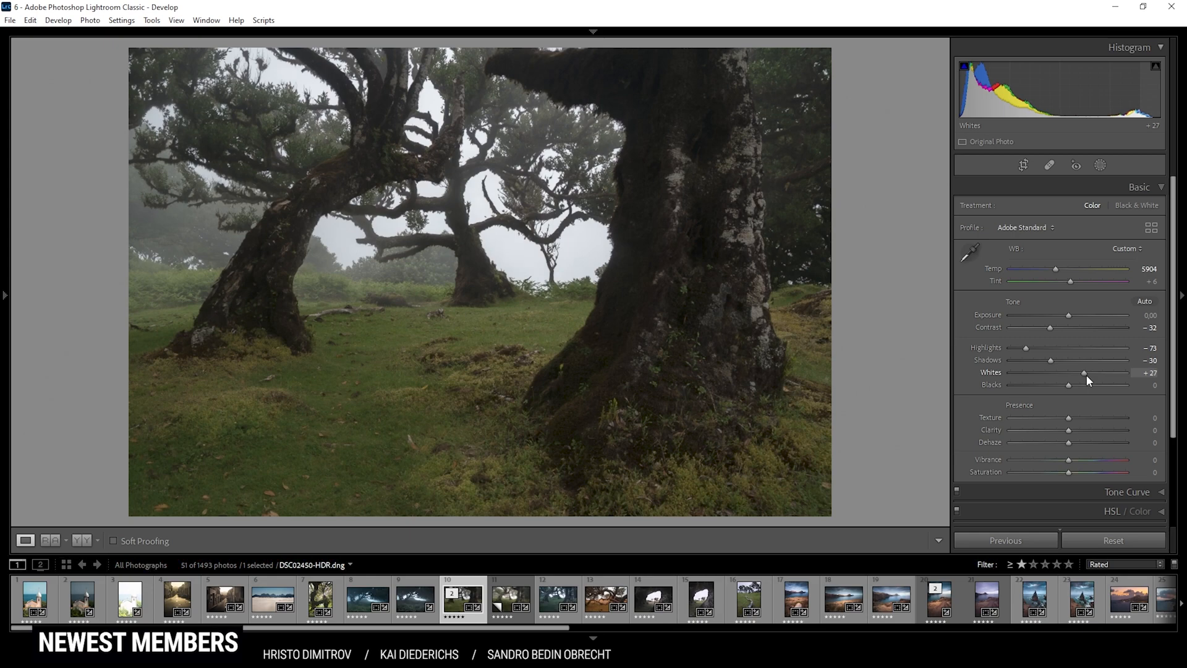
left_click_drag(1083, 373, 1099, 372)
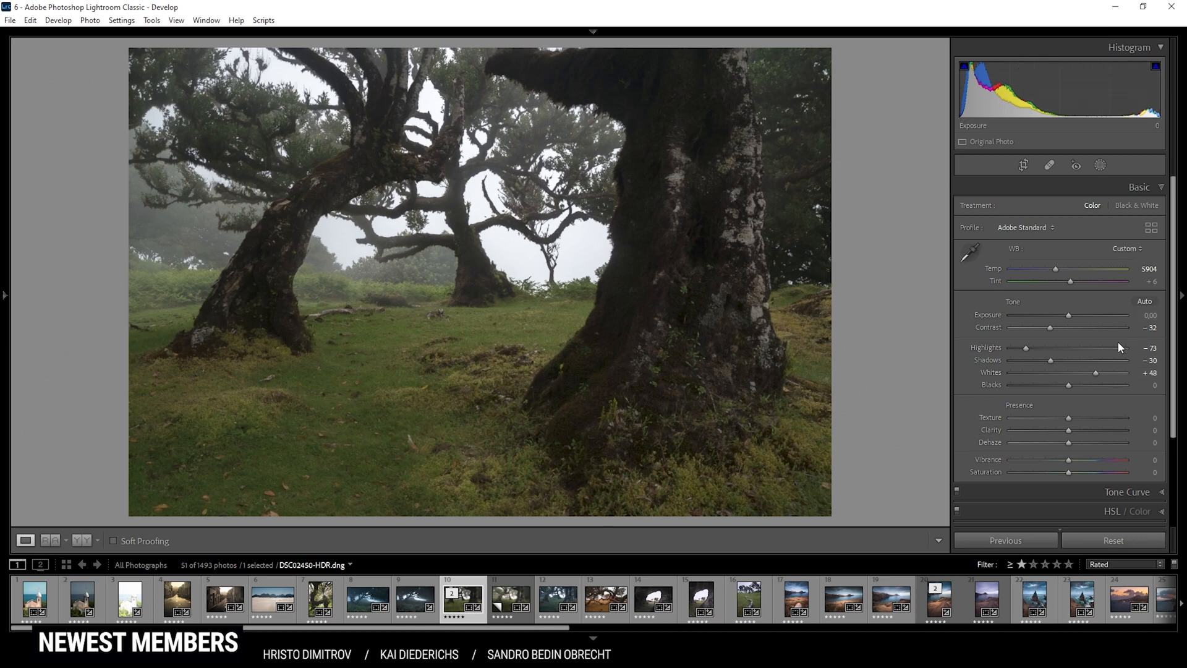
Lift the blacks to +24 and add texture +6
left_click_drag(1068, 385, 1076, 384)
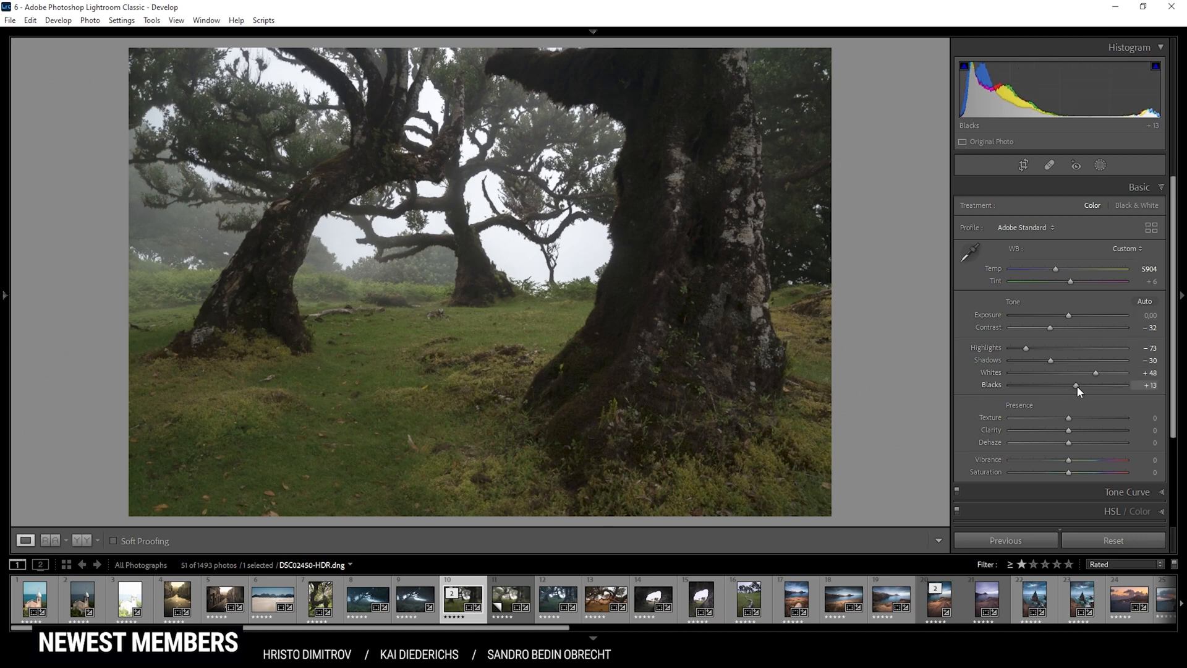
left_click_drag(1077, 386, 1085, 386)
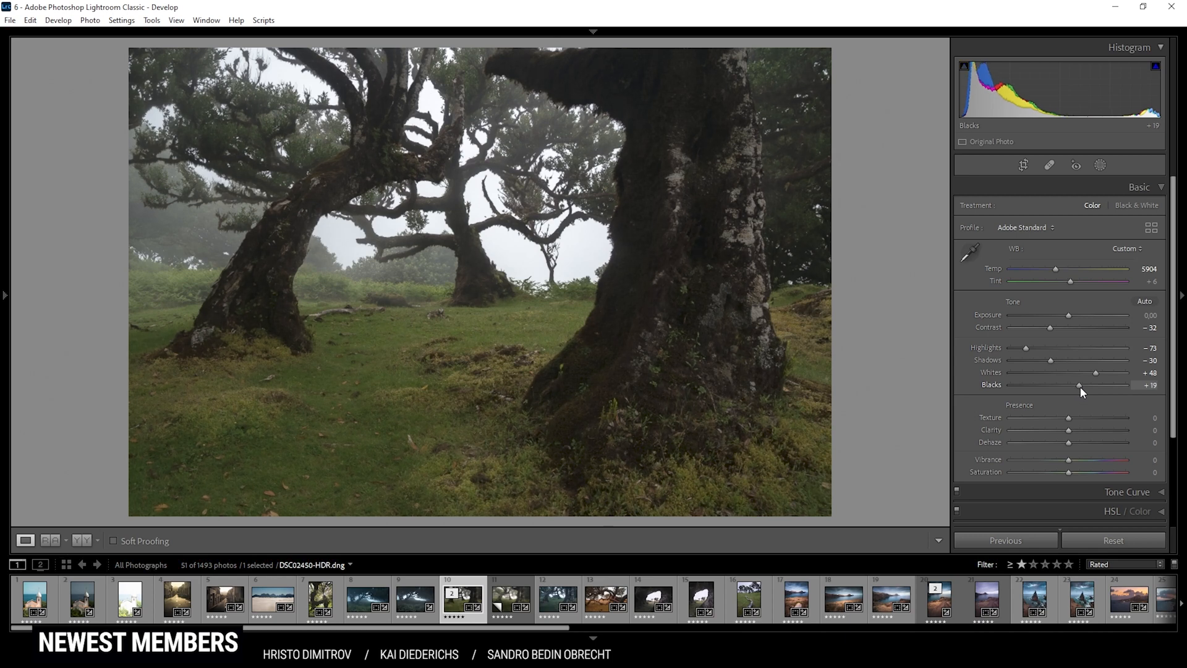
left_click_drag(1077, 385, 1080, 386)
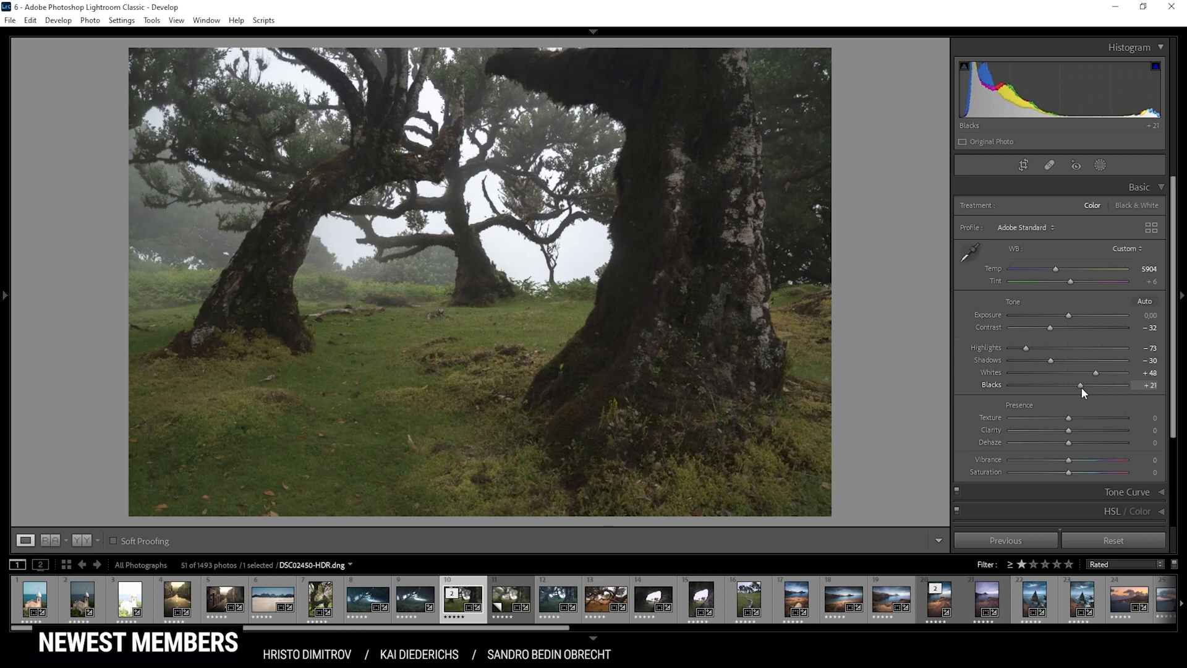
left_click_drag(1080, 386, 1077, 386)
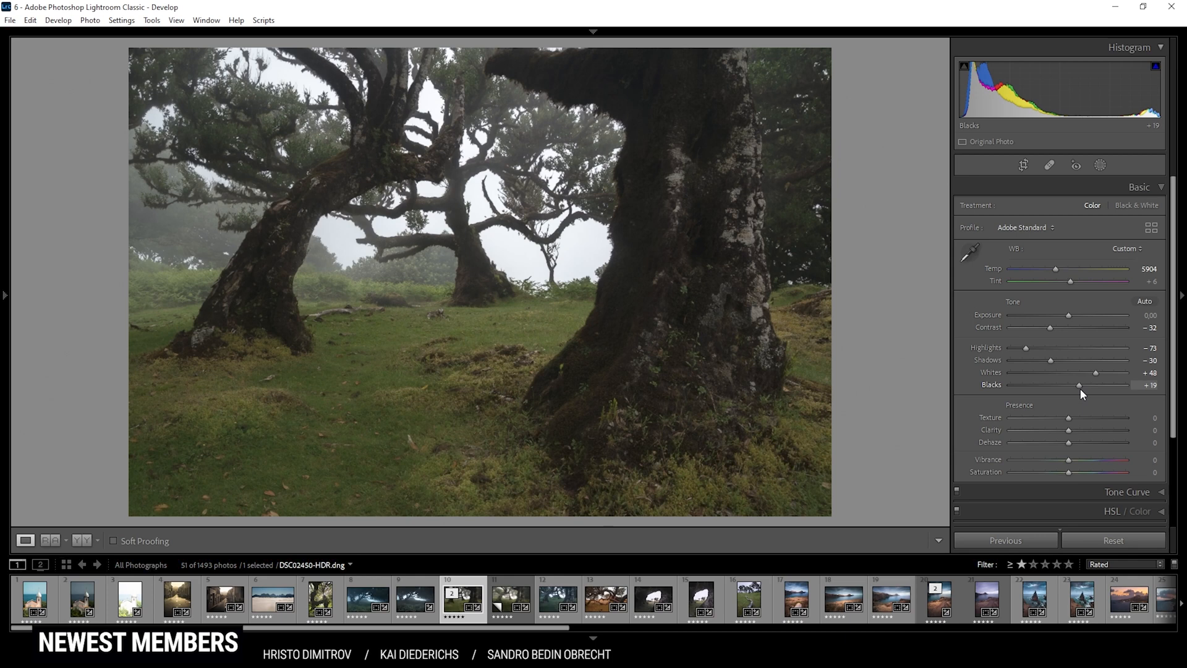
left_click_drag(1078, 383, 1085, 383)
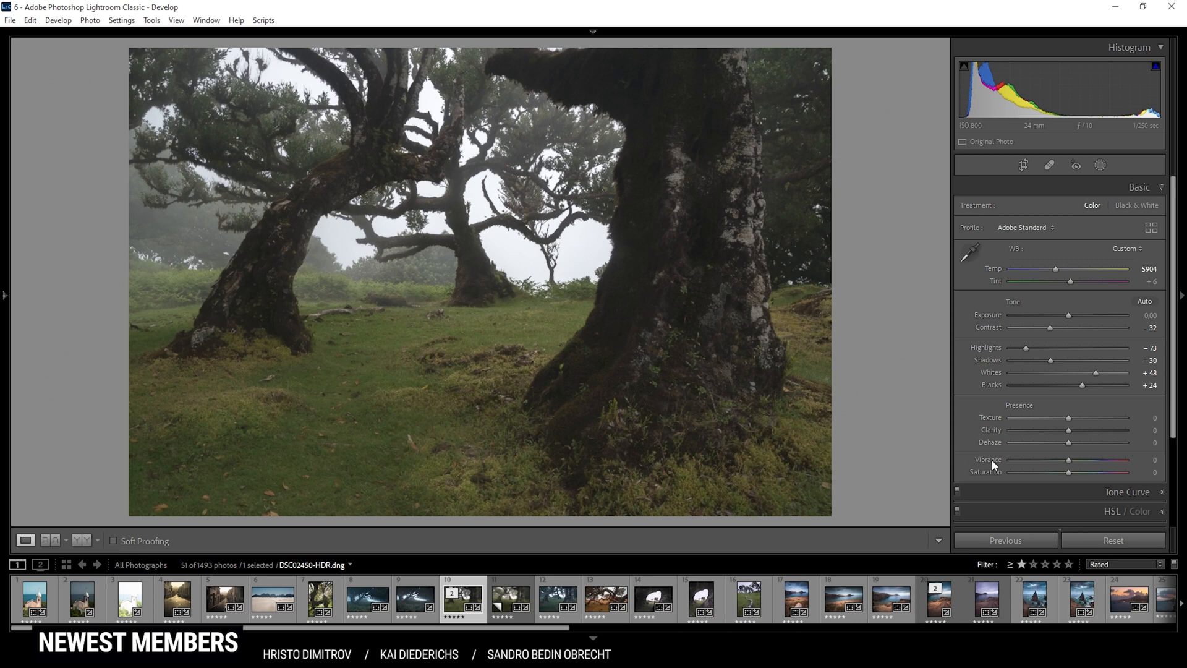
mouse_move(1070, 422)
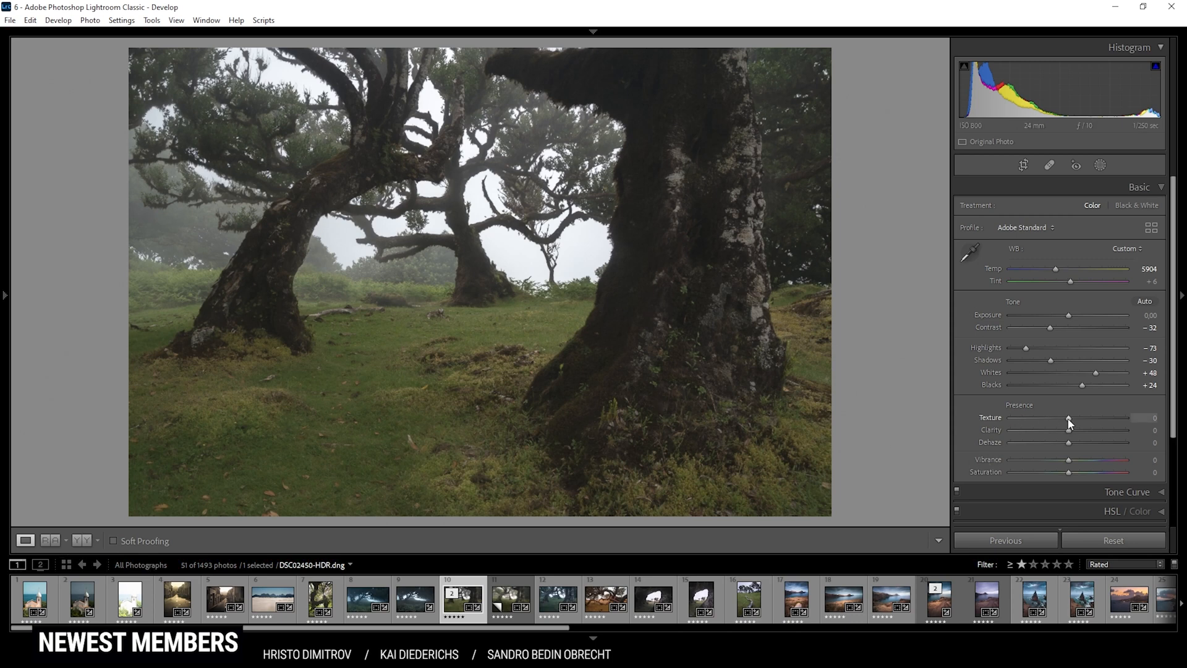
left_click_drag(1069, 418, 1071, 418)
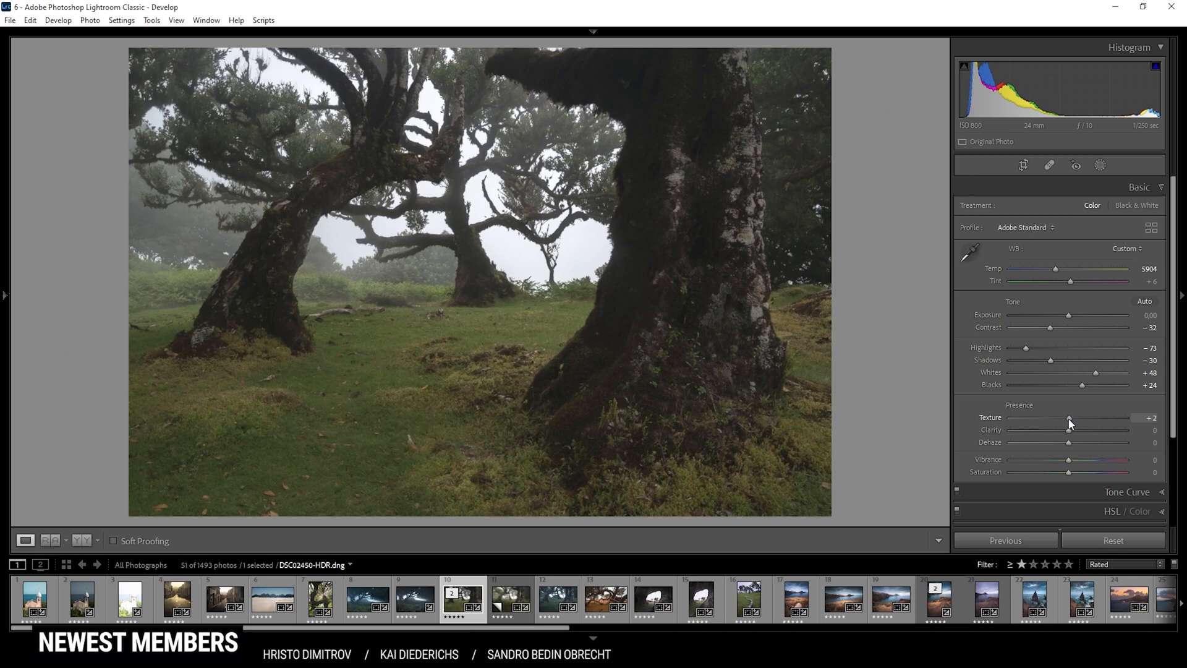
left_click_drag(1069, 418, 1095, 418)
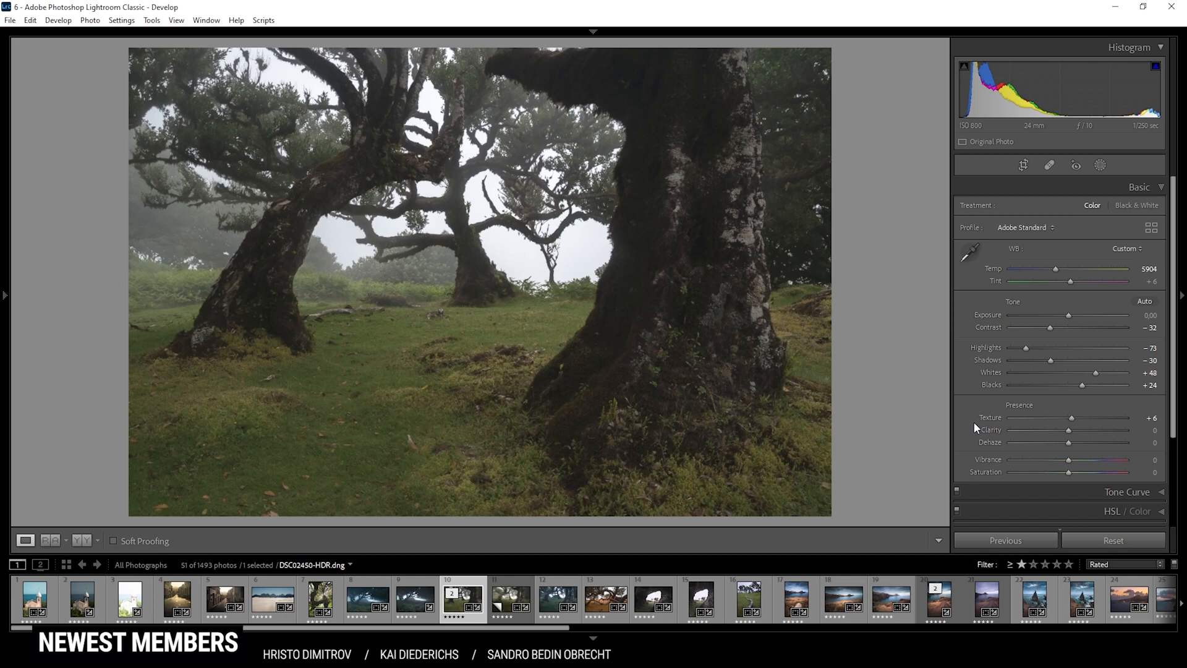
mouse_move(917, 396)
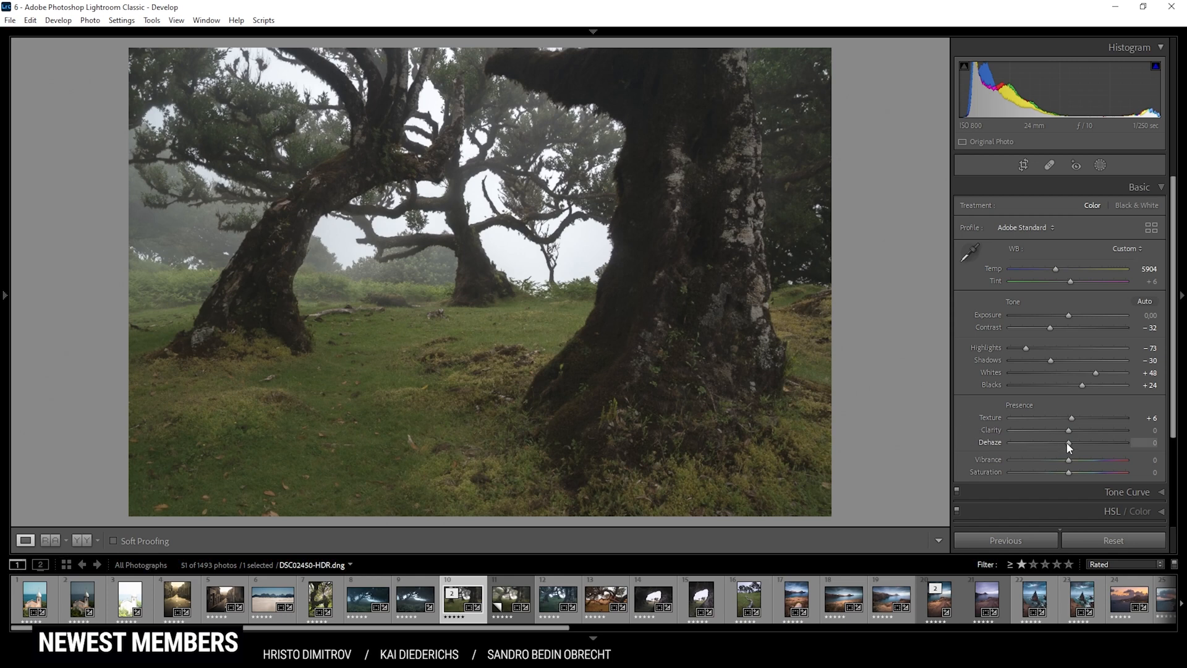
Lower dehaze to -5 for more haze and raise vibrance to +17
left_click_drag(1068, 443, 1059, 443)
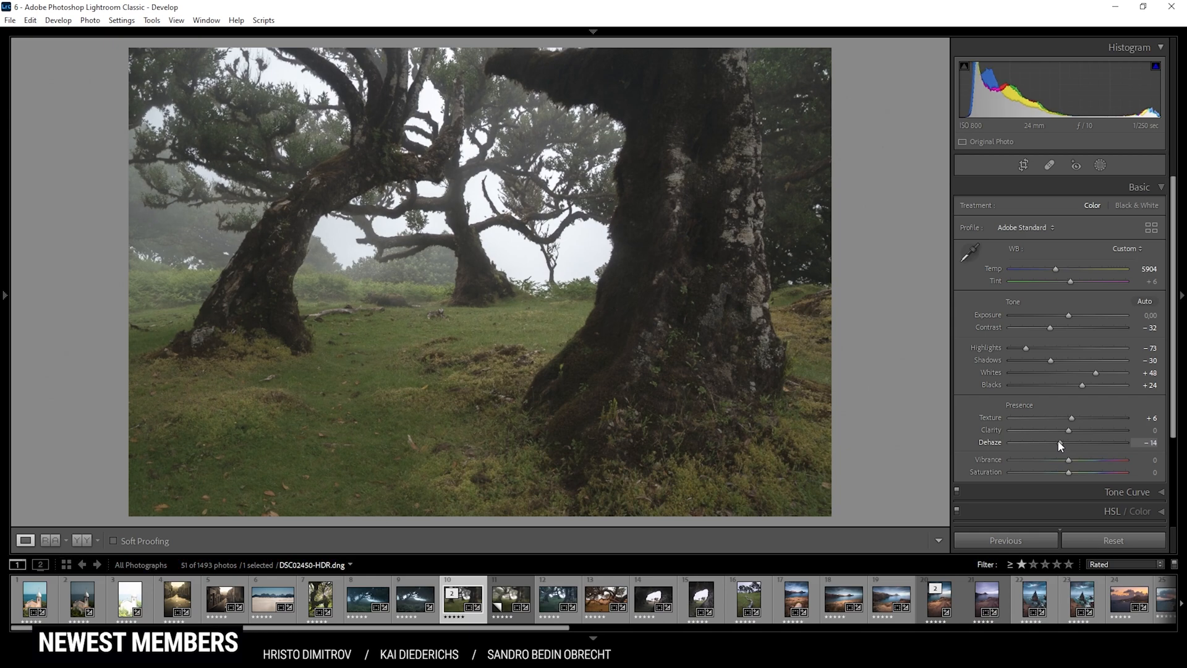
left_click_drag(1067, 442, 1053, 443)
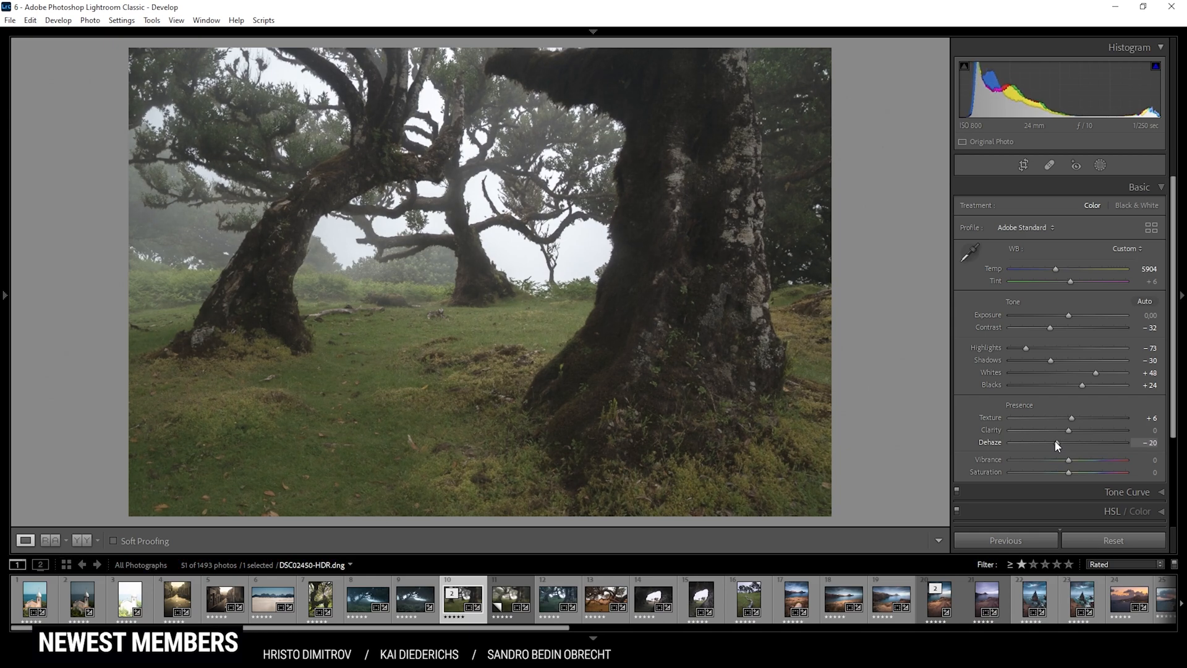
left_click_drag(1059, 443, 1052, 443)
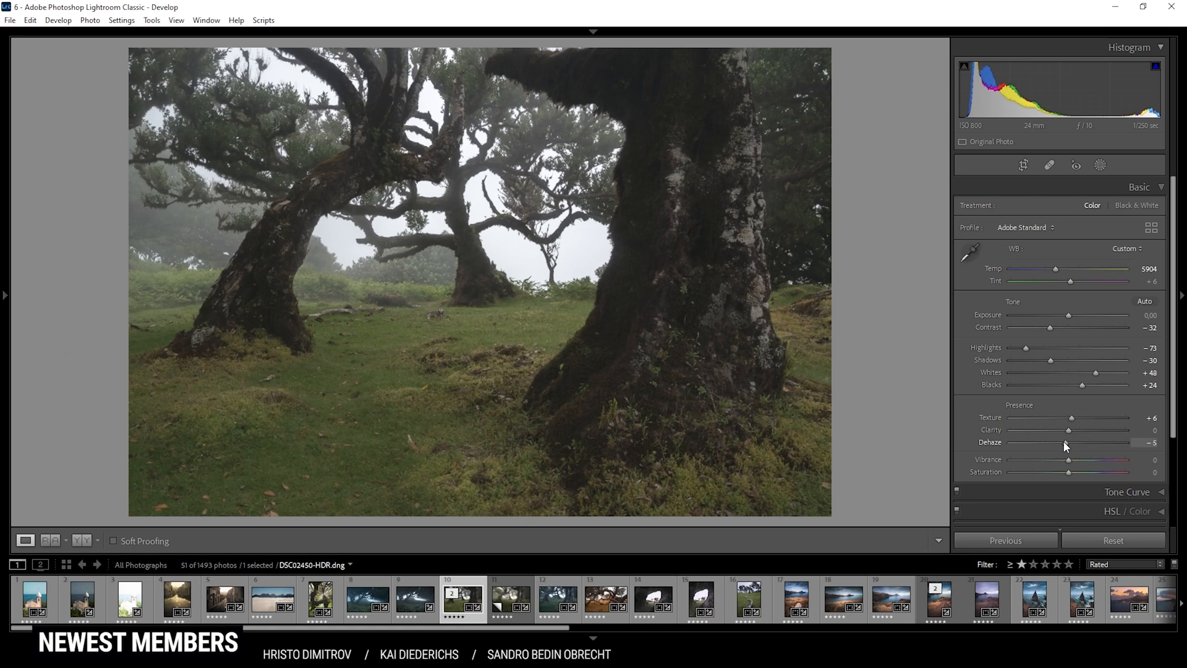
mouse_move(774, 376)
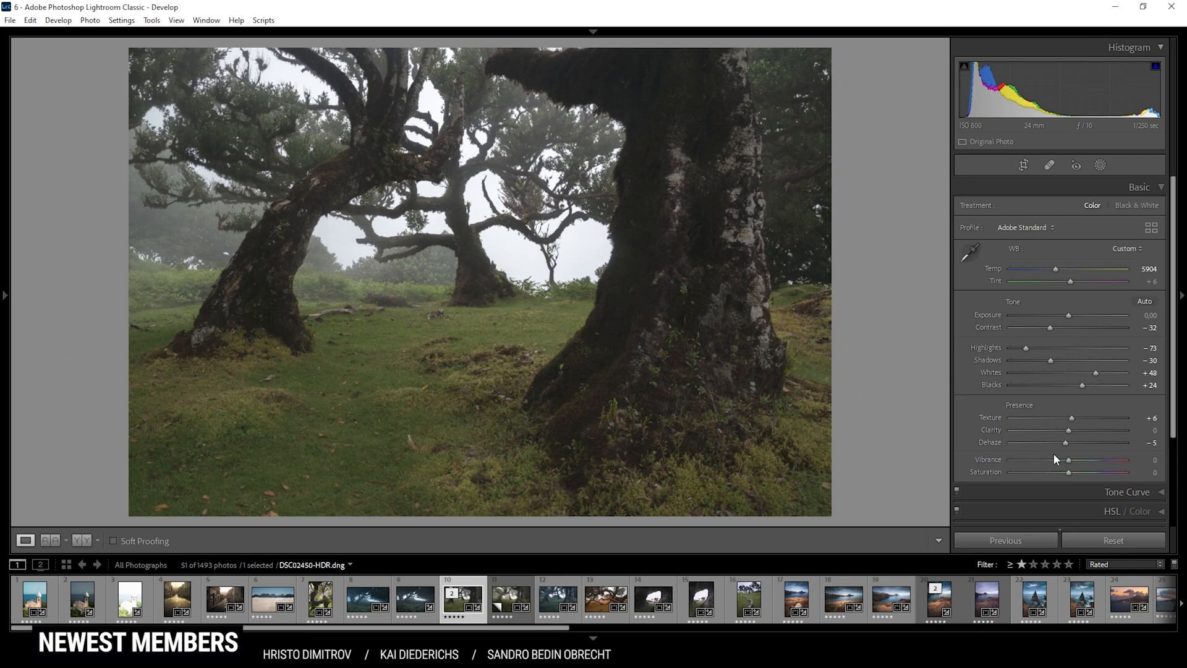
left_click_drag(1069, 460, 1075, 460)
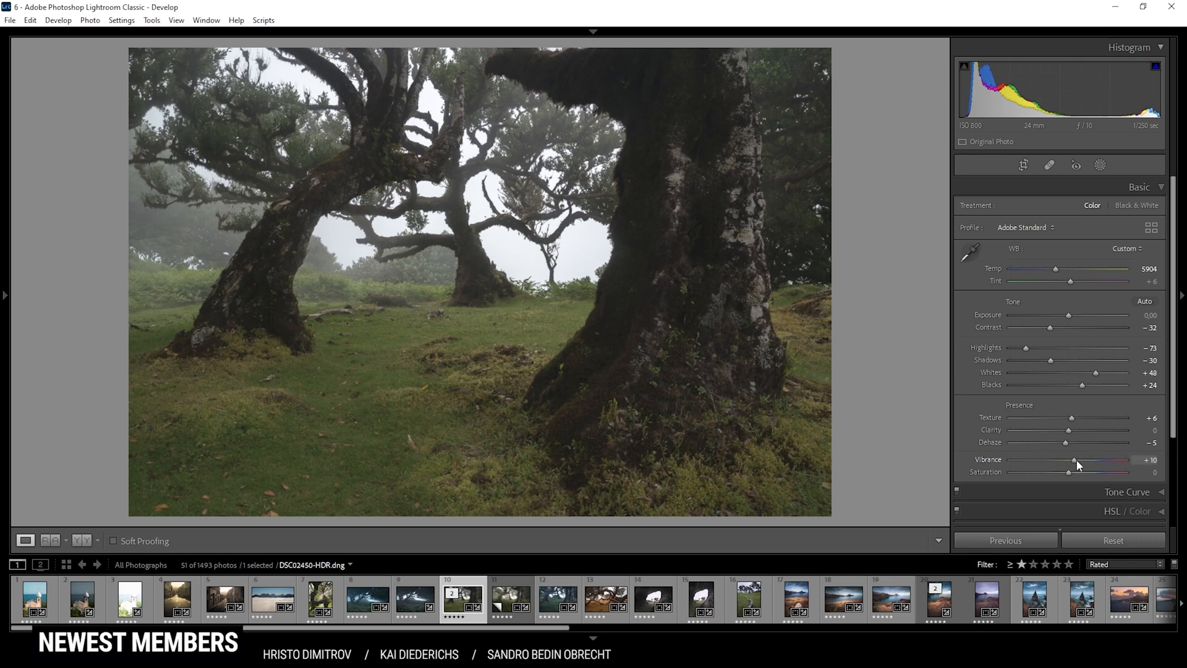
left_click_drag(1073, 460, 1078, 460)
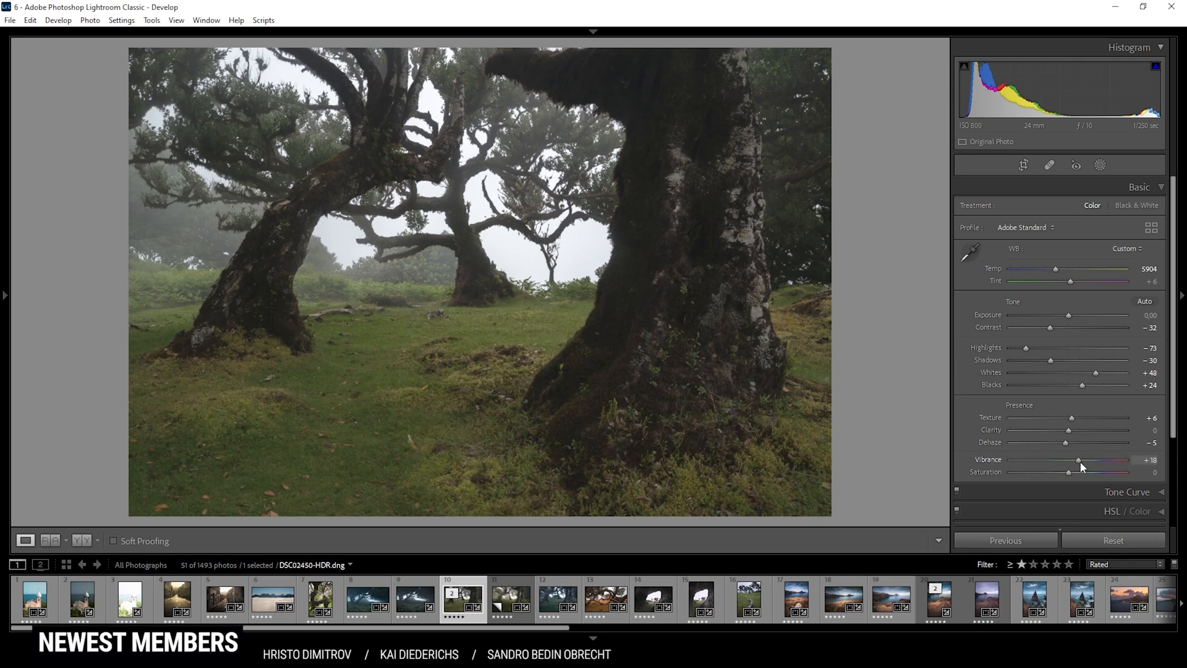
left_click_drag(1079, 460, 1074, 460)
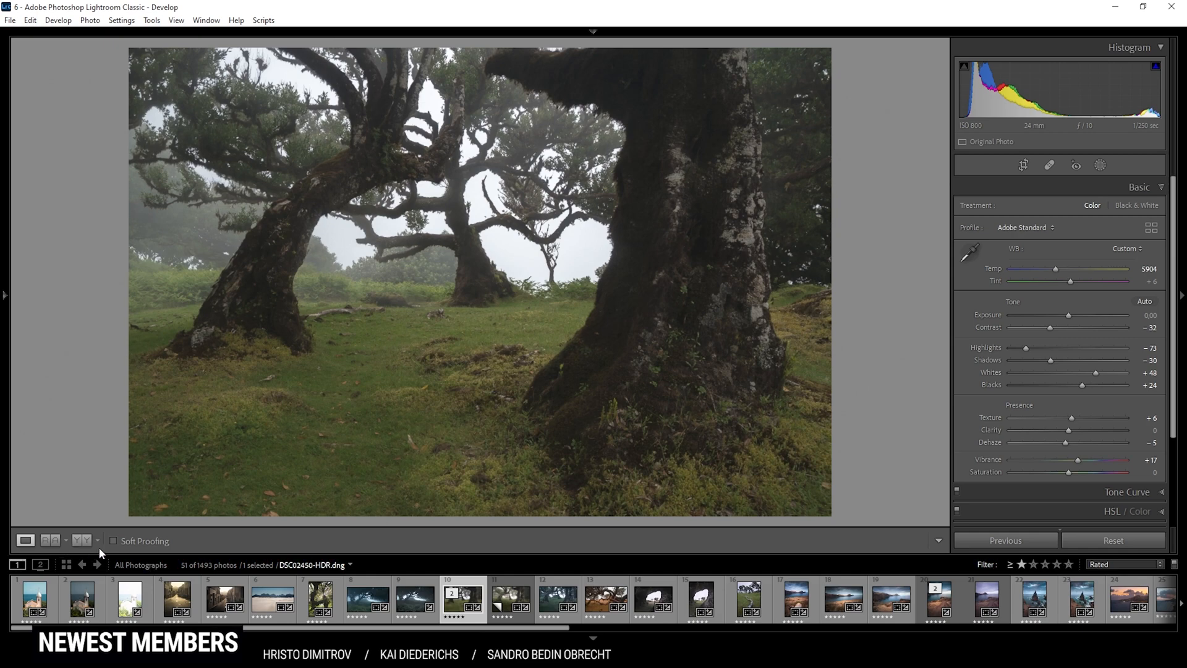
left_click(78, 540)
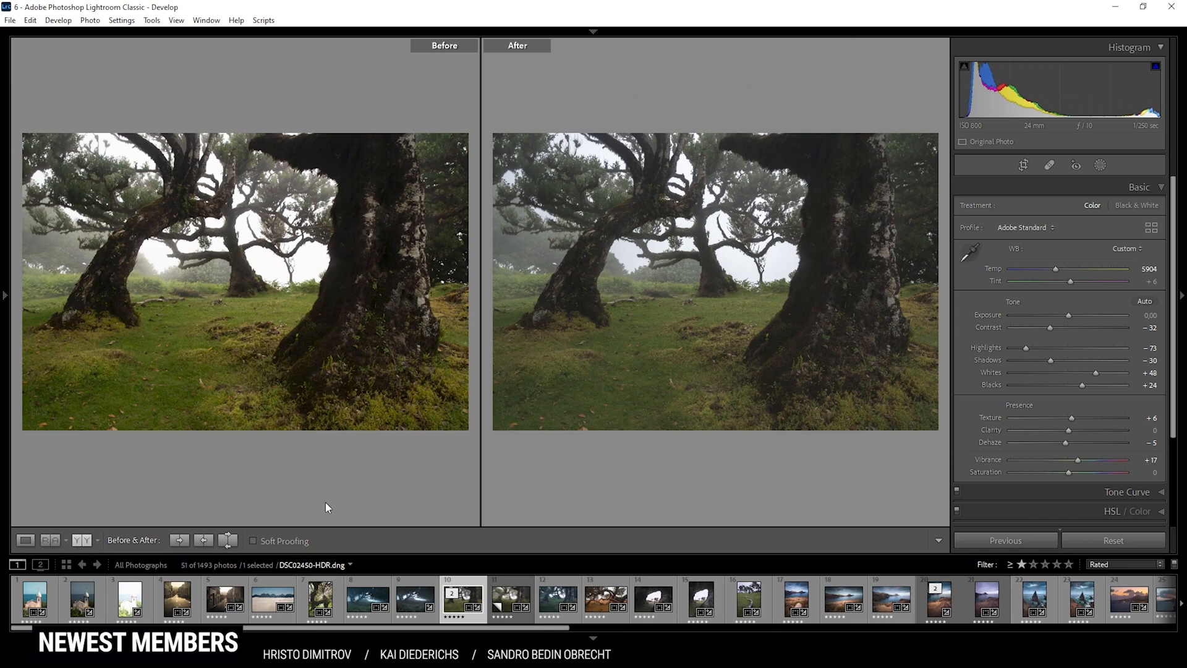
mouse_move(316, 510)
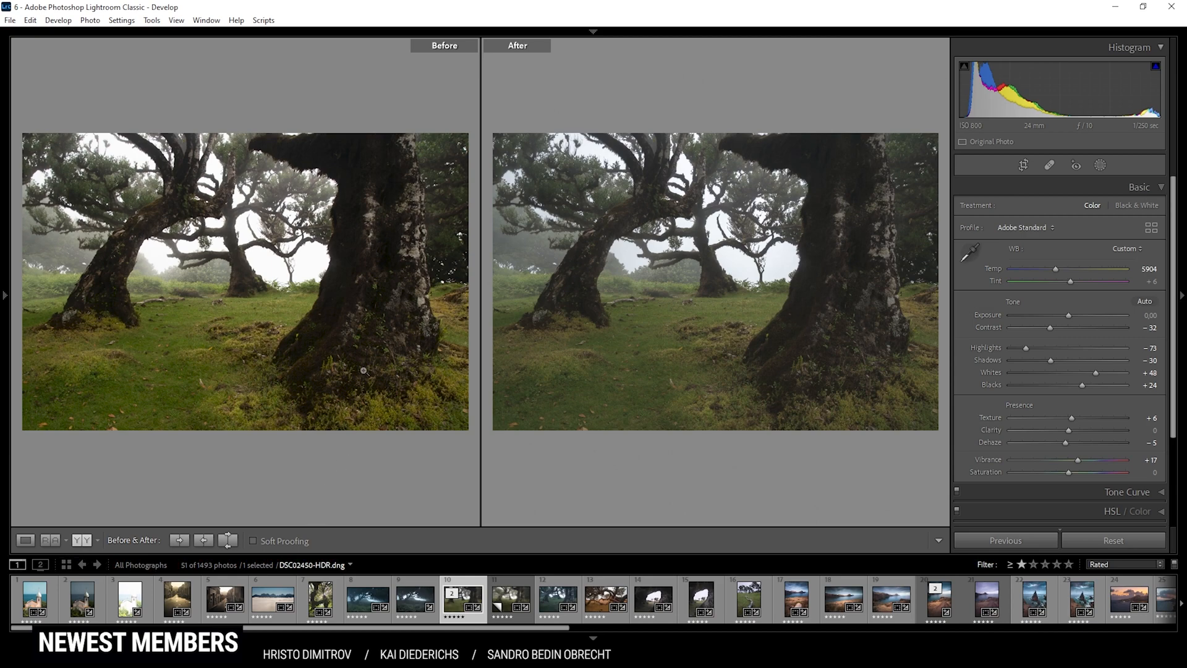
mouse_move(372, 392)
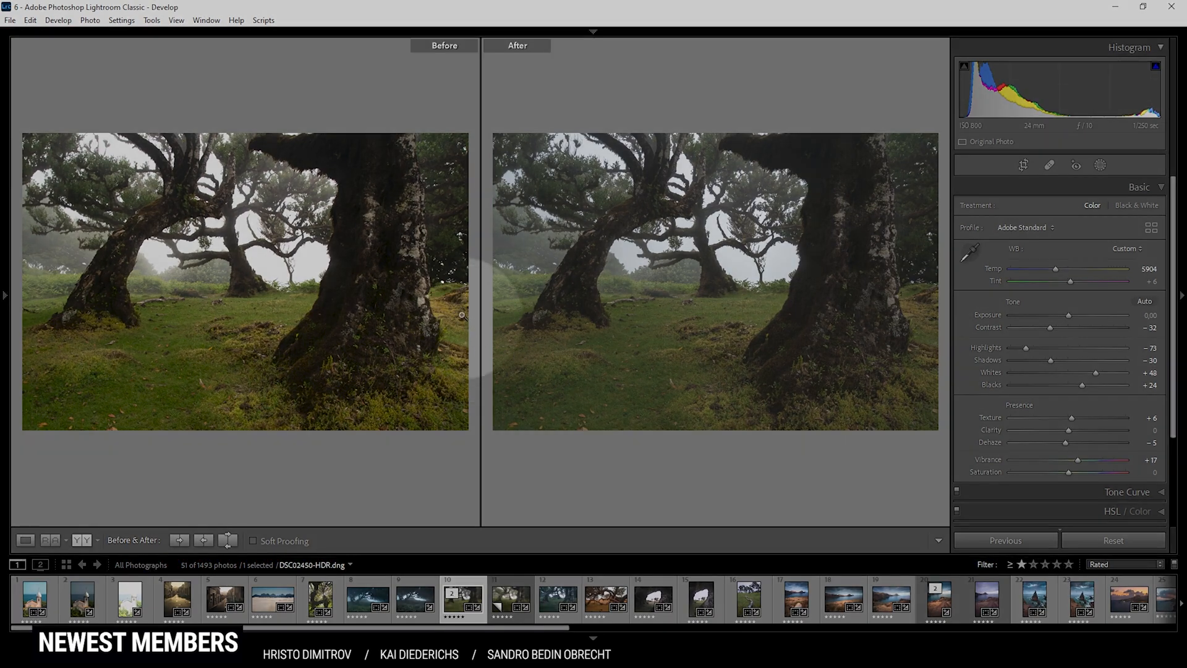
mouse_move(310, 331)
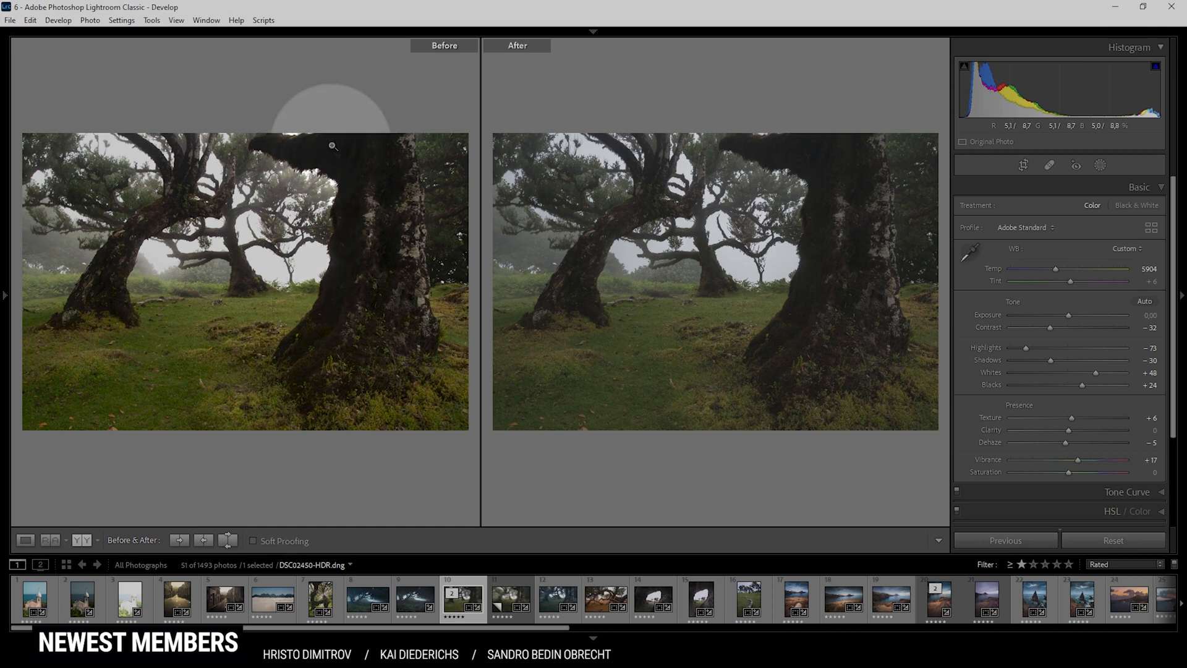
mouse_move(817, 153)
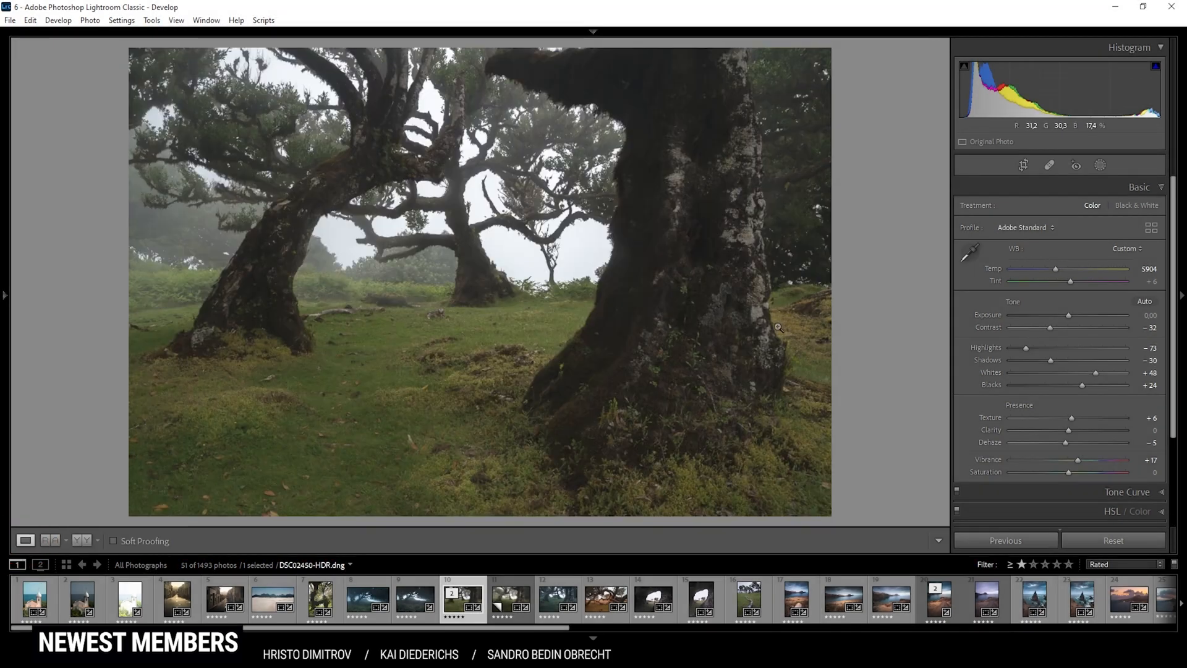
mouse_move(858, 363)
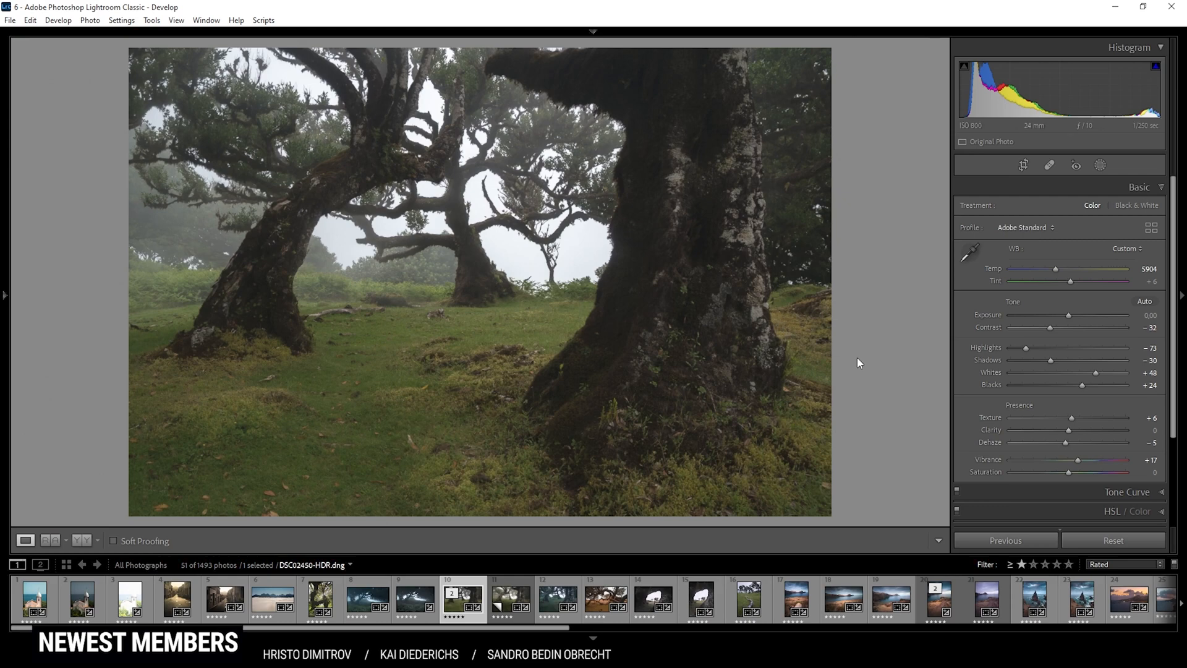
Start a new linear gradient mask for the lower foreground
left_click(1101, 164)
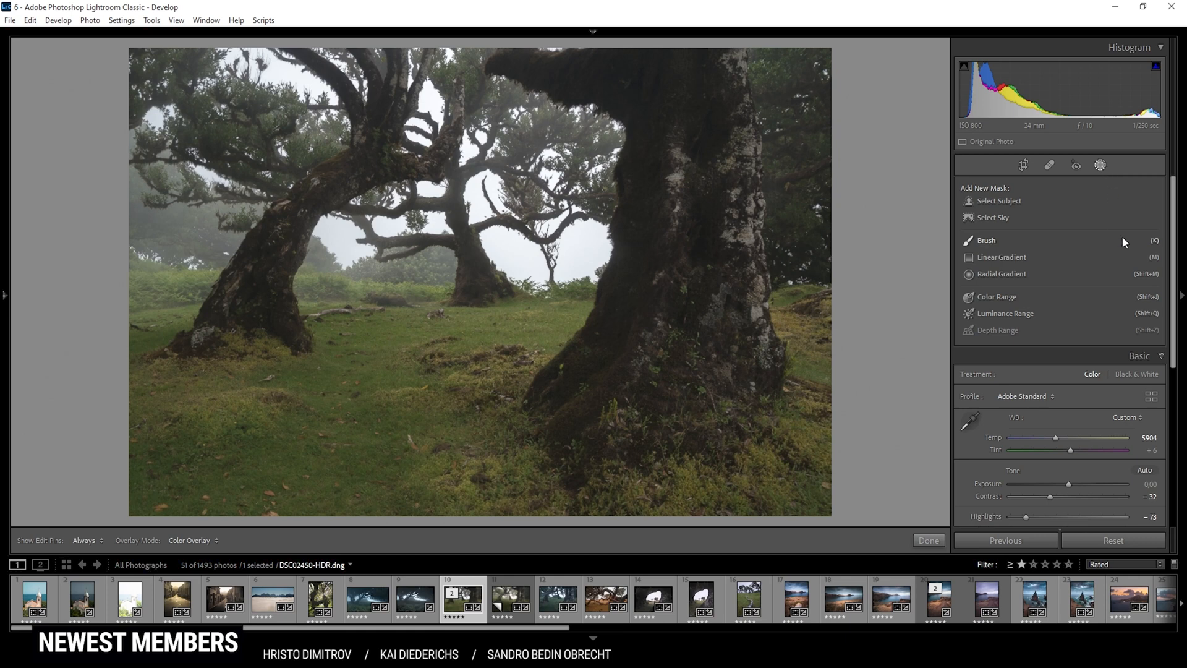
mouse_move(244, 392)
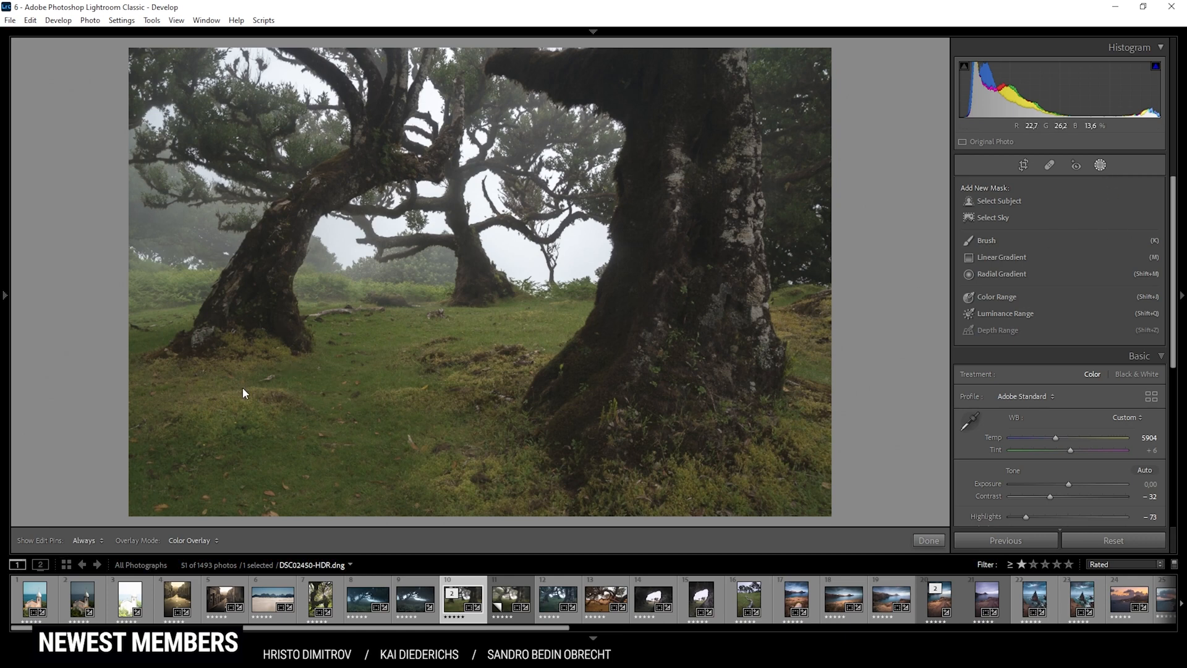
mouse_move(1000, 258)
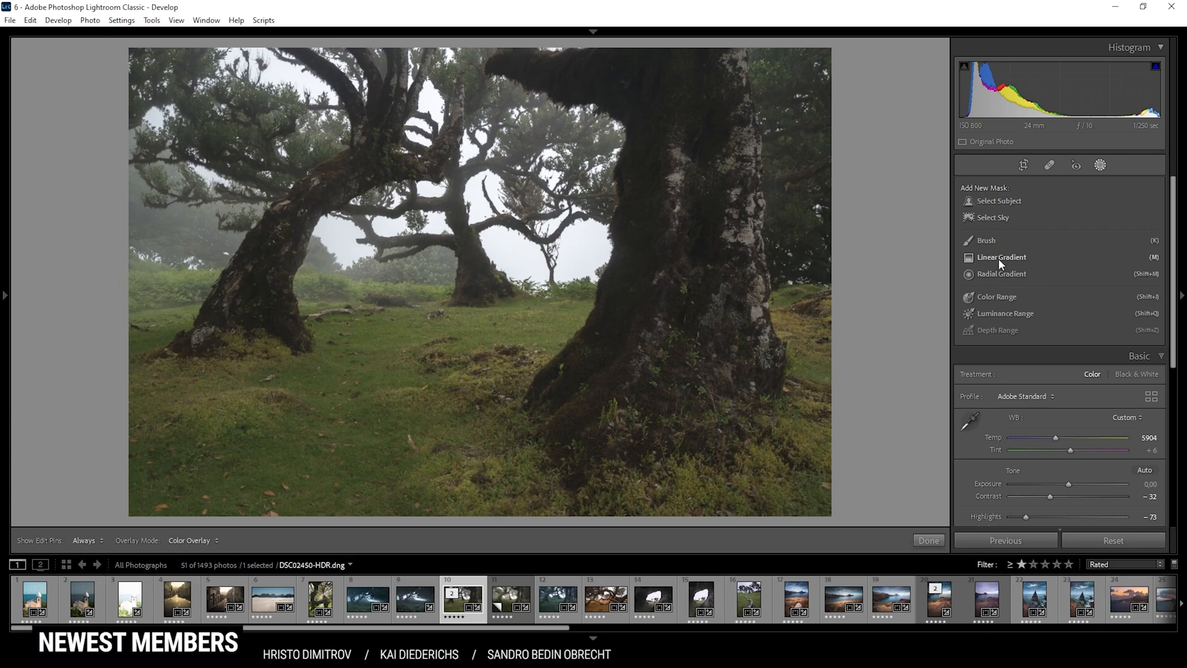
left_click(1001, 257)
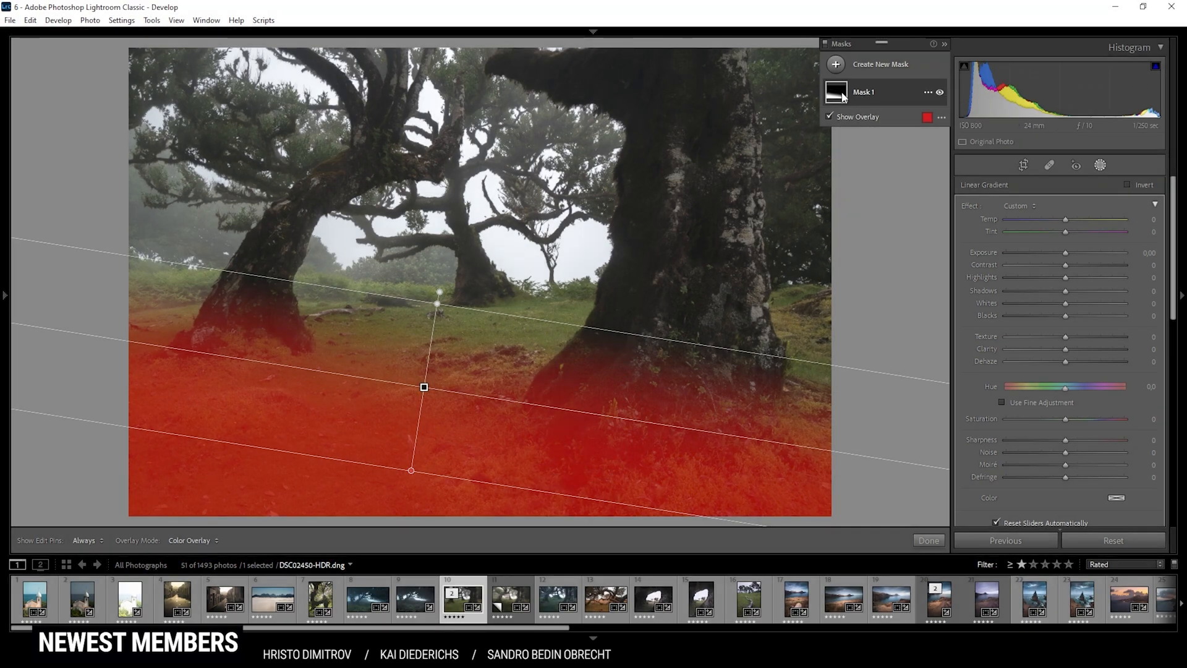
Subtract the right tree trunk from the gradient mask with a brush
left_click(920, 130)
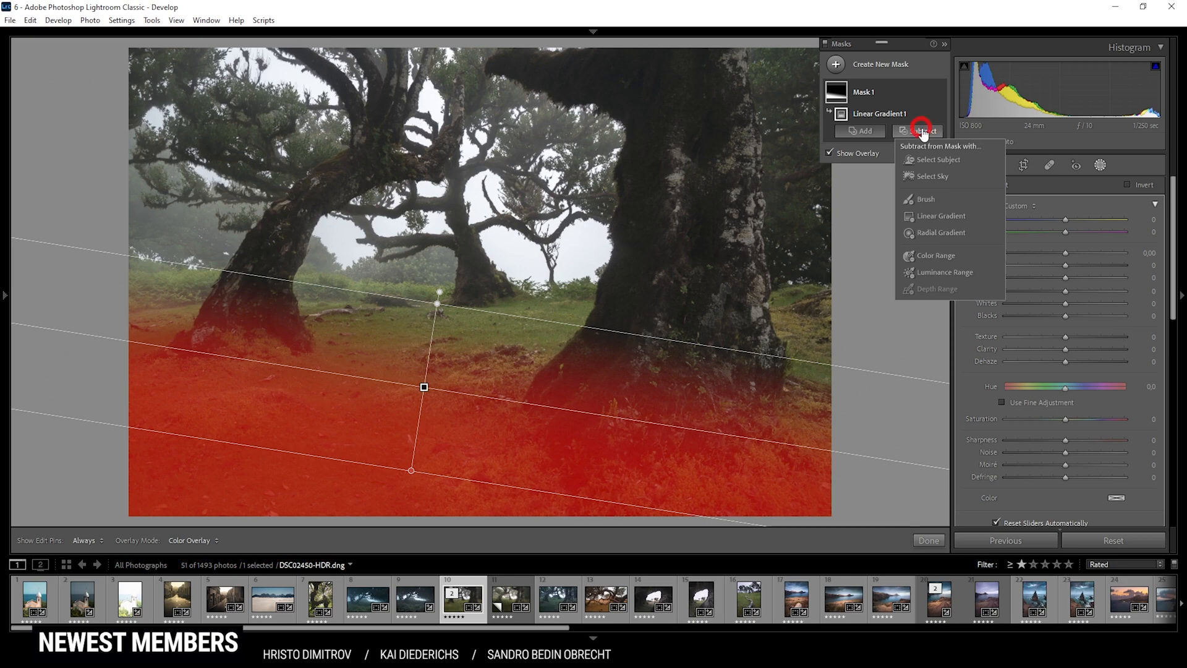
left_click(923, 198)
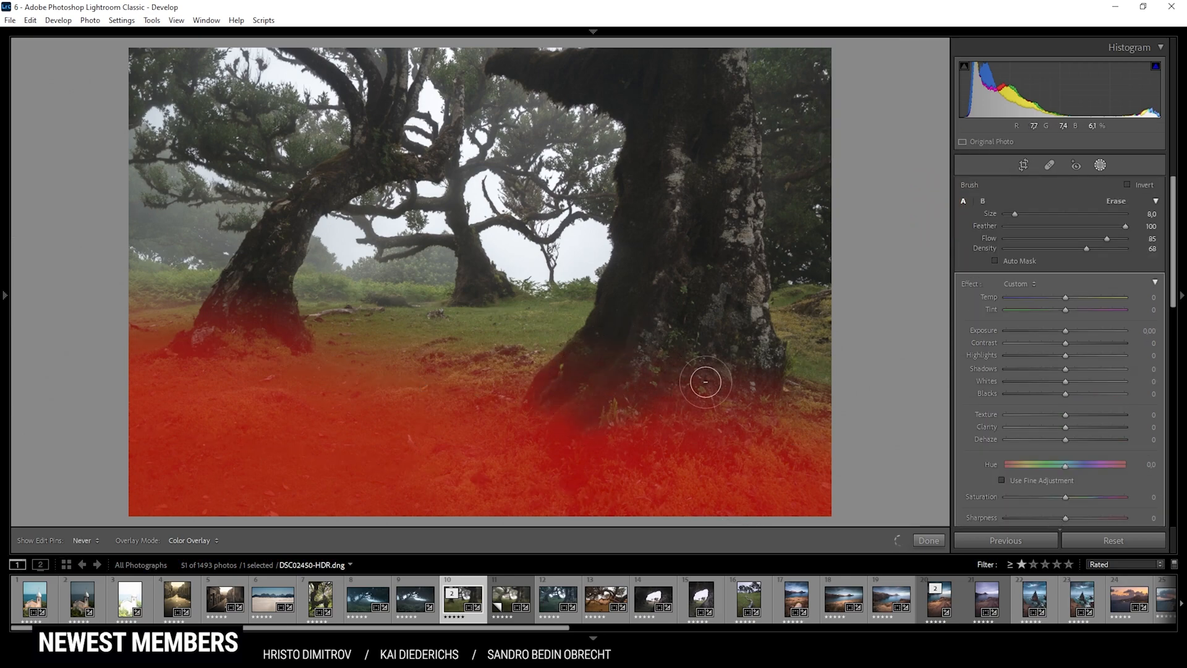
left_click_drag(705, 381, 615, 410)
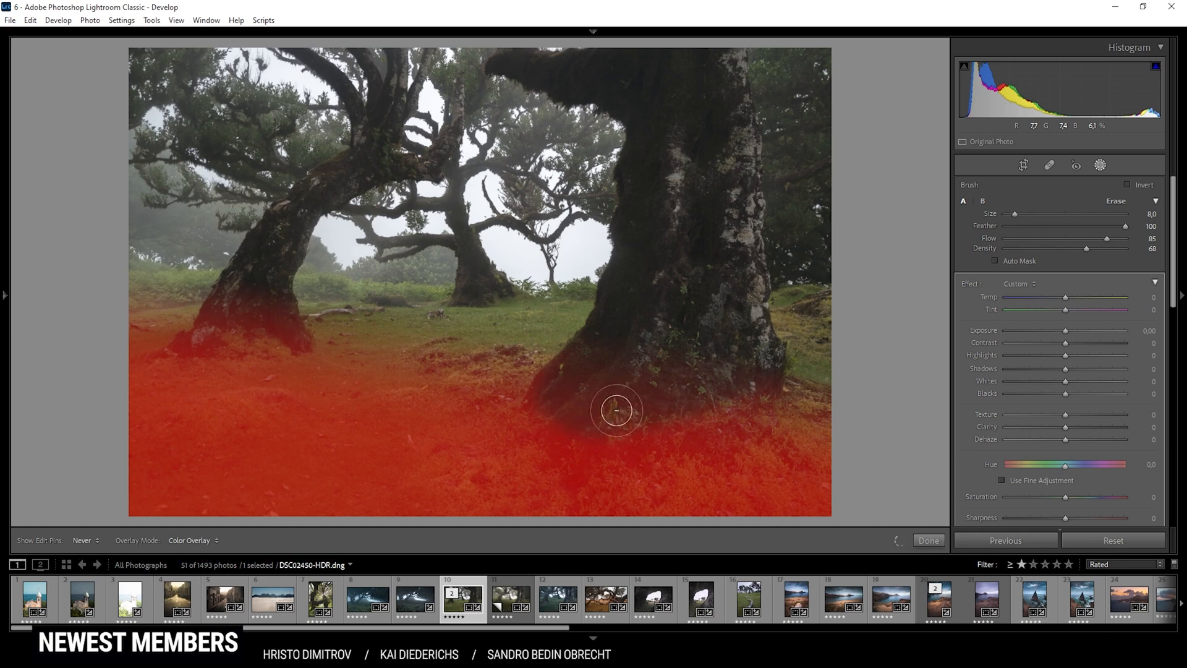
left_click_drag(616, 410, 738, 385)
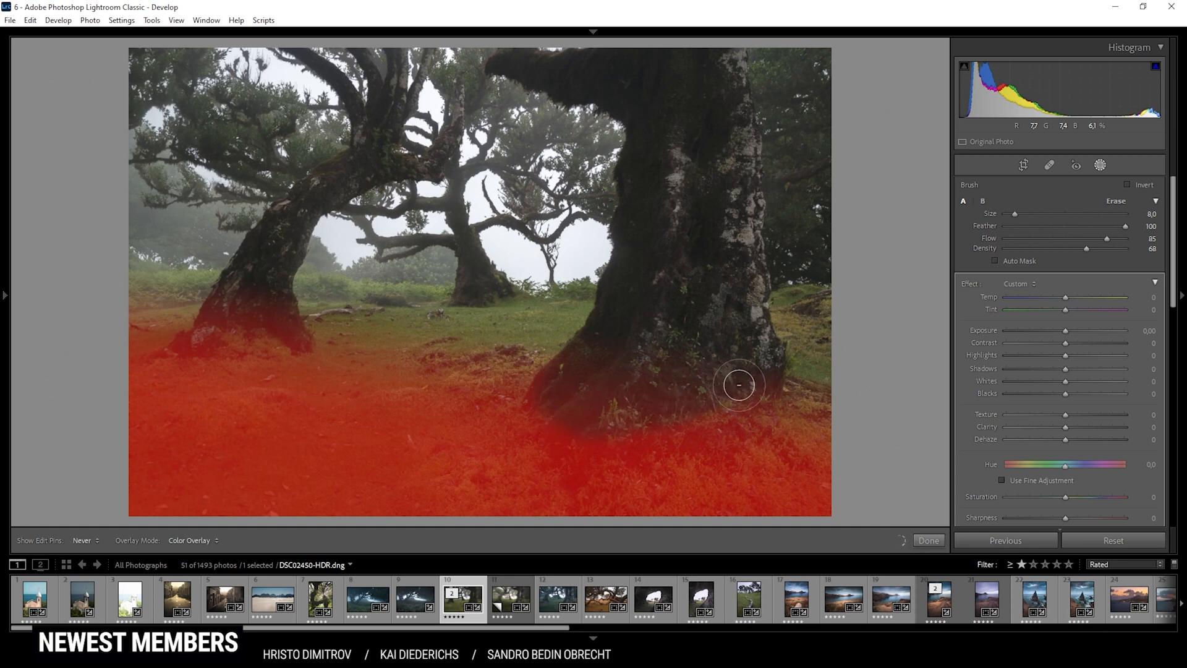
left_click_drag(739, 385, 276, 331)
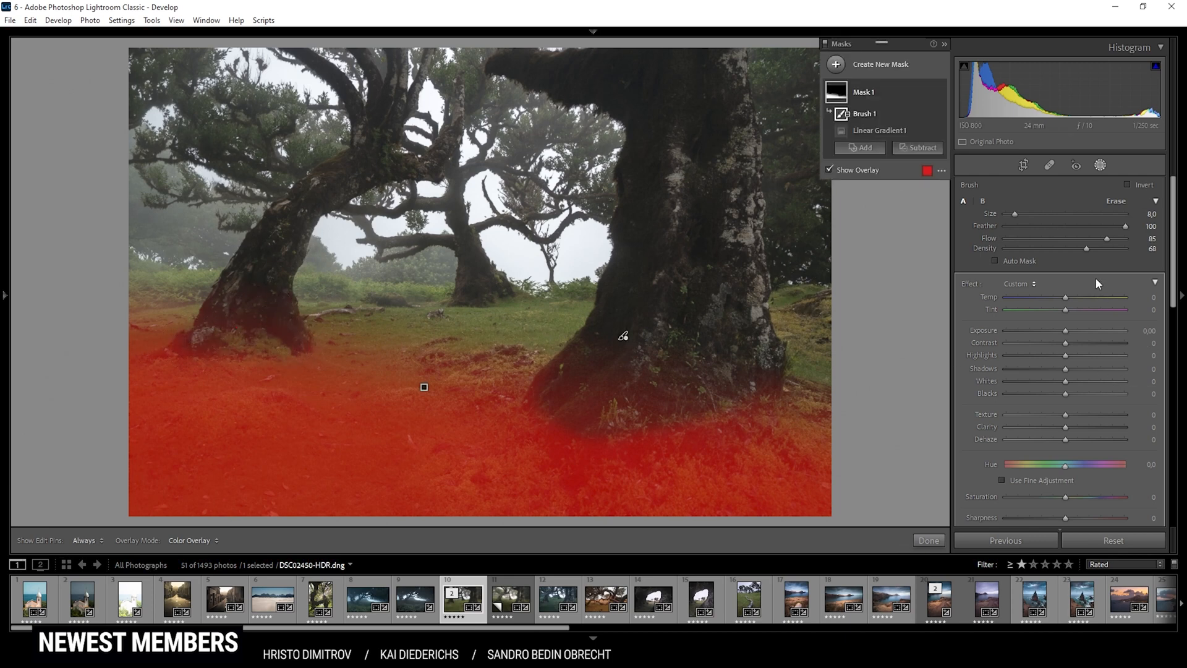
Set the foreground mask to exposure -1.04, texture +4 and clarity +26
left_click_drag(1067, 329, 1062, 329)
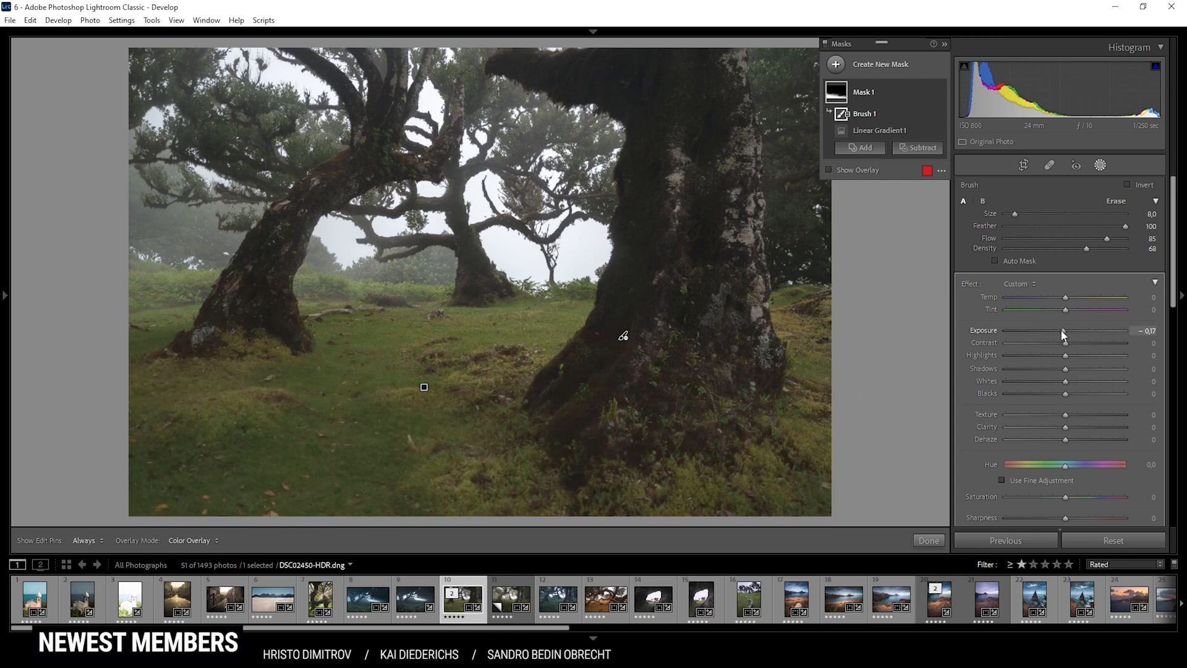
left_click_drag(1064, 331, 1053, 332)
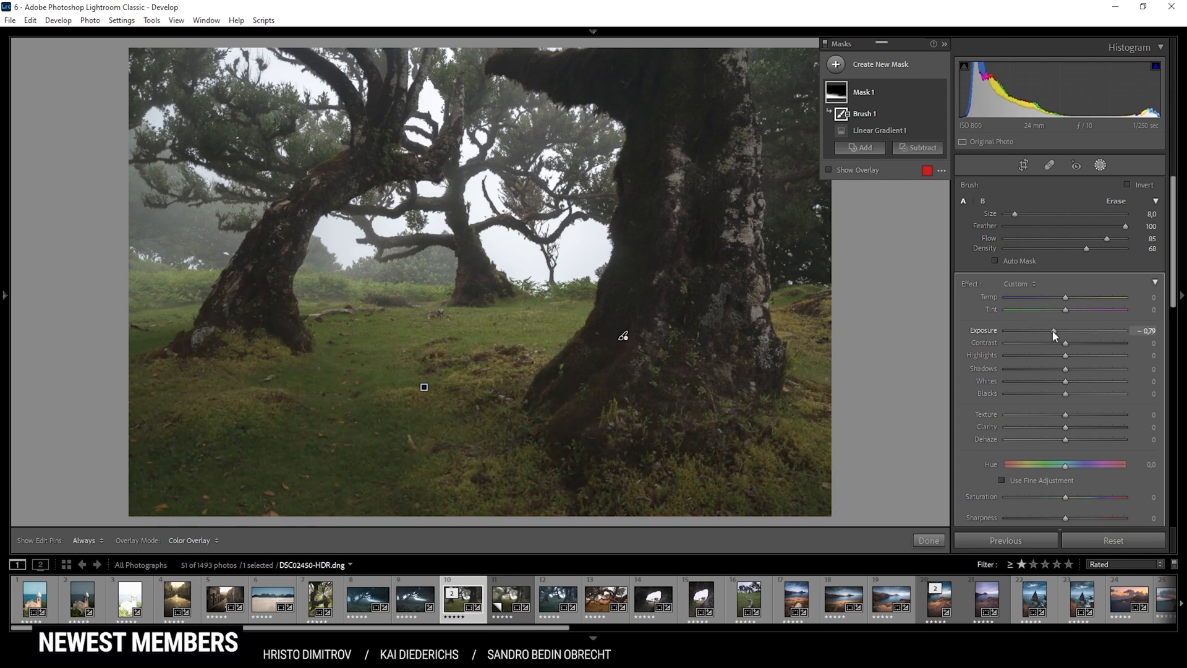
left_click_drag(1054, 330, 1051, 330)
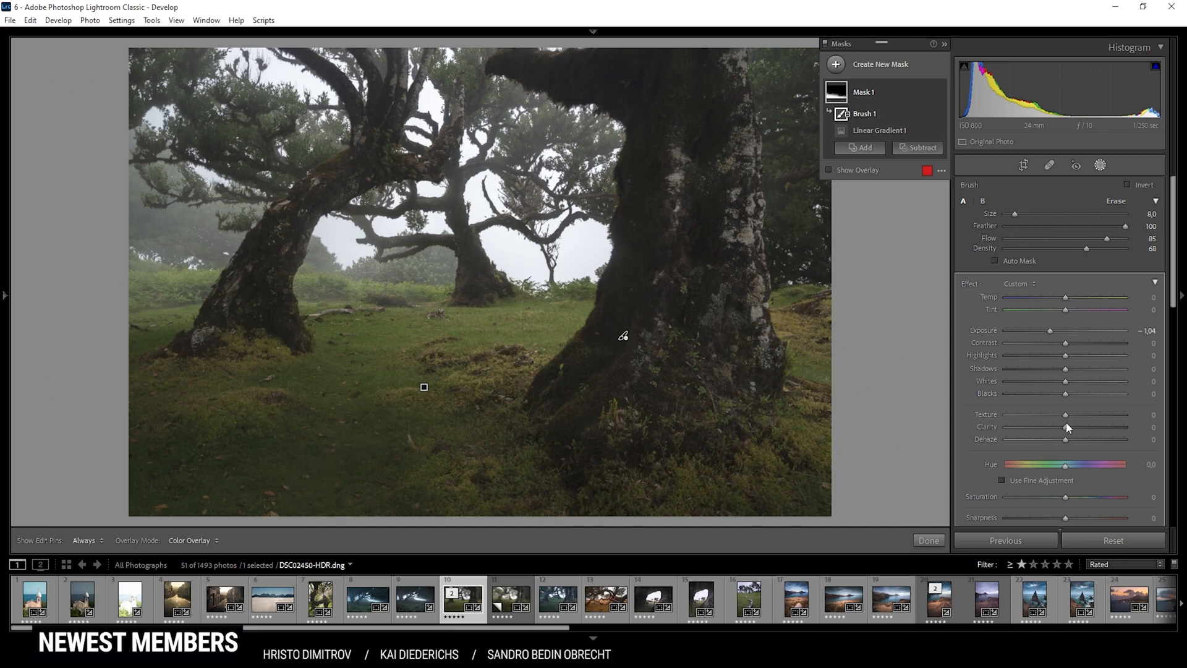
left_click_drag(1065, 414, 1068, 414)
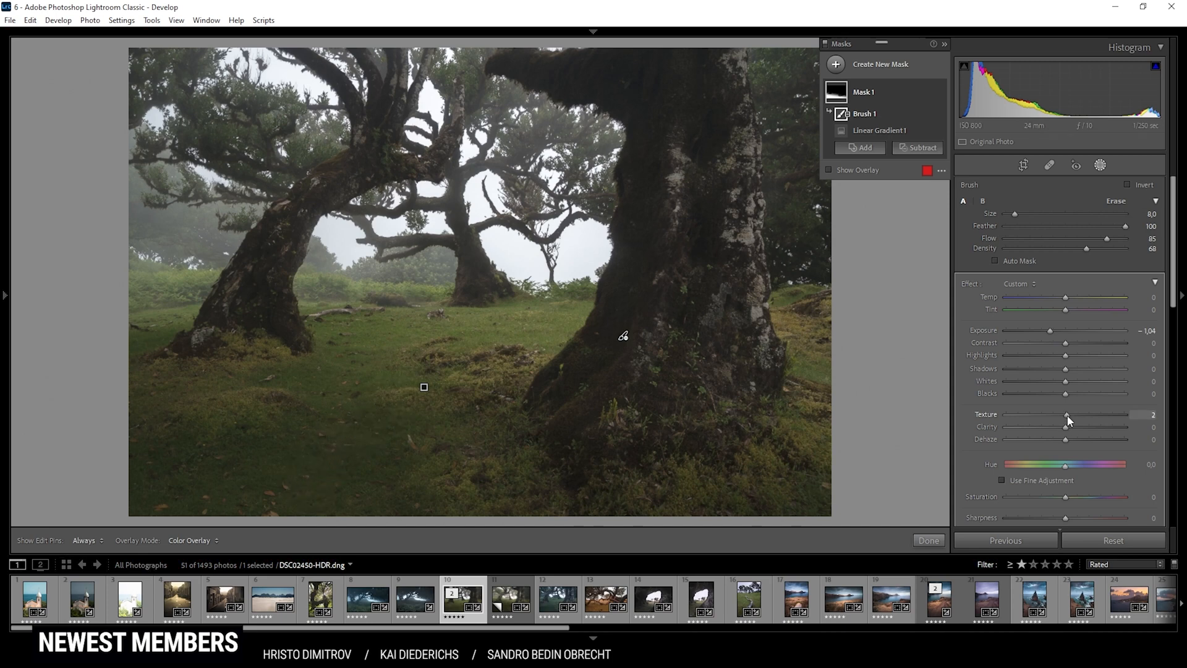
left_click_drag(1067, 415, 1070, 414)
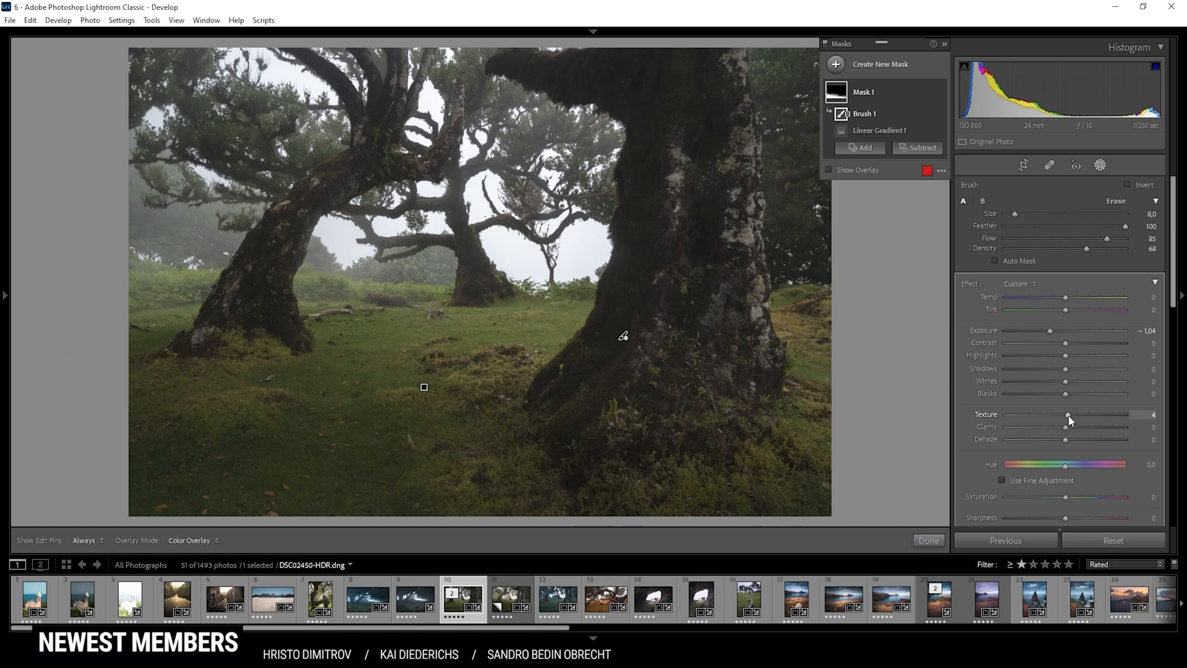
mouse_move(1070, 431)
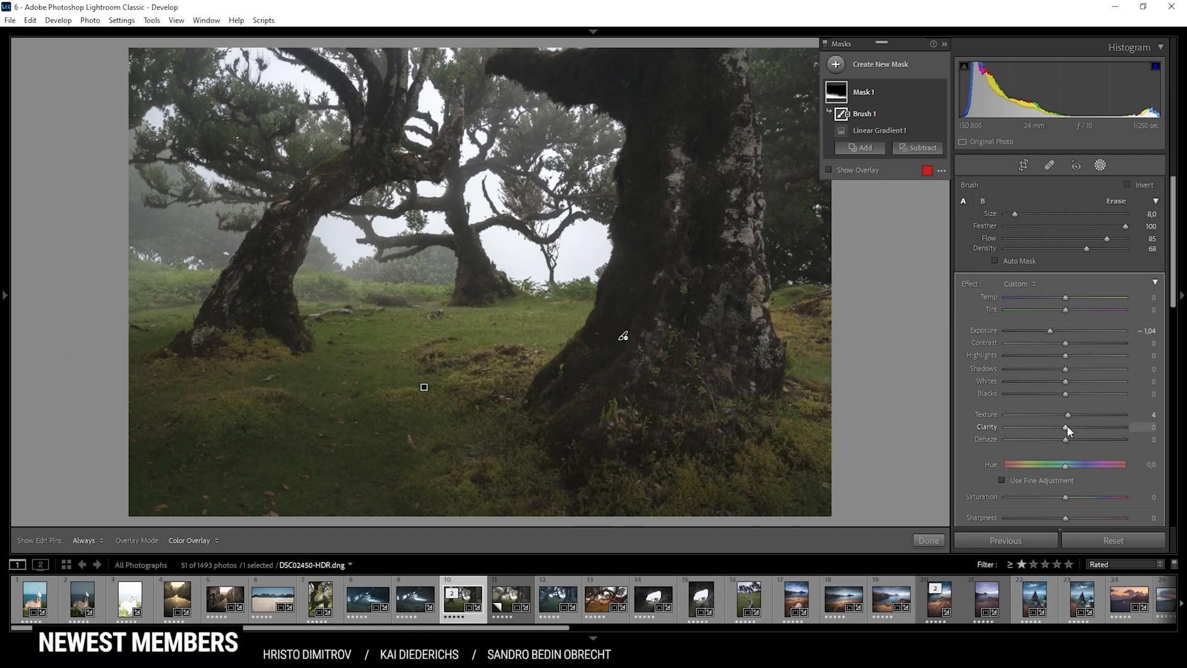
left_click_drag(1065, 427, 1084, 427)
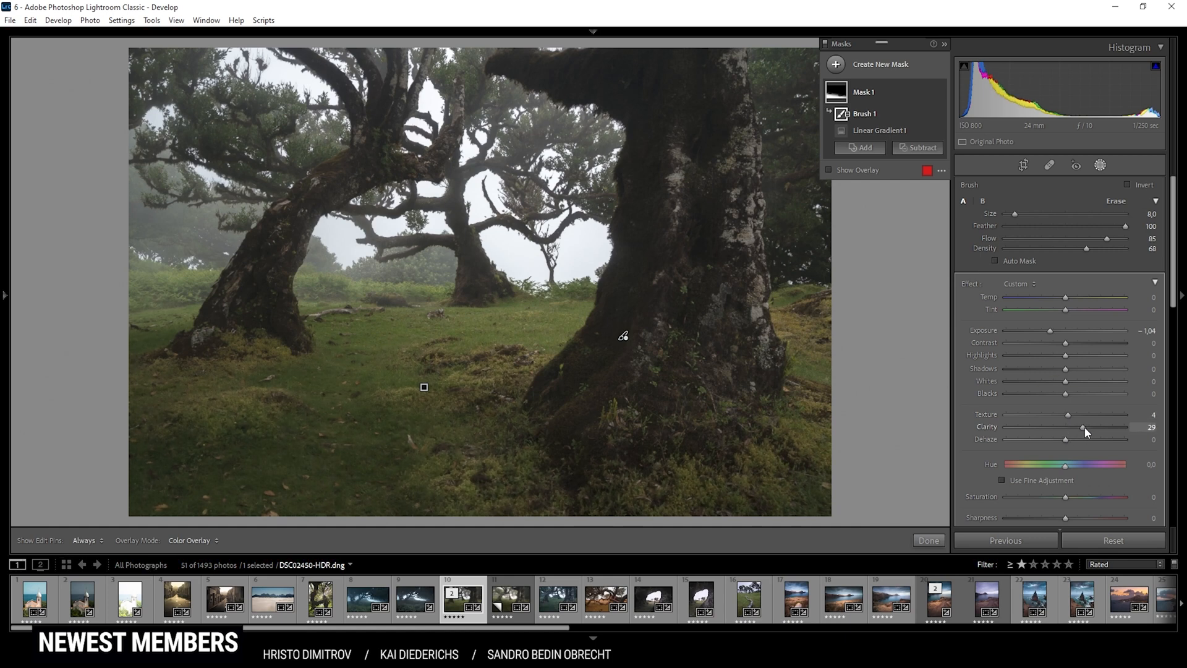
left_click_drag(1082, 427, 1088, 426)
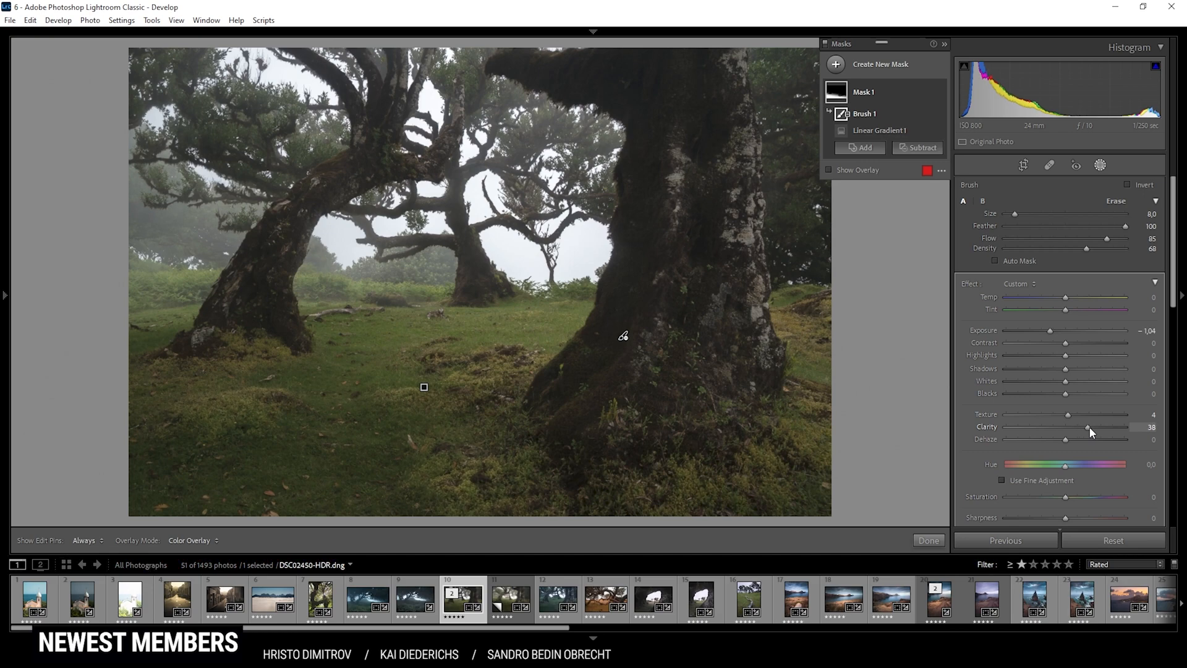
left_click_drag(1088, 439, 1081, 439)
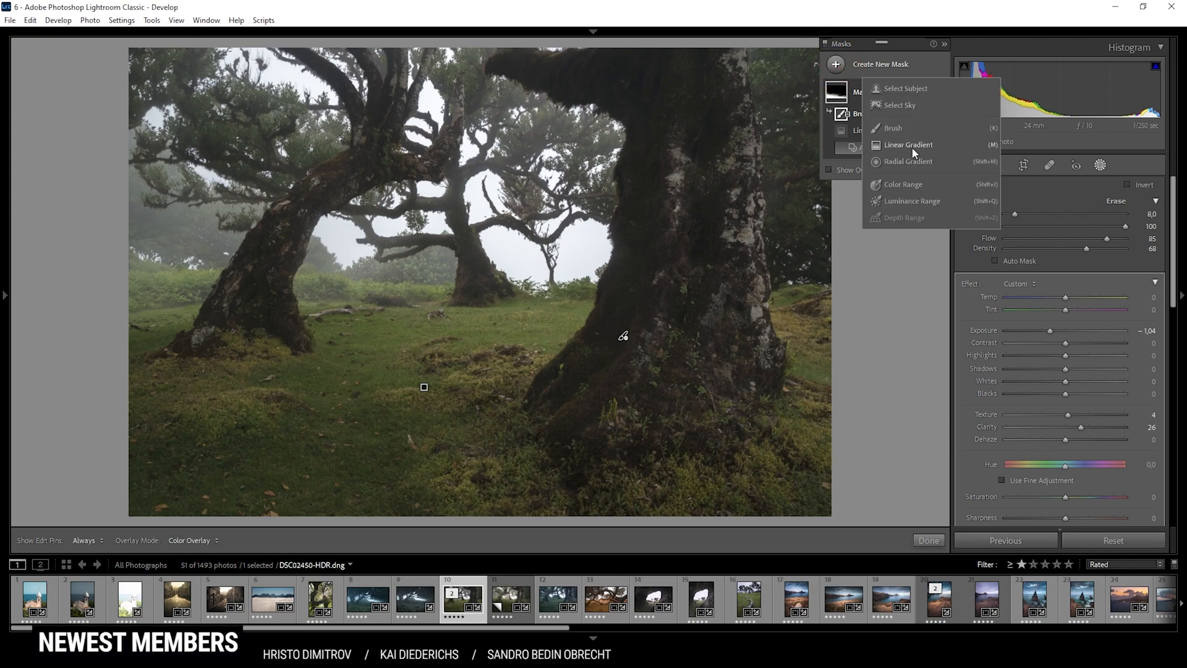
Add a right-edge linear gradient with exposure -0.42 and whites -46
left_click(909, 145)
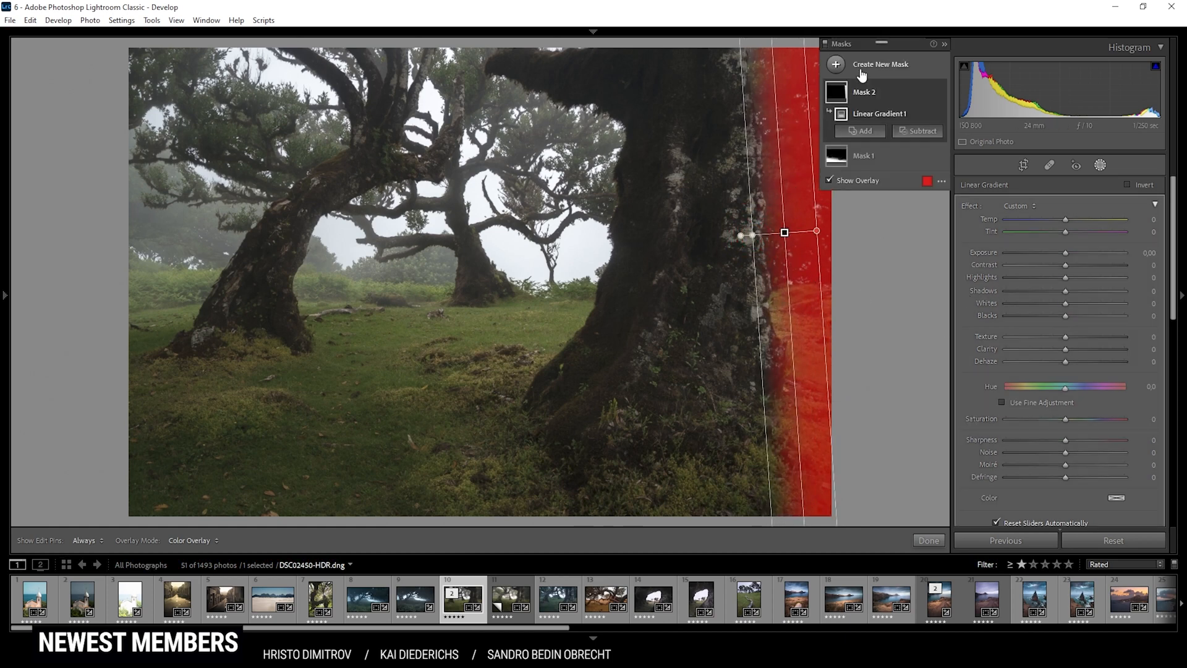
mouse_move(755, 171)
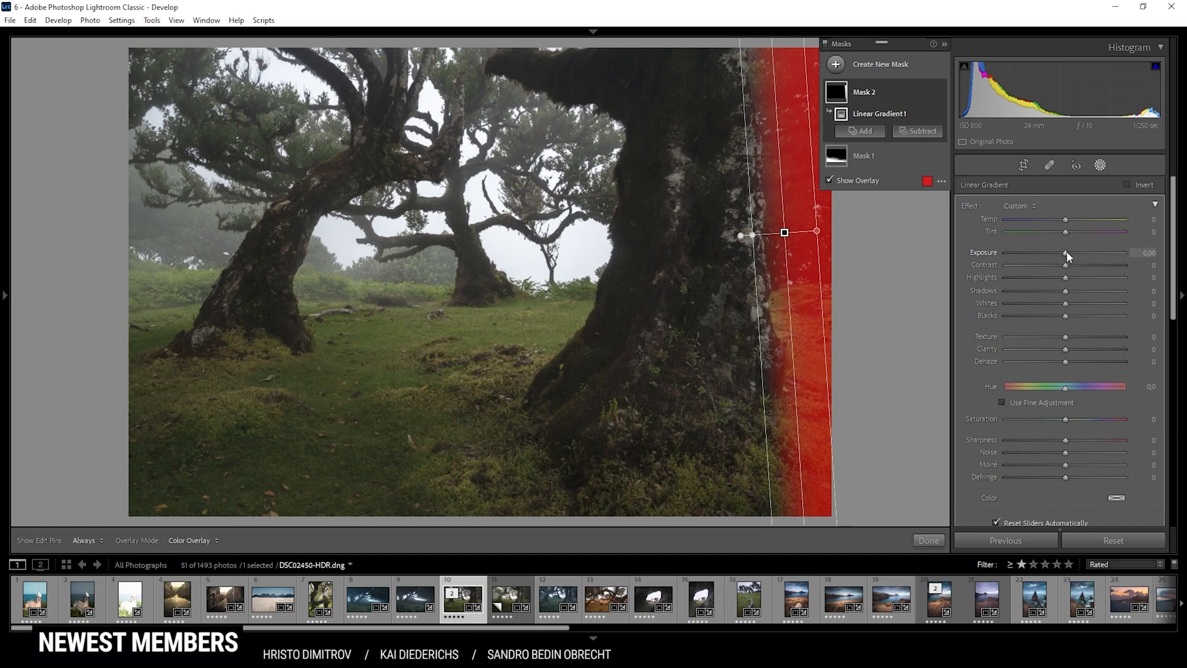
left_click_drag(1068, 256, 1060, 256)
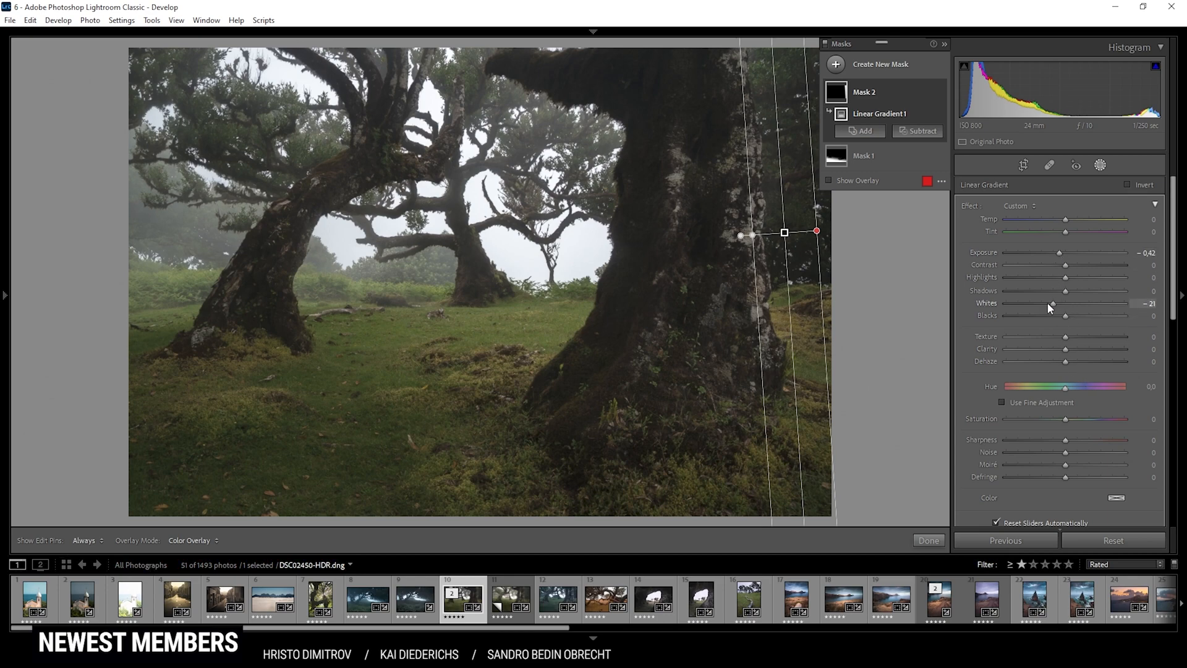
left_click_drag(1050, 304, 1040, 304)
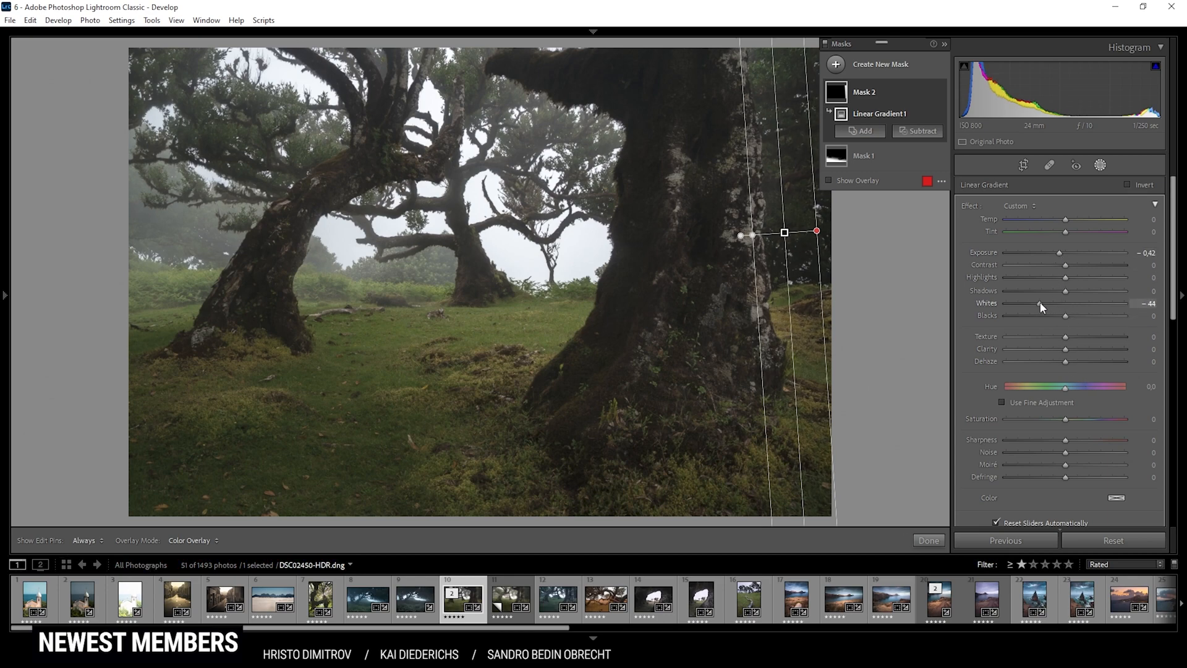
left_click_drag(1042, 304, 1036, 304)
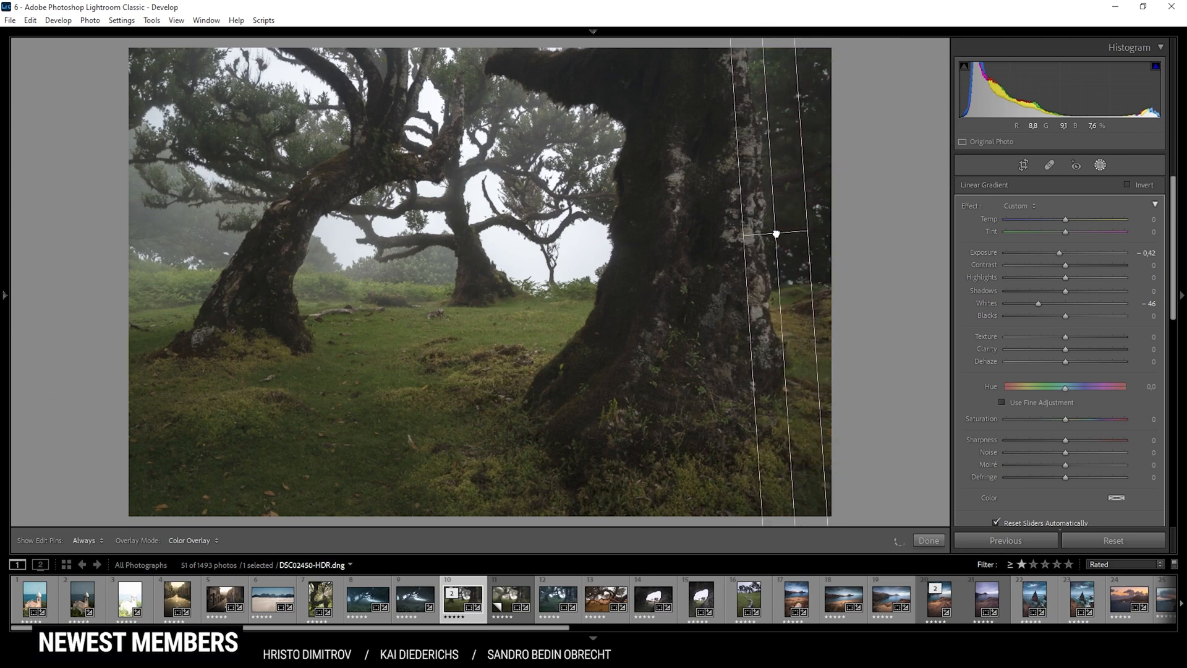
left_click_drag(776, 234, 769, 234)
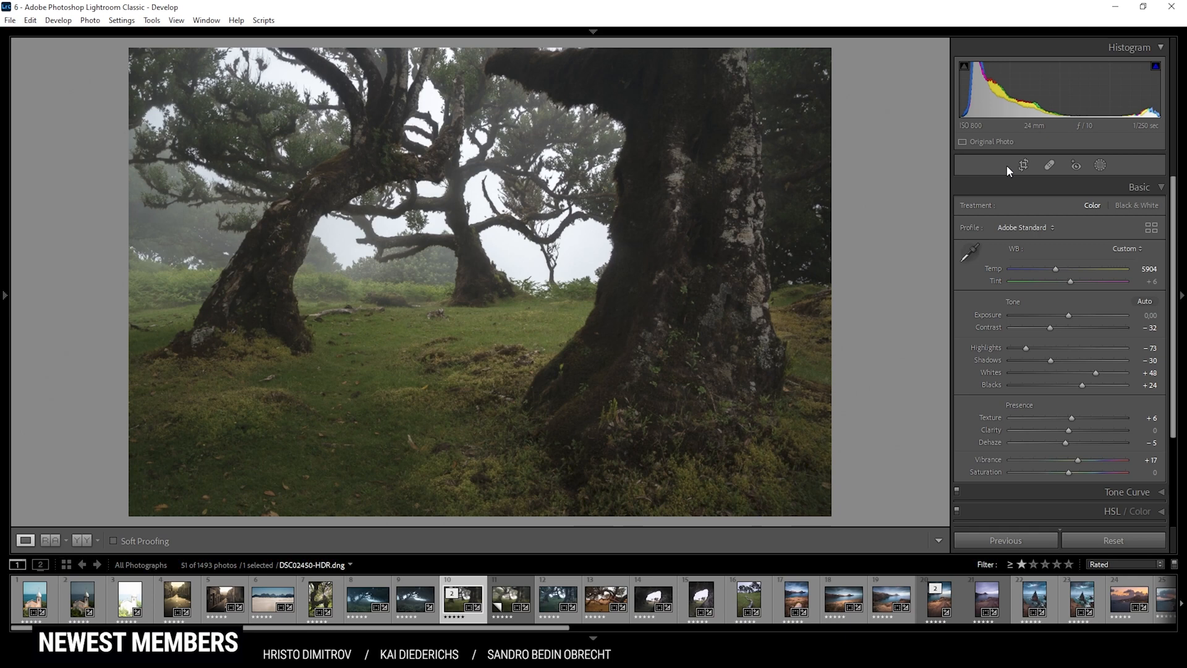
mouse_move(1099, 164)
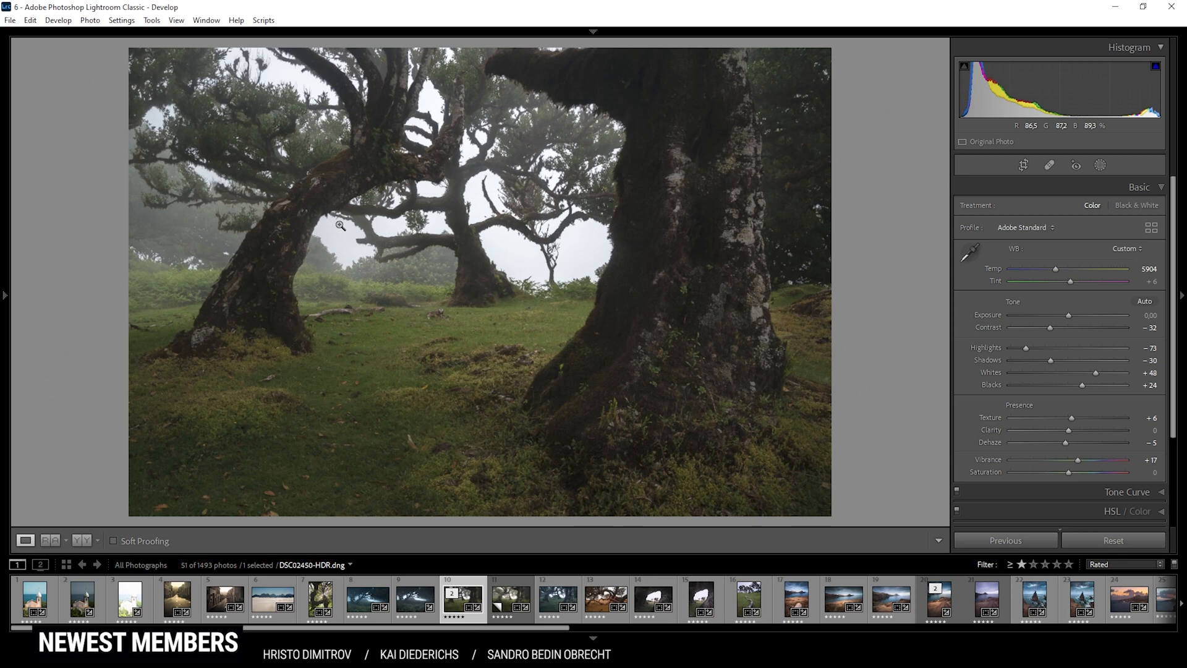
left_click(1098, 165)
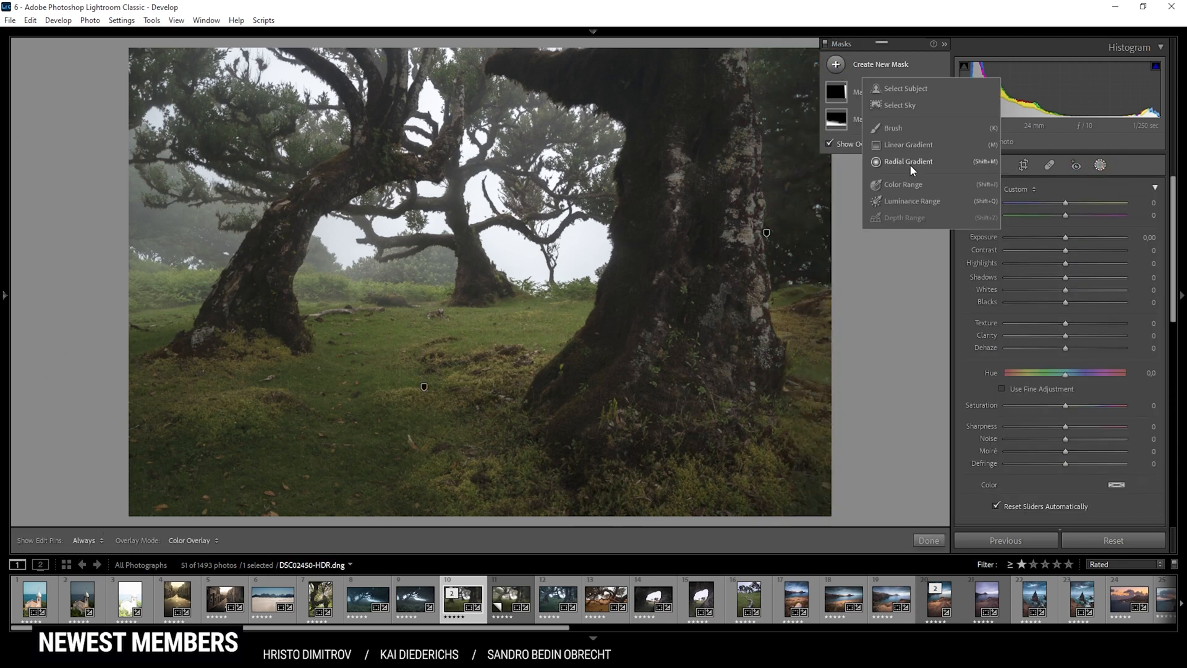
Place a radial gradient over the distant foggy tree and lift its blacks to +52
left_click(907, 161)
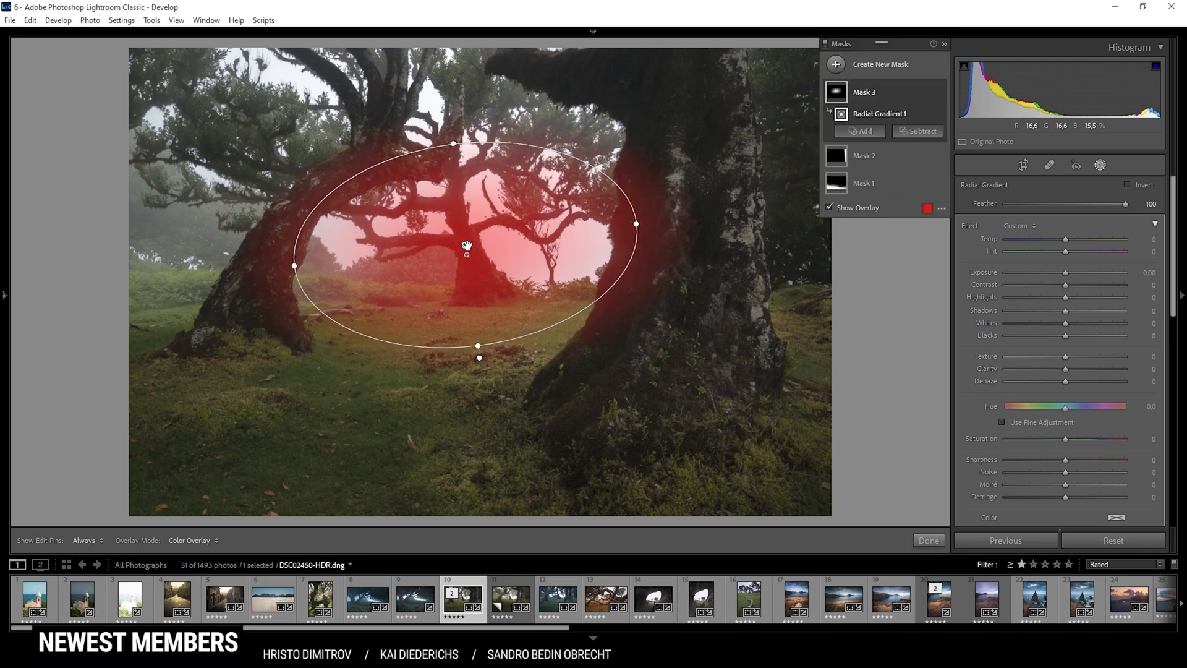
left_click_drag(467, 254, 468, 241)
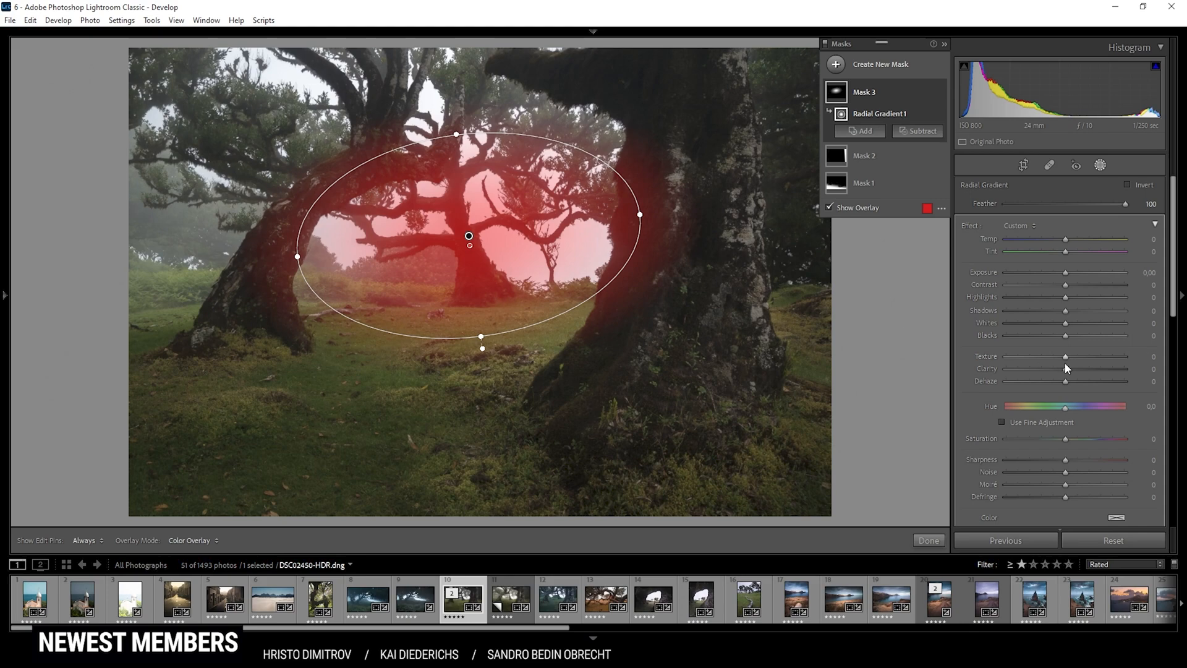
left_click_drag(1067, 335, 1088, 335)
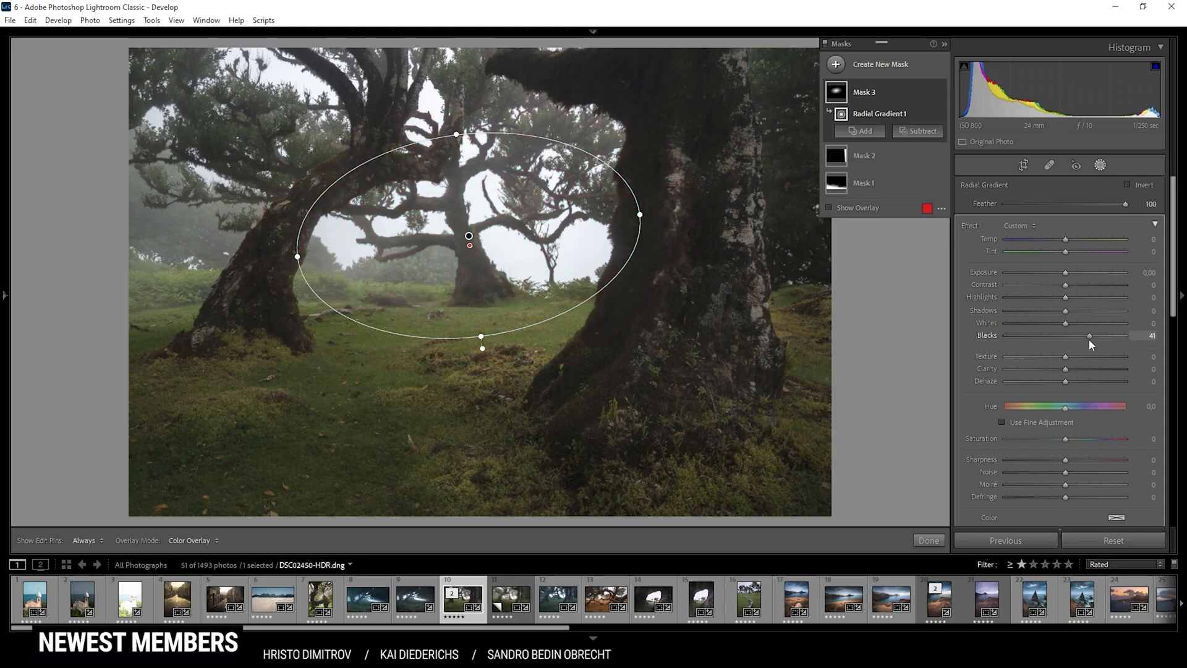
left_click_drag(1089, 335, 1095, 335)
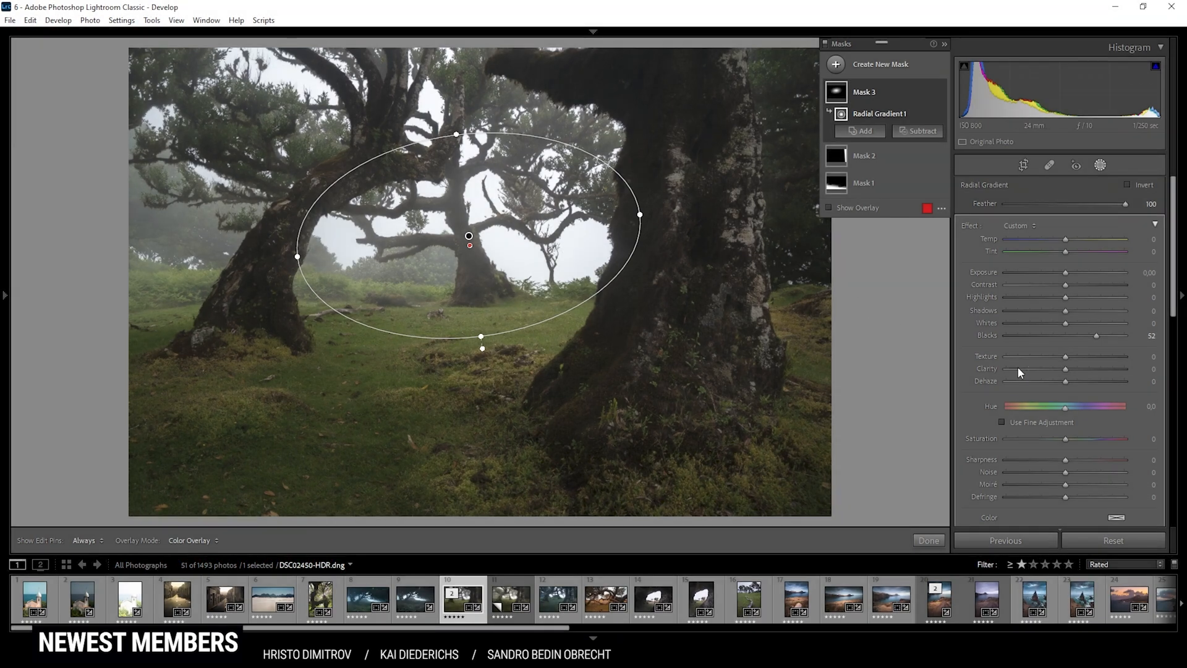
Inside the oval, lower dehaze to -27 and deepen shadows to about -64
left_click_drag(1066, 381, 1049, 381)
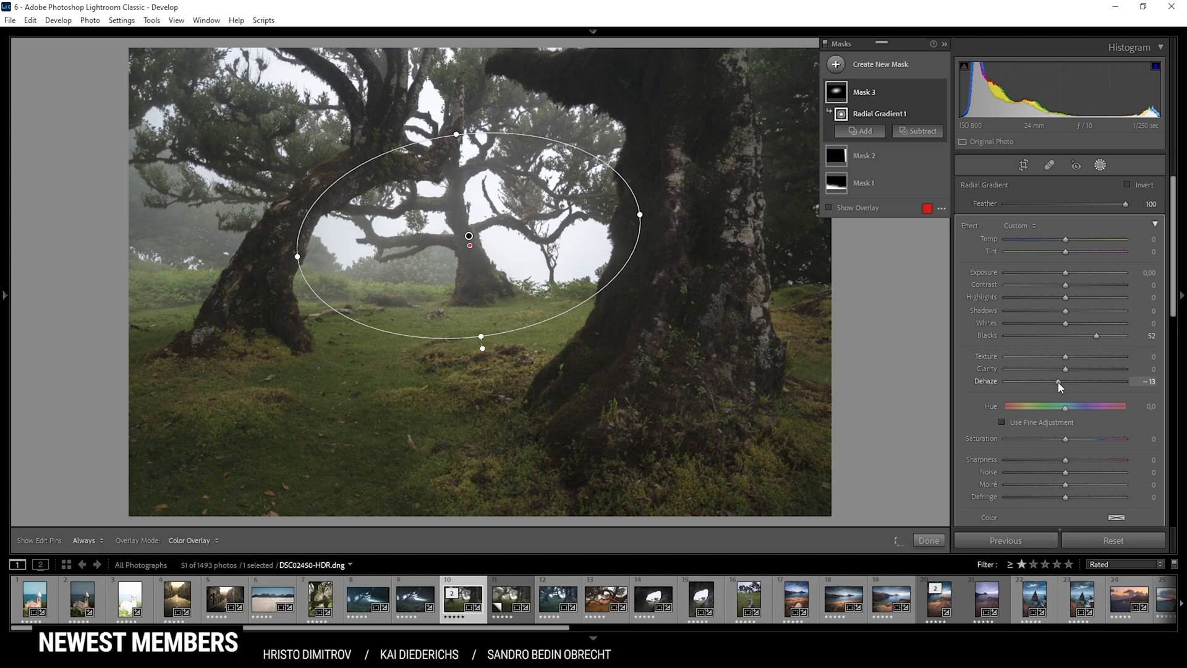
left_click_drag(1058, 381, 1049, 381)
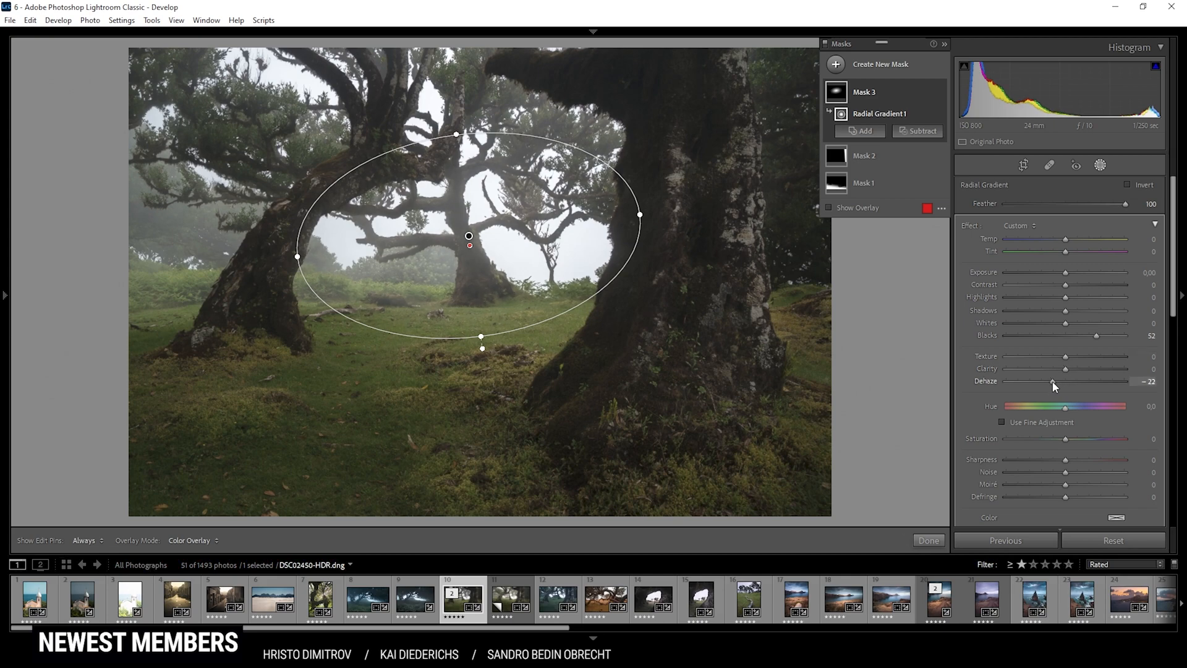
left_click_drag(1051, 383, 1049, 384)
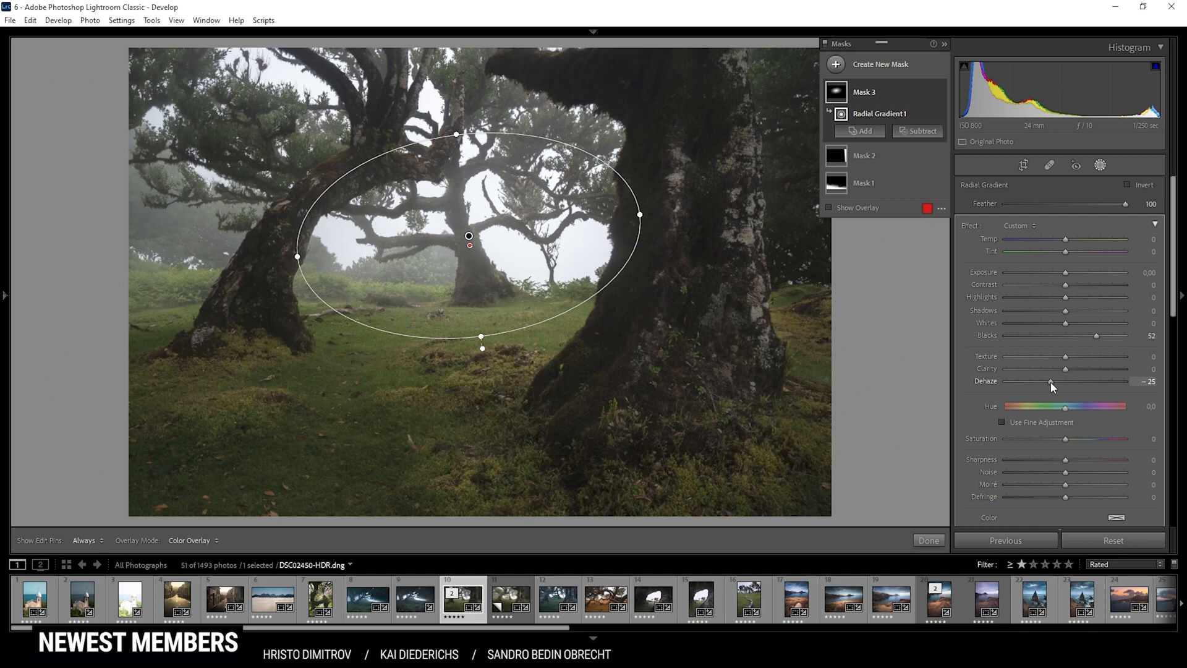
left_click_drag(1053, 382, 1049, 382)
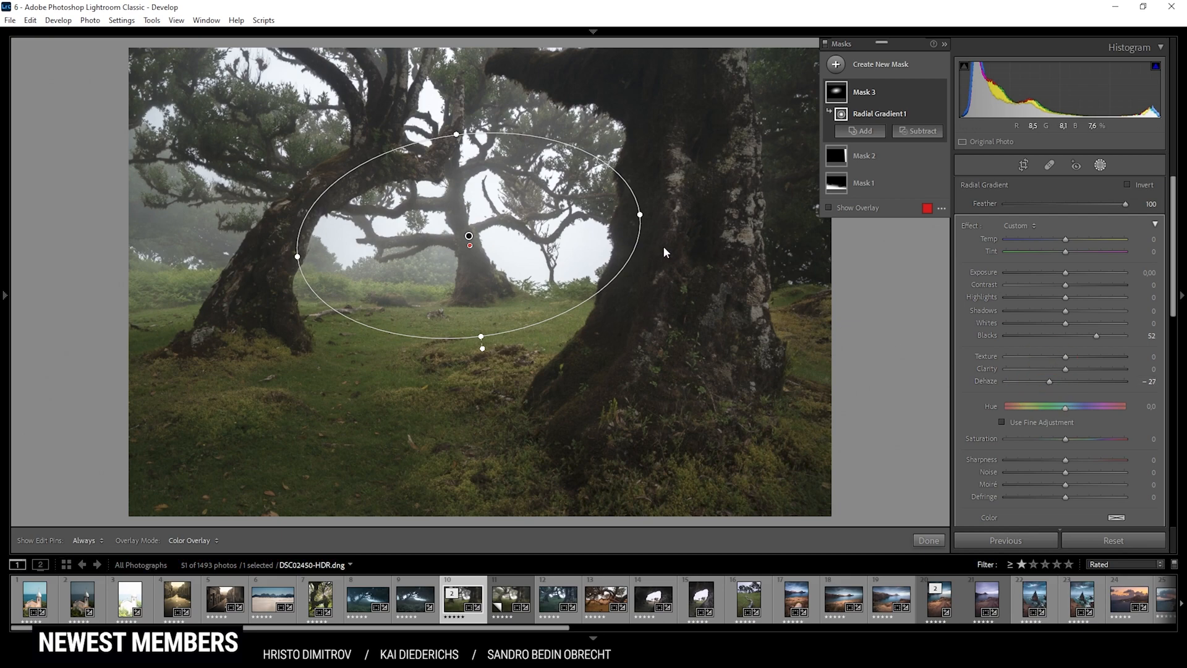
mouse_move(457, 269)
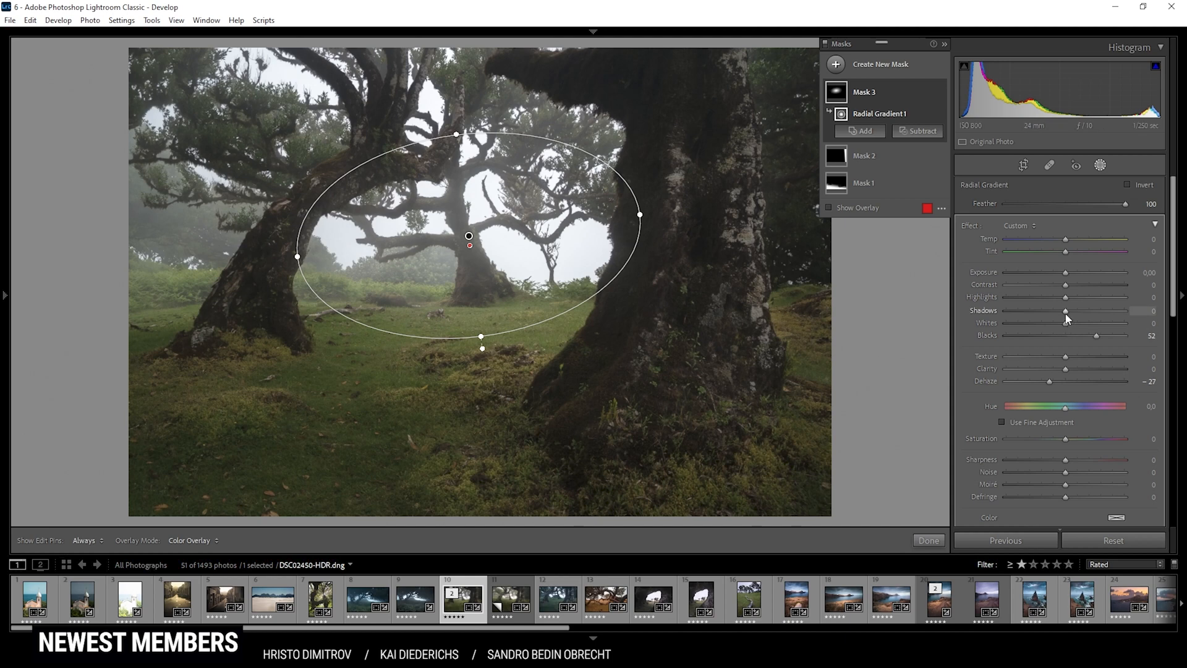
left_click_drag(1067, 310, 1060, 310)
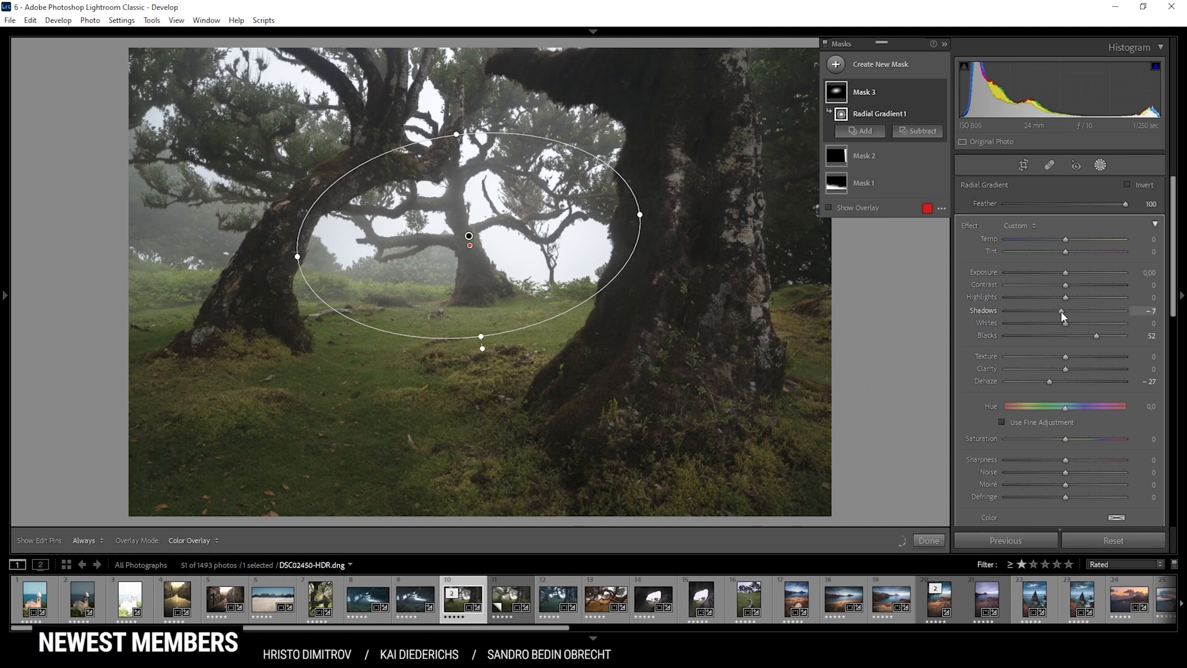
left_click_drag(1095, 312, 1039, 311)
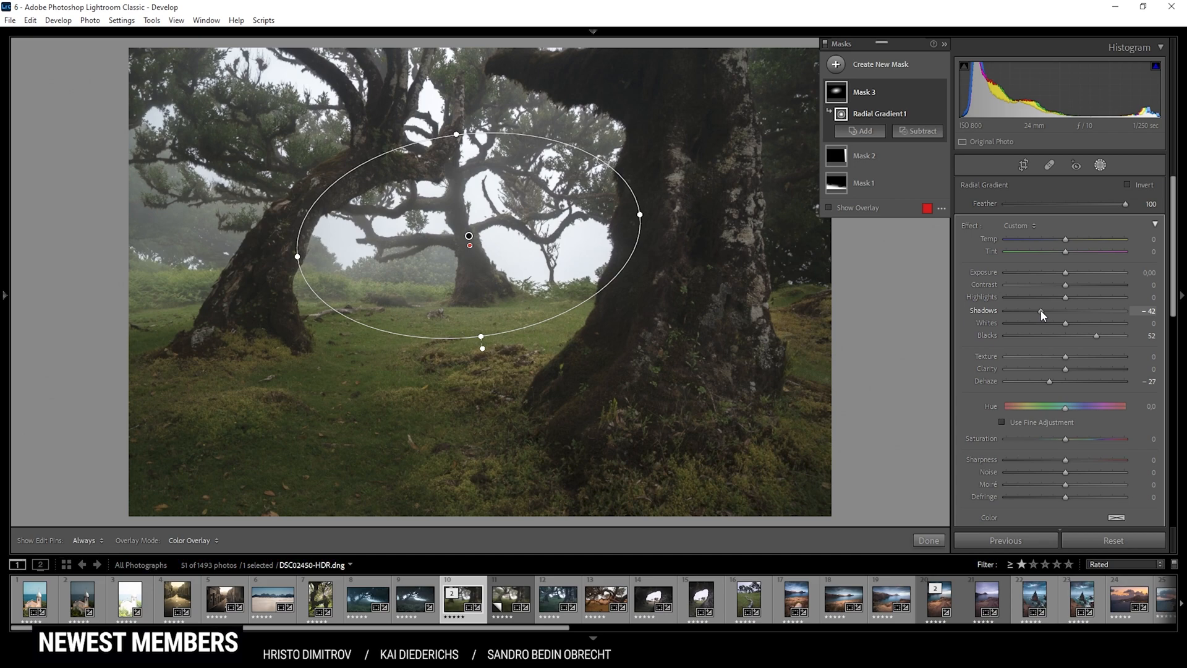
left_click_drag(1042, 310, 1028, 310)
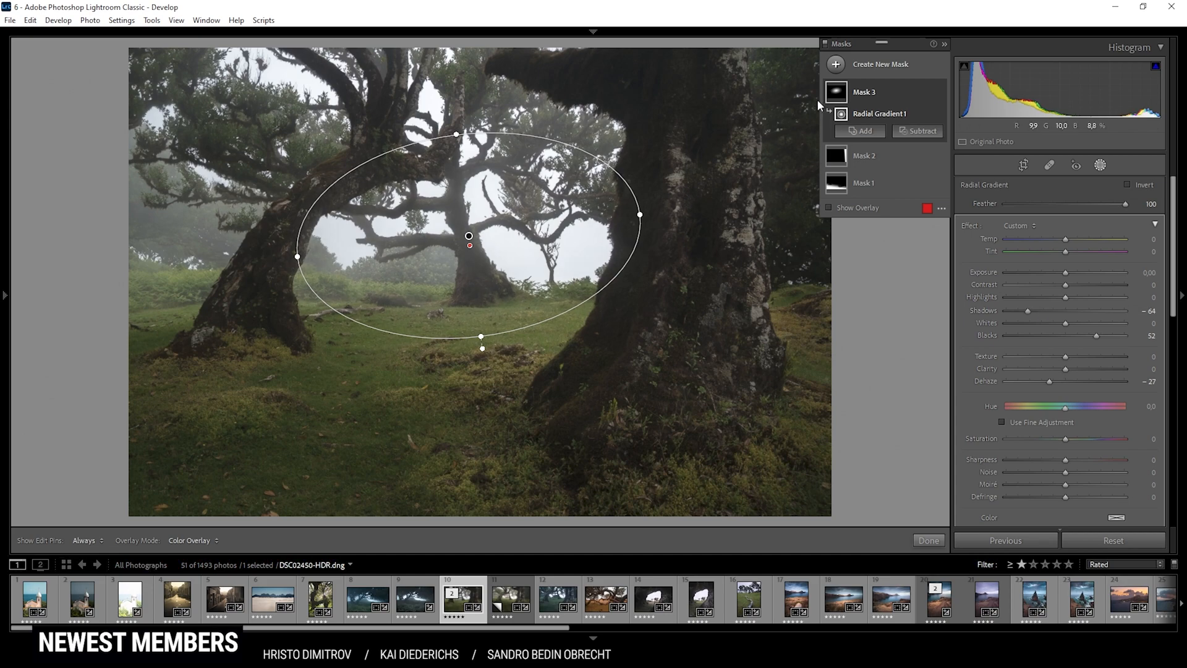
Add a fourth radial mask around the distant tree and lift its blacks to +46
left_click(835, 64)
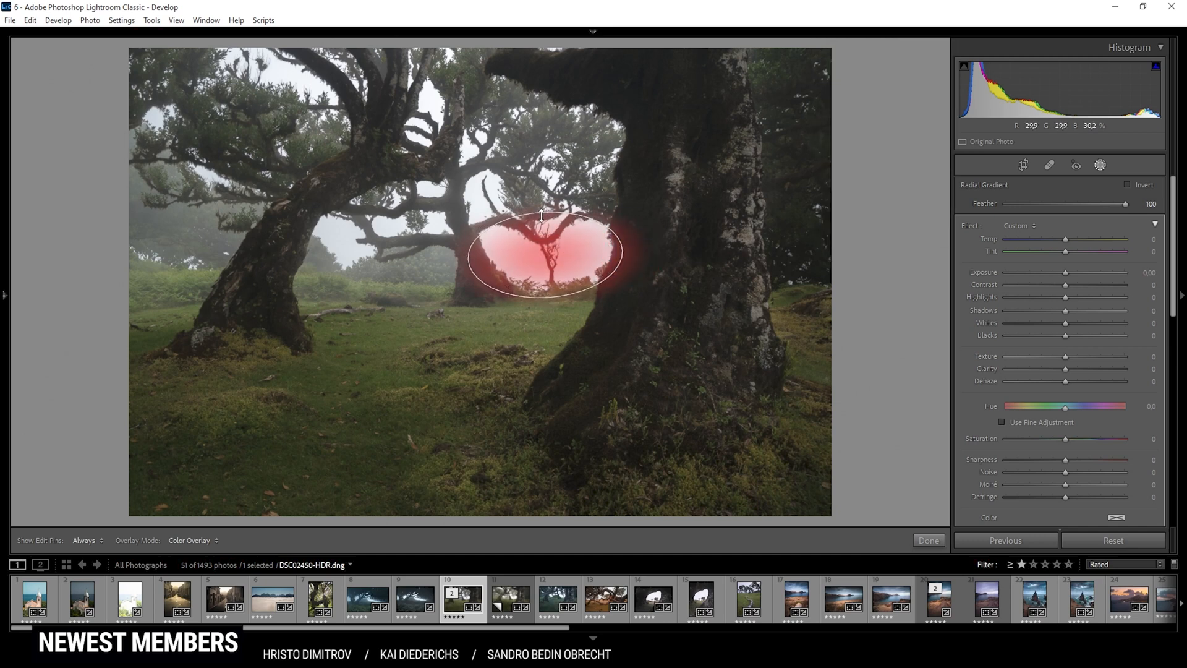
left_click_drag(542, 218, 544, 261)
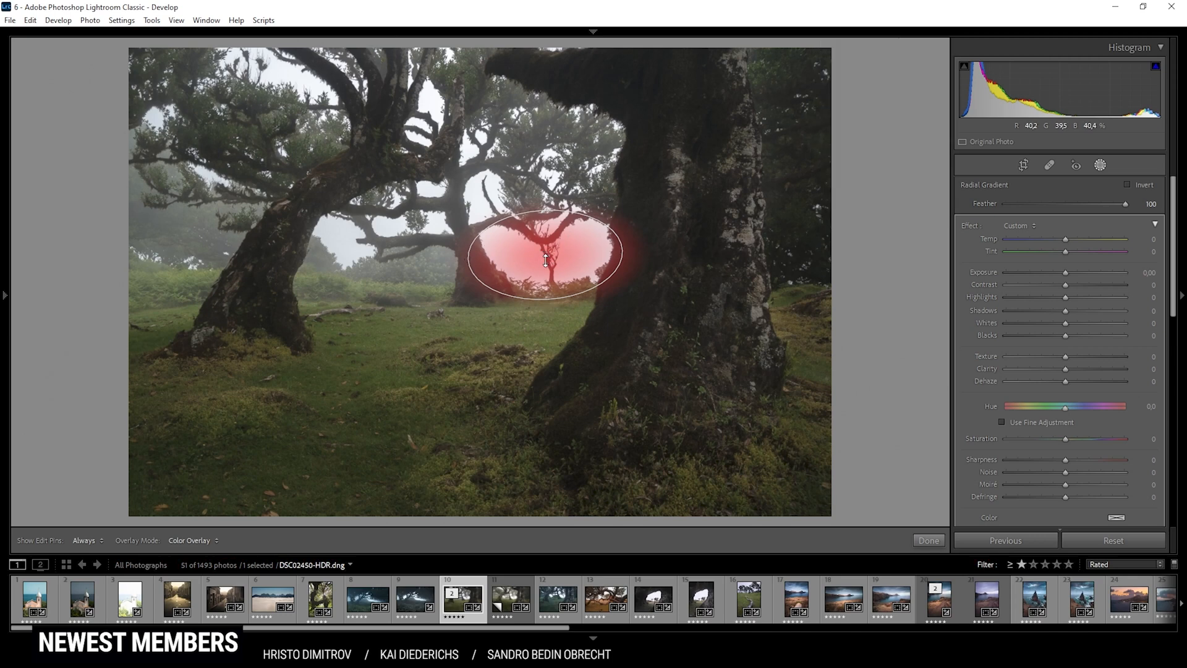
left_click(545, 252)
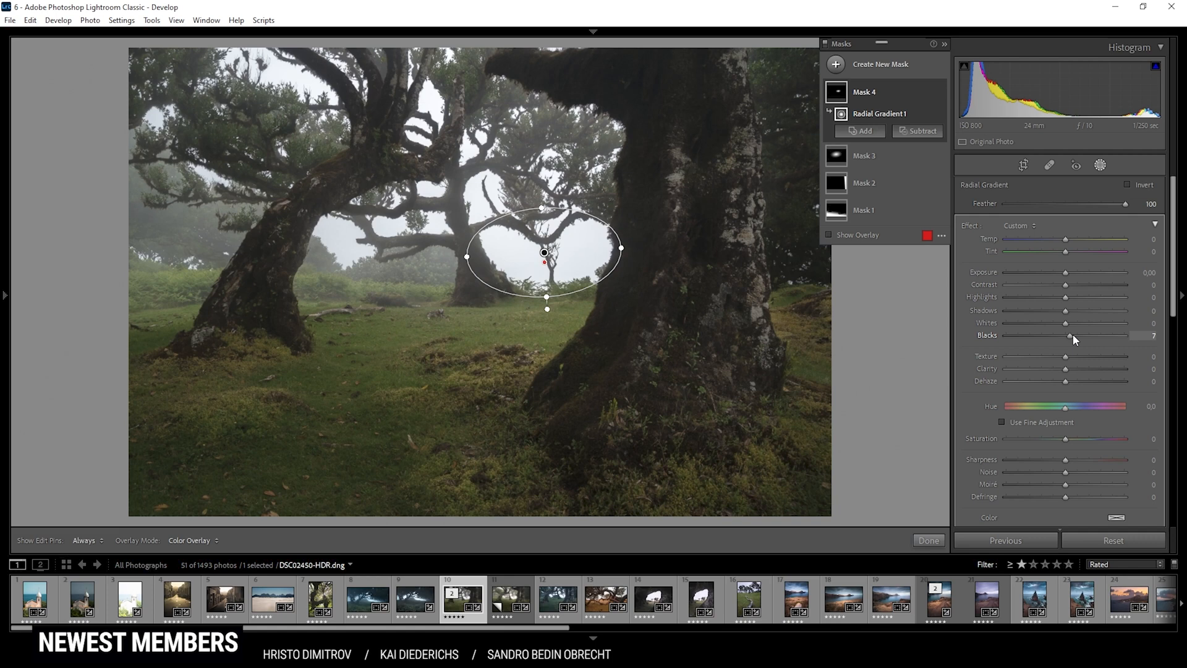
left_click_drag(1071, 335, 1092, 335)
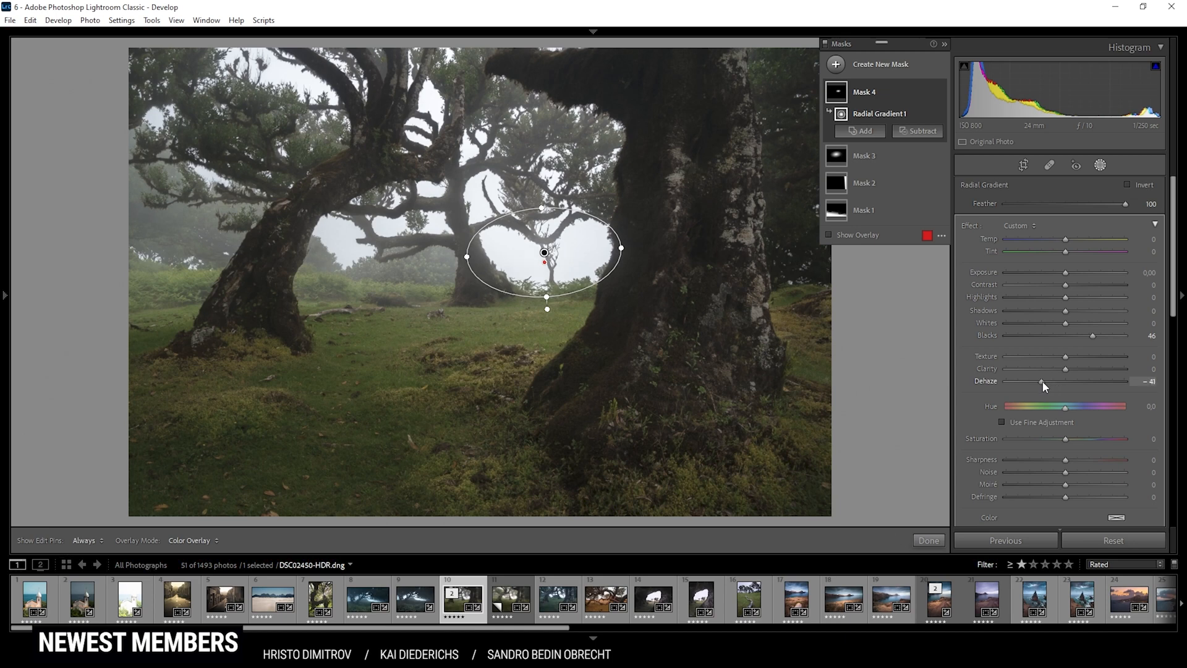
Set the oval's dehaze to -51 and raise whites to a subtle +14
left_click_drag(1041, 381, 1030, 381)
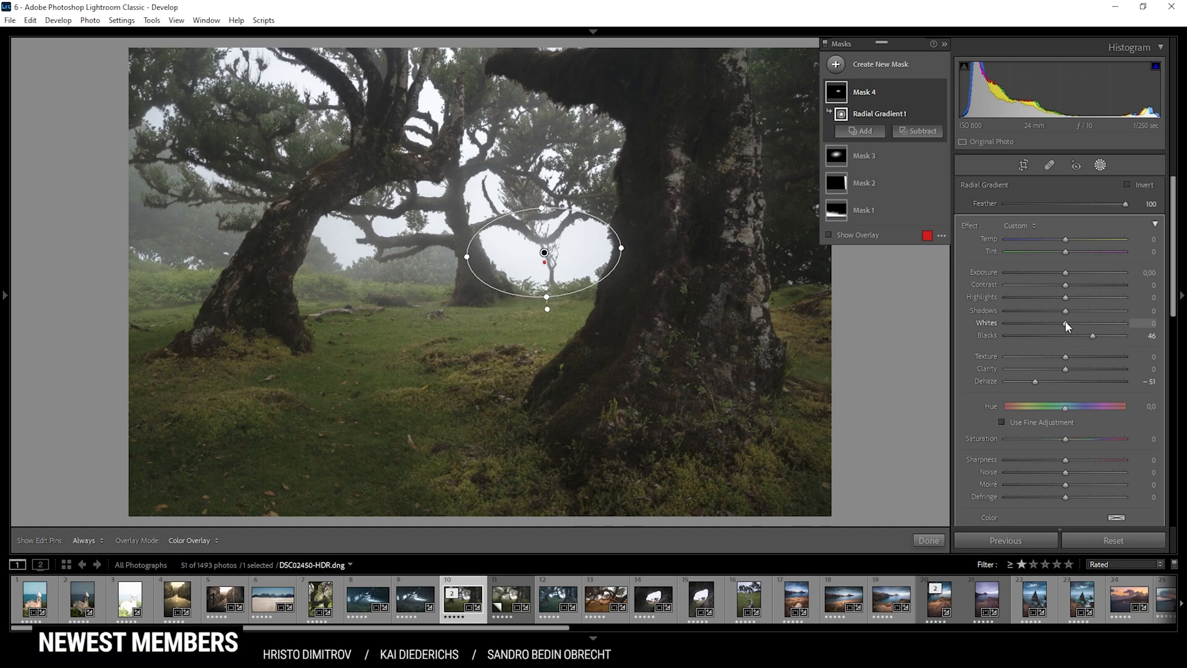
left_click_drag(1064, 323, 1096, 323)
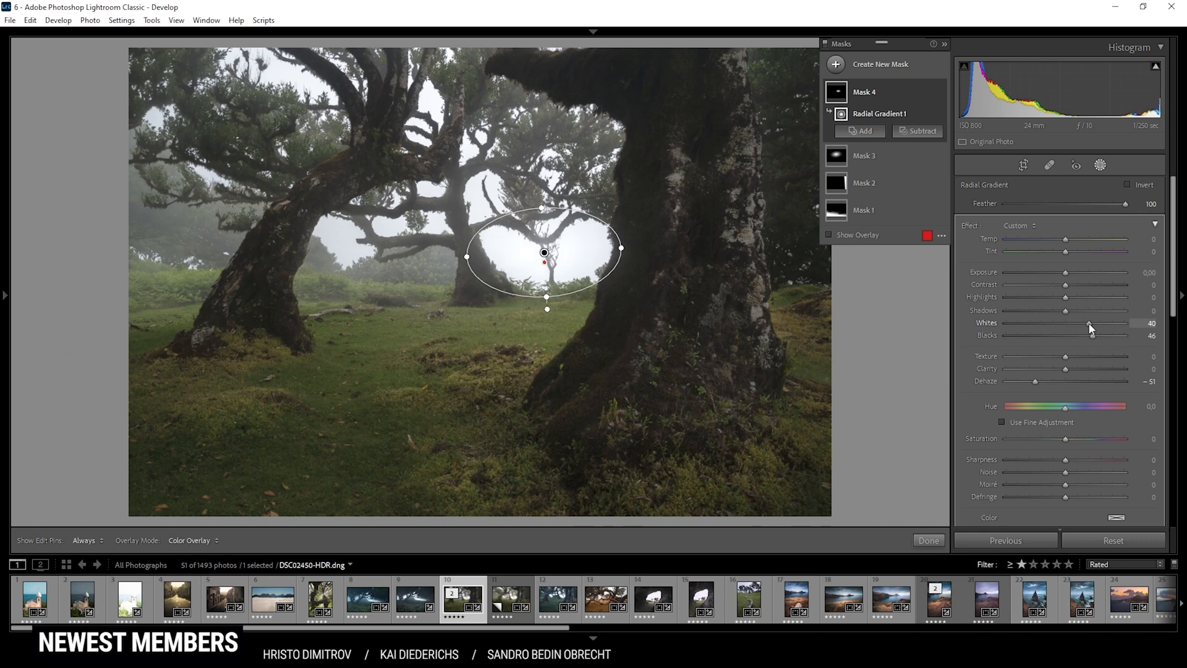
mouse_move(1027, 339)
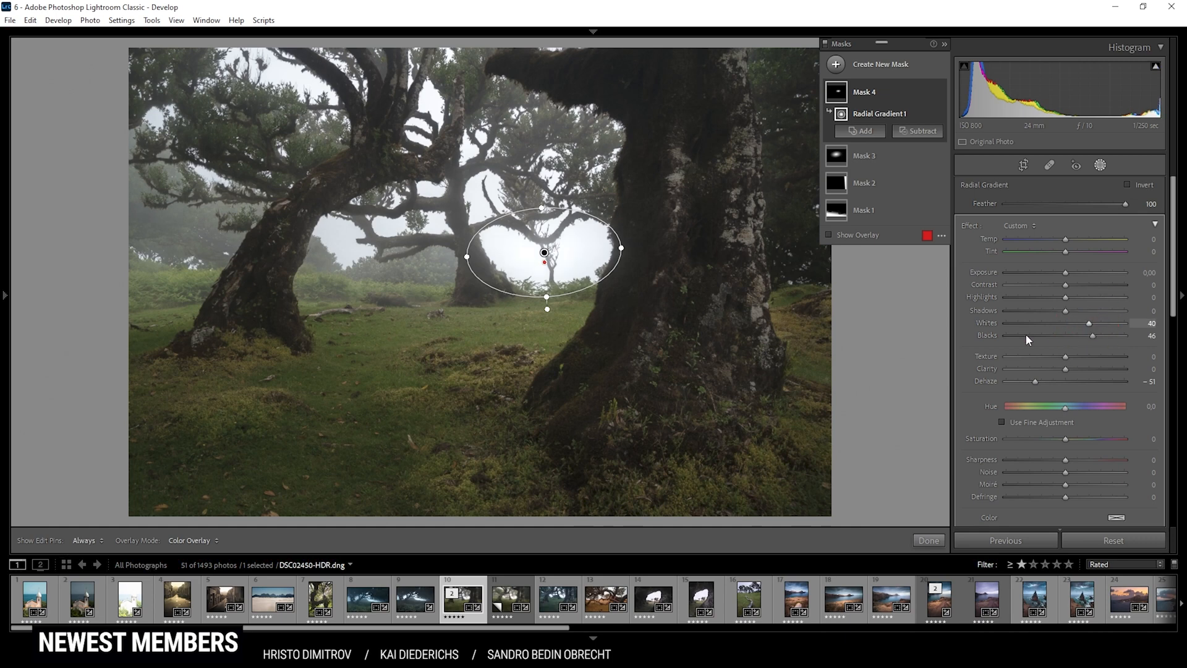
left_click_drag(1095, 323, 1092, 323)
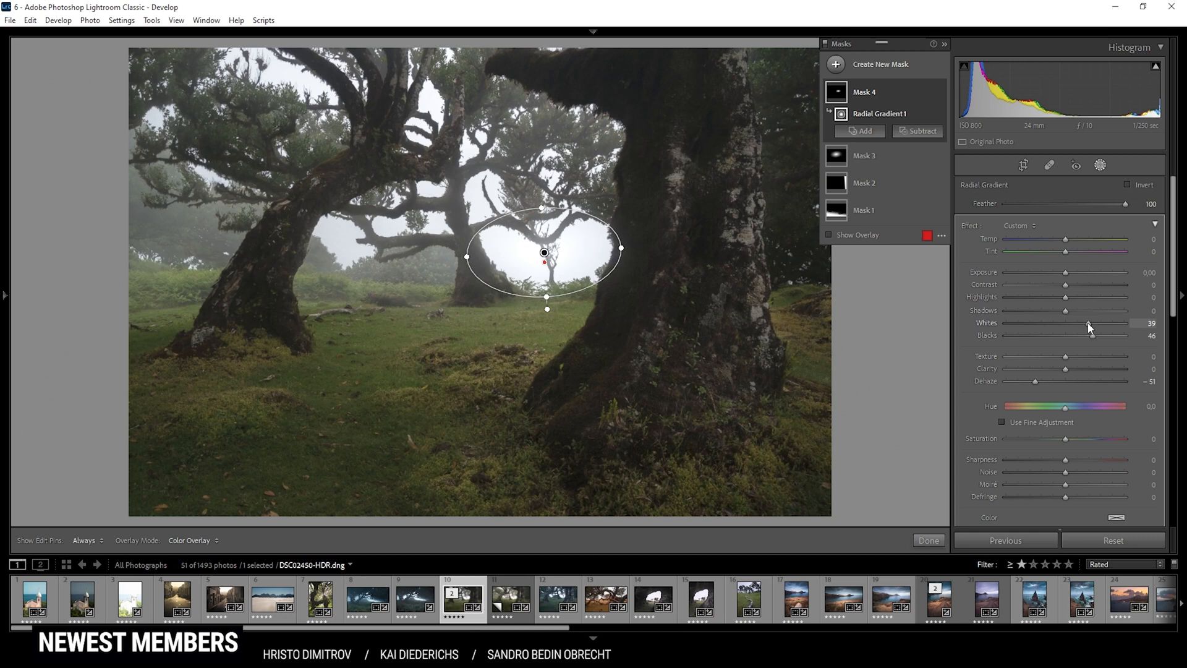
left_click_drag(1097, 323, 1074, 323)
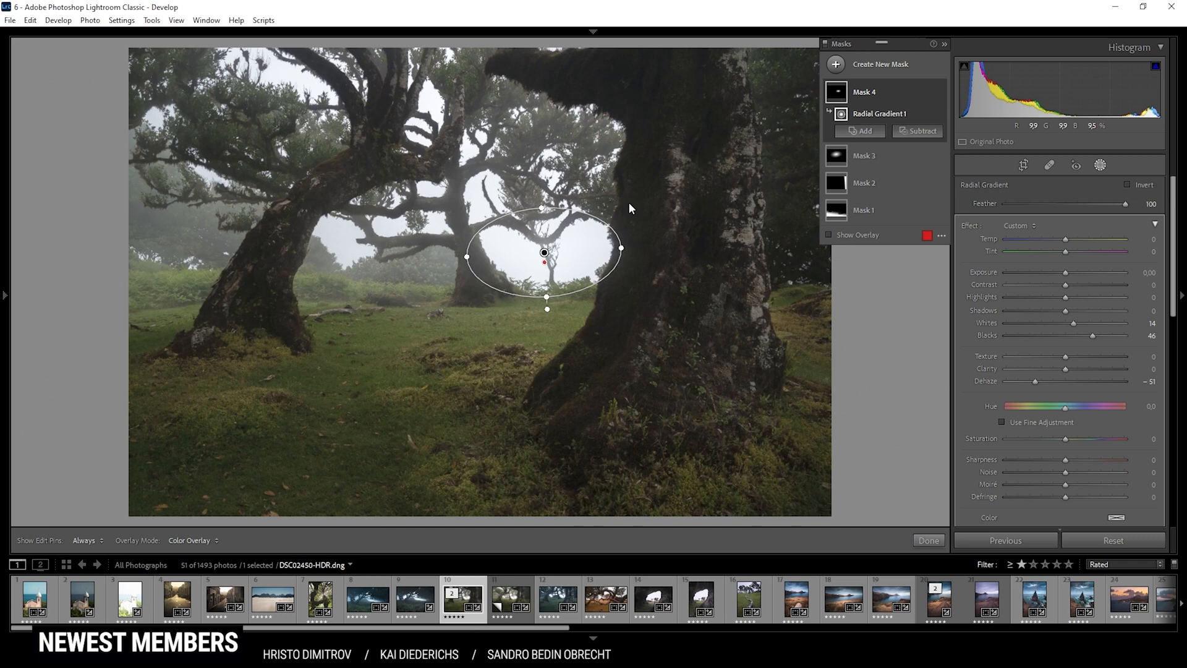
mouse_move(865, 364)
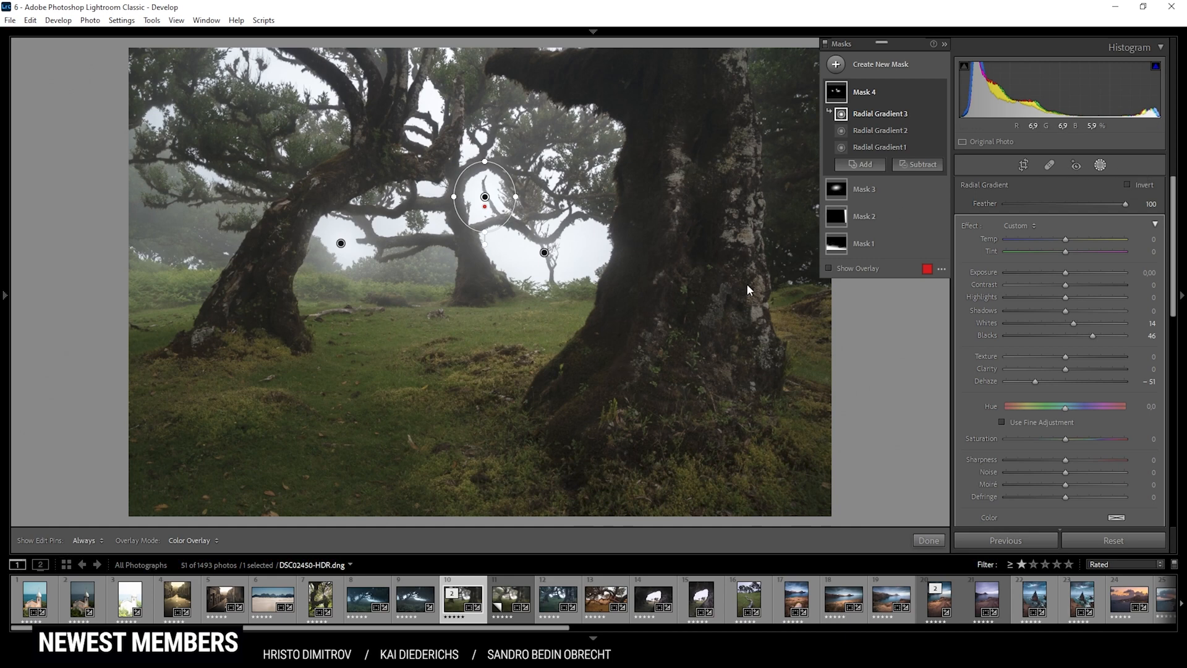
Brush a fifth mask up the large right-hand tree trunk
left_click(835, 64)
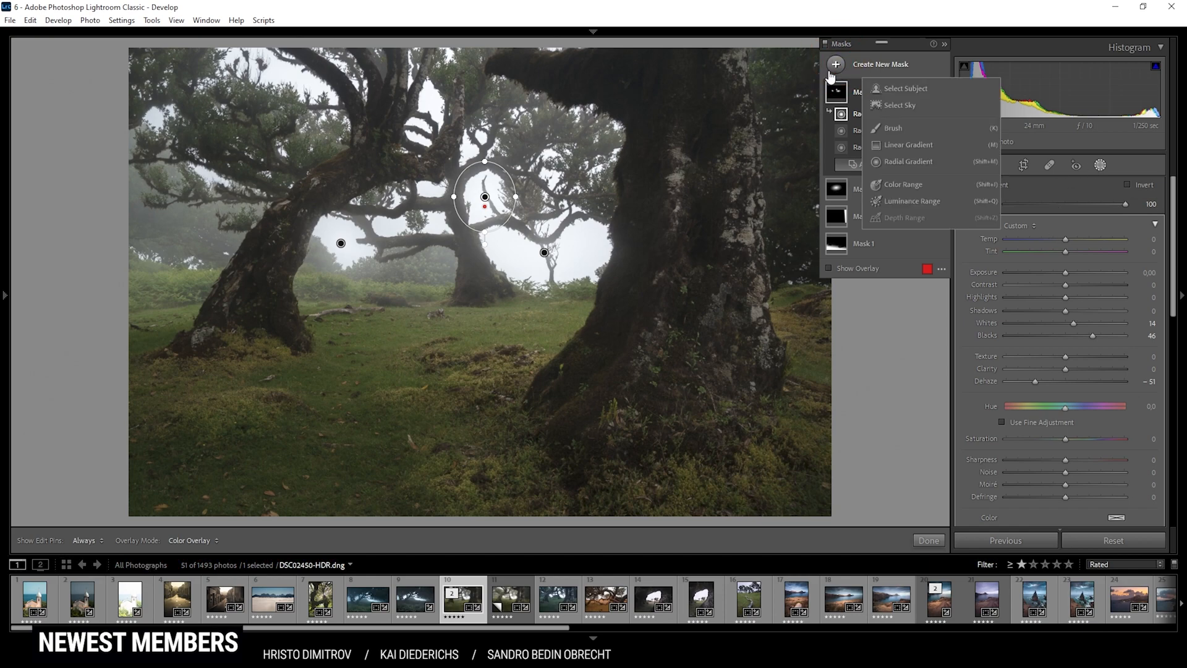
left_click(893, 128)
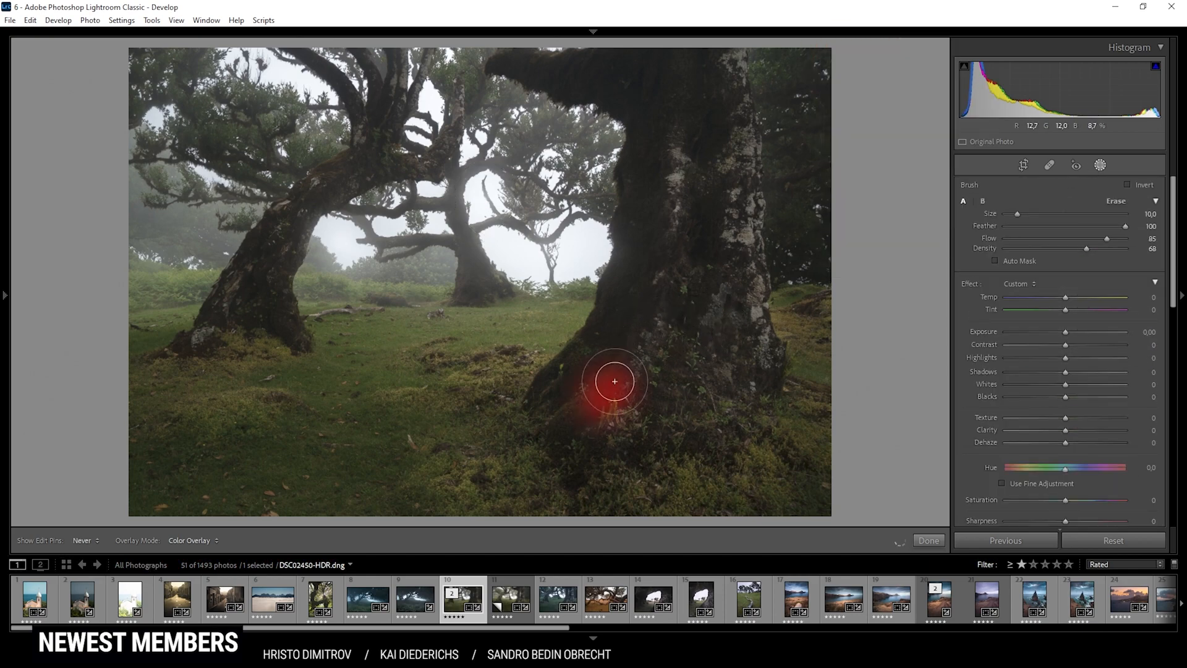
left_click_drag(615, 381, 696, 169)
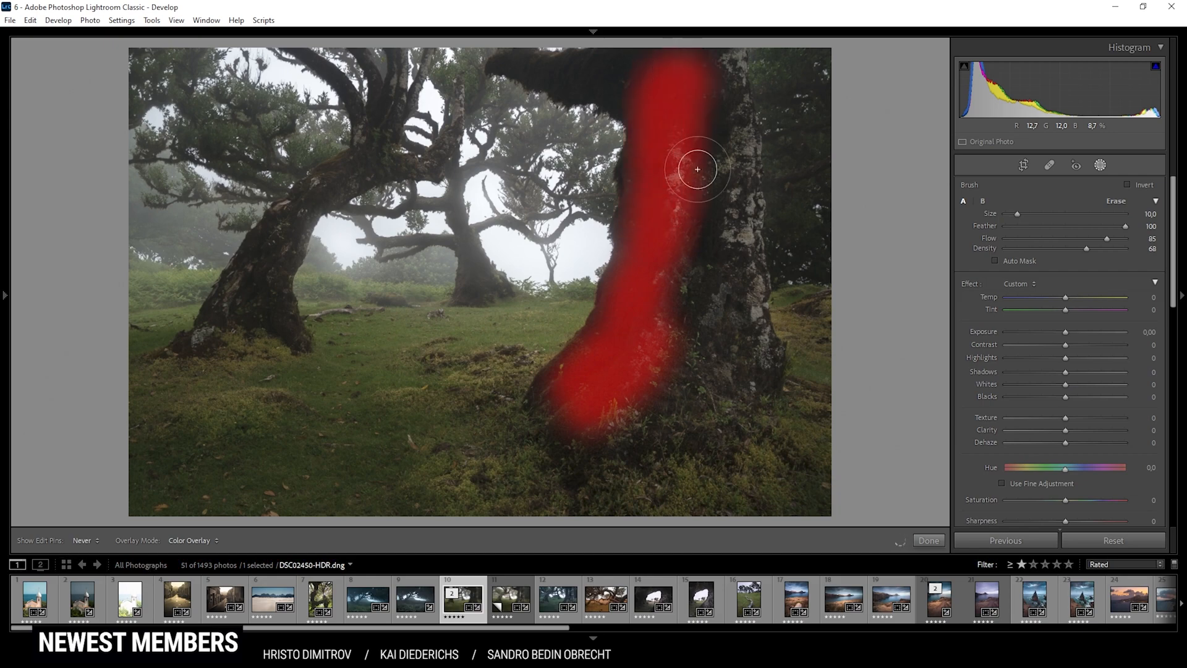
left_click_drag(696, 170, 589, 440)
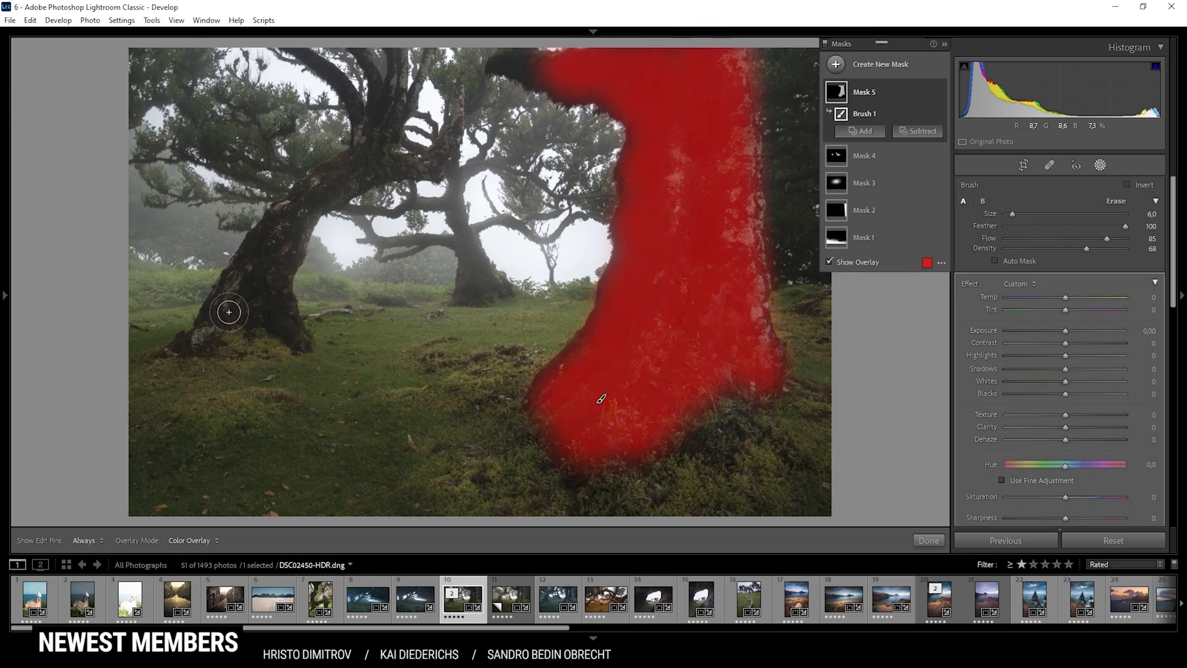
left_click_drag(229, 312, 251, 329)
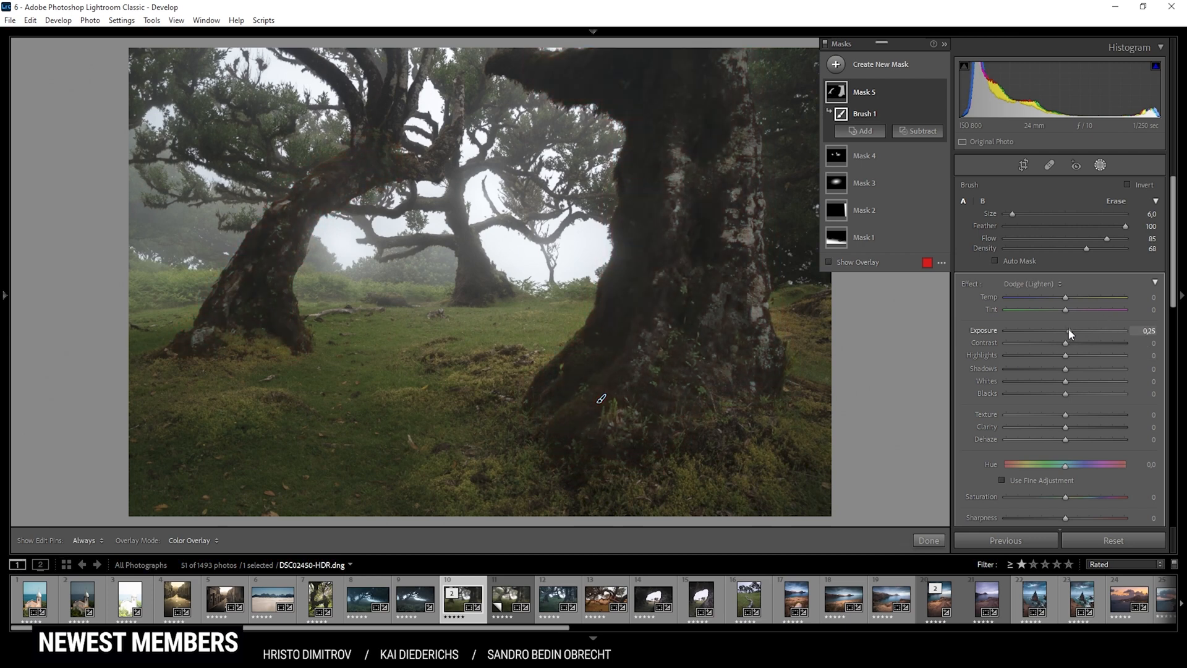
Ease the trunk's exposure to about 0.21, add contrast +19 and push whites to +100
left_click_drag(1071, 332, 1066, 332)
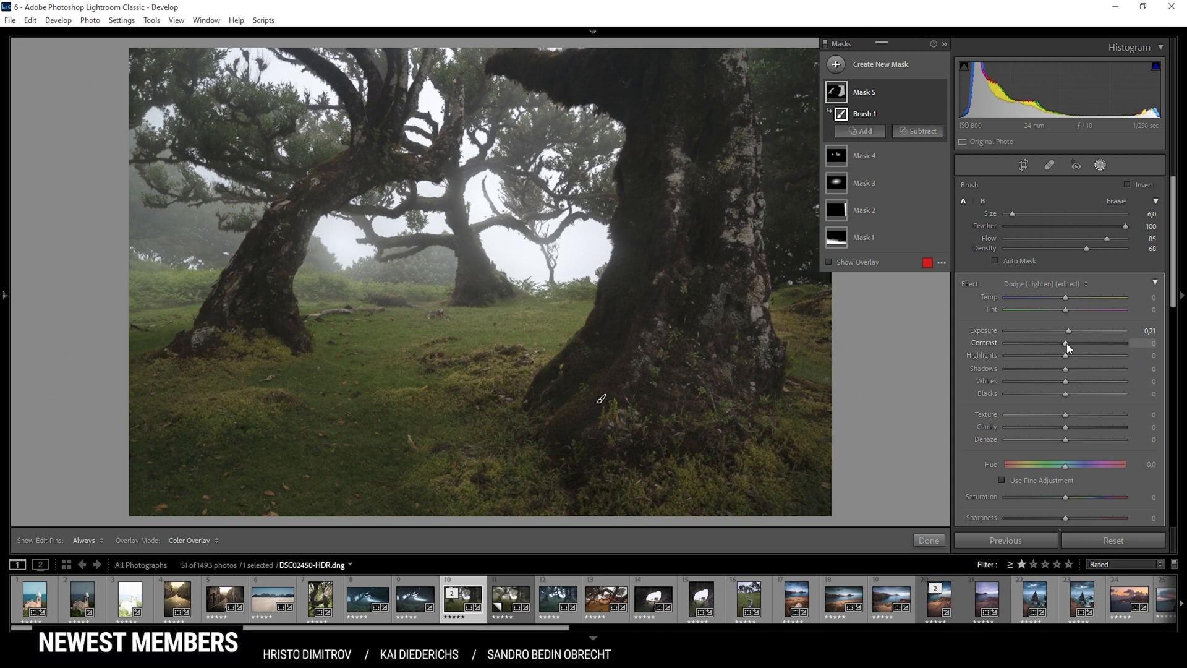
left_click_drag(1067, 346, 1073, 346)
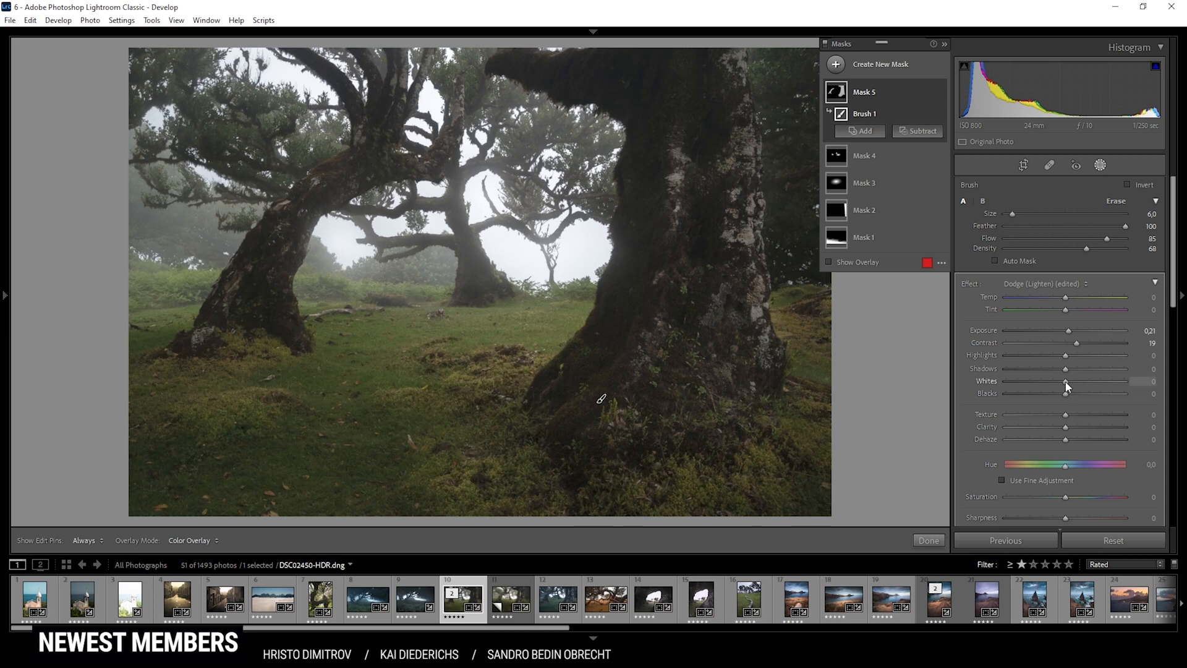
left_click_drag(1066, 381, 1128, 380)
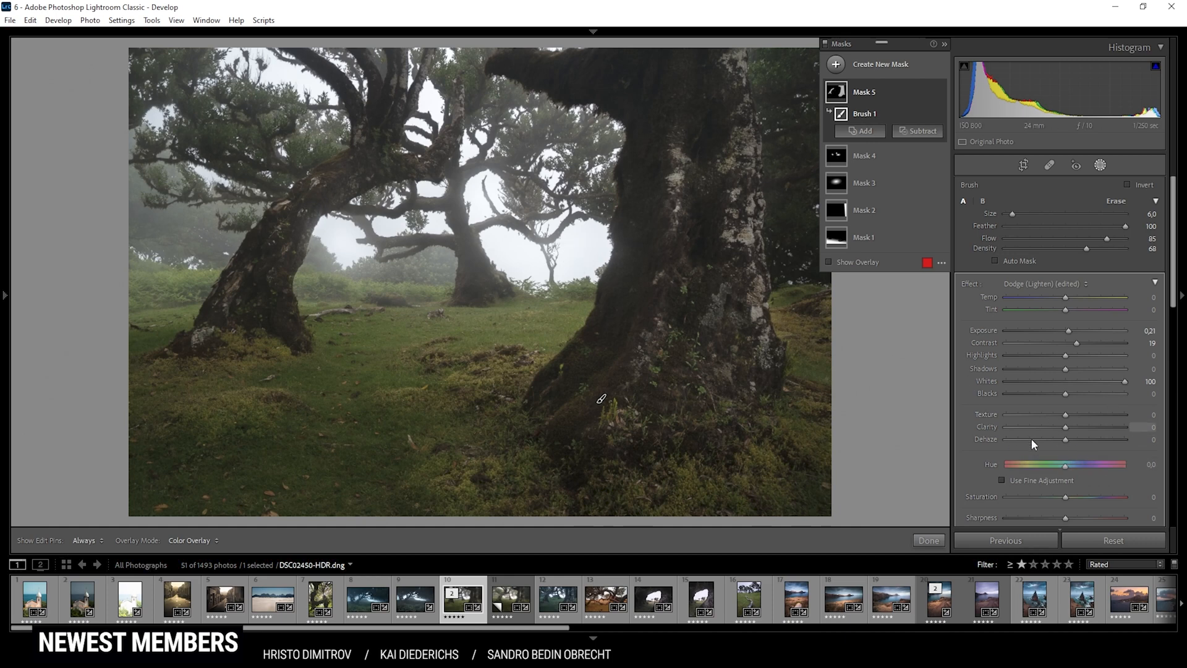
Settle the bark texture at +13 and adjust clarity on the trunk
left_click_drag(1067, 414, 1075, 414)
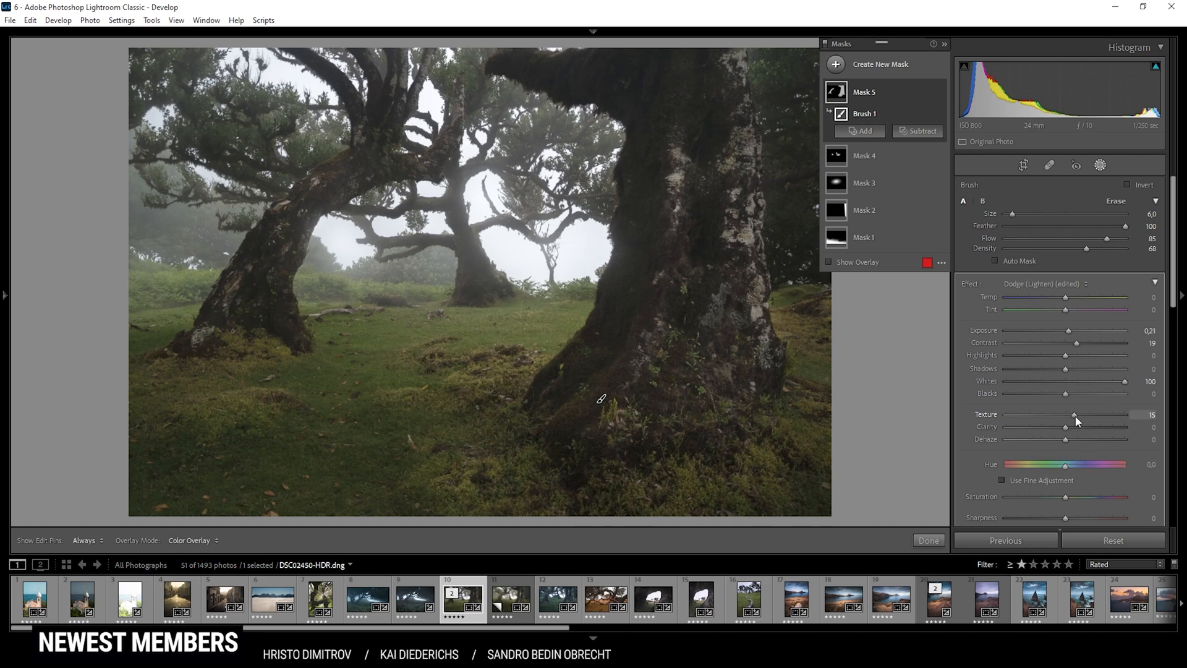
left_click_drag(1074, 414, 1066, 414)
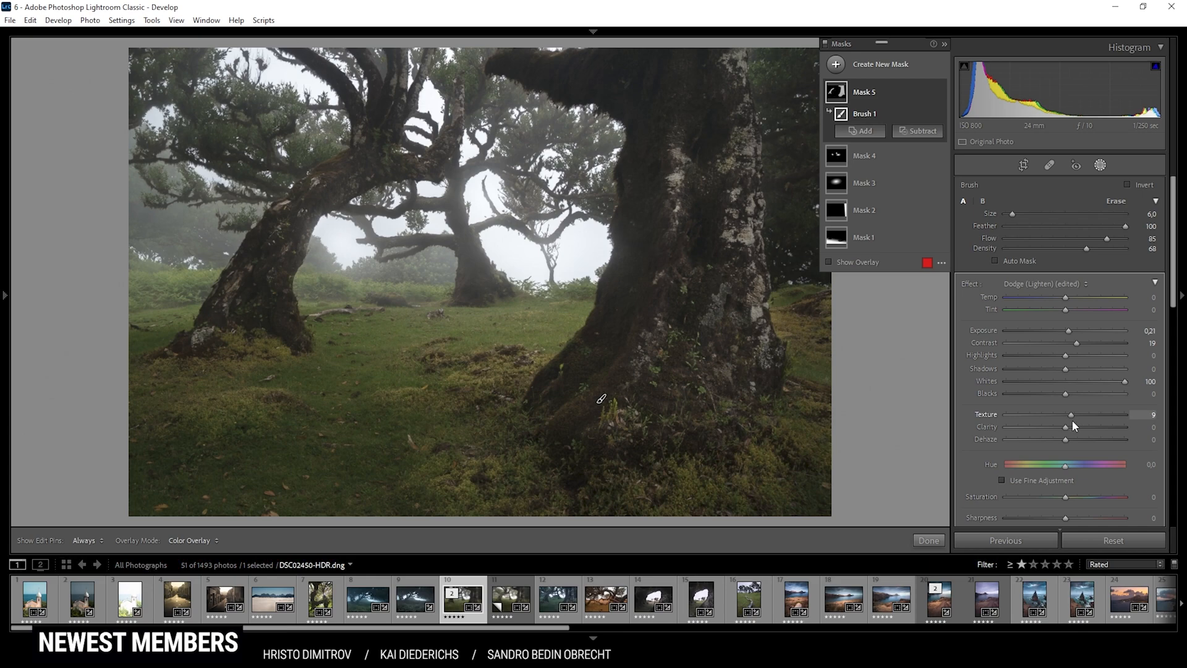
left_click_drag(1068, 420, 1074, 420)
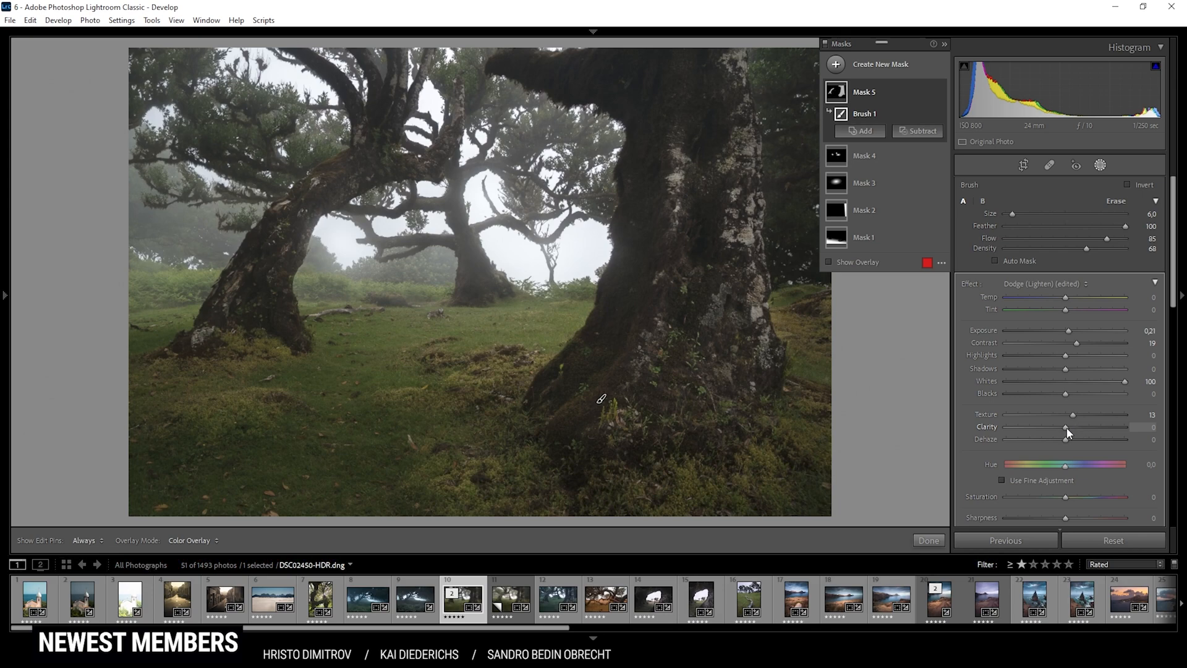
left_click_drag(1066, 427, 1075, 427)
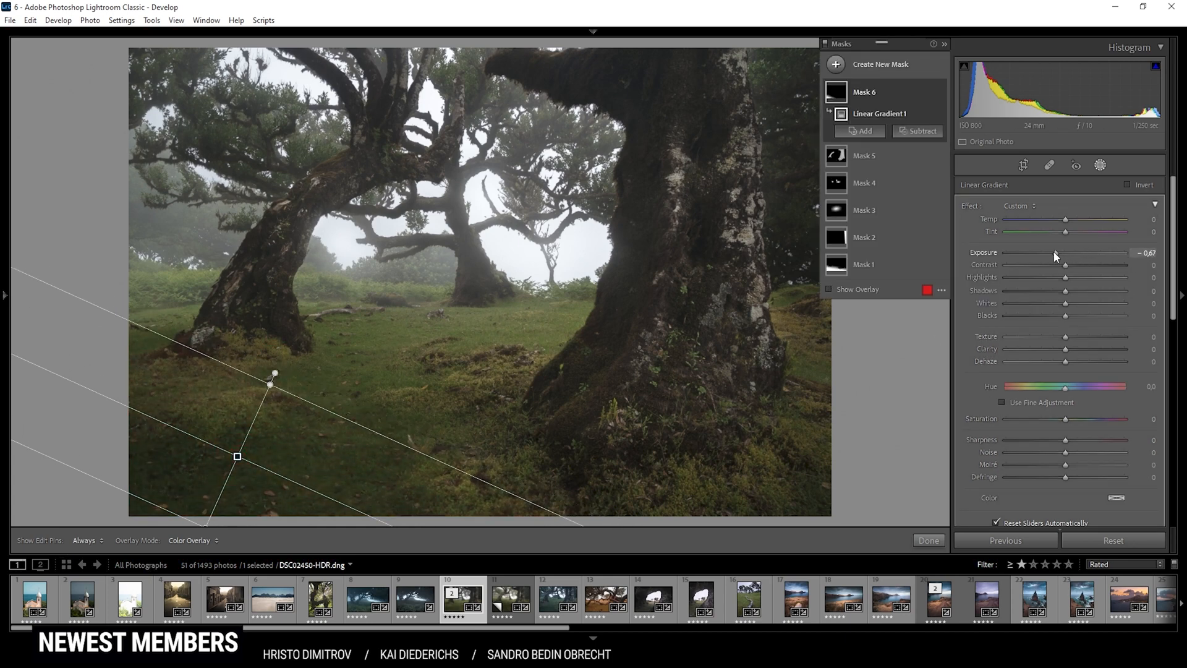
Set the lower-left gradient's exposure to about -0.71
left_click_drag(1068, 252, 1050, 252)
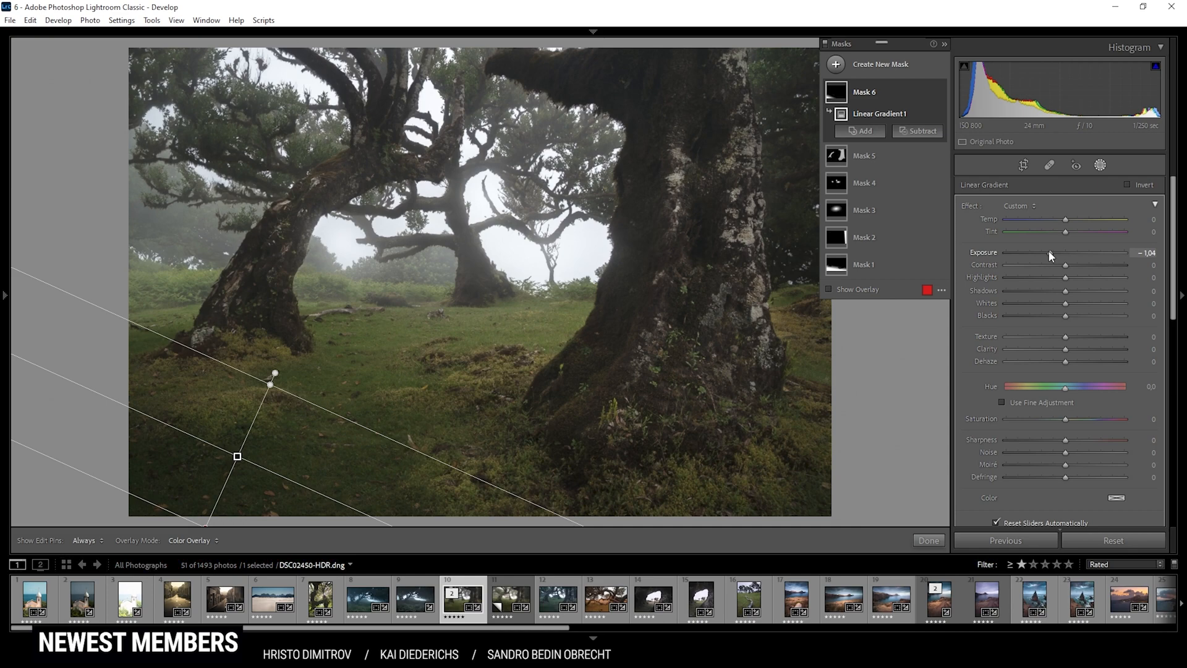
left_click_drag(1051, 252, 1068, 252)
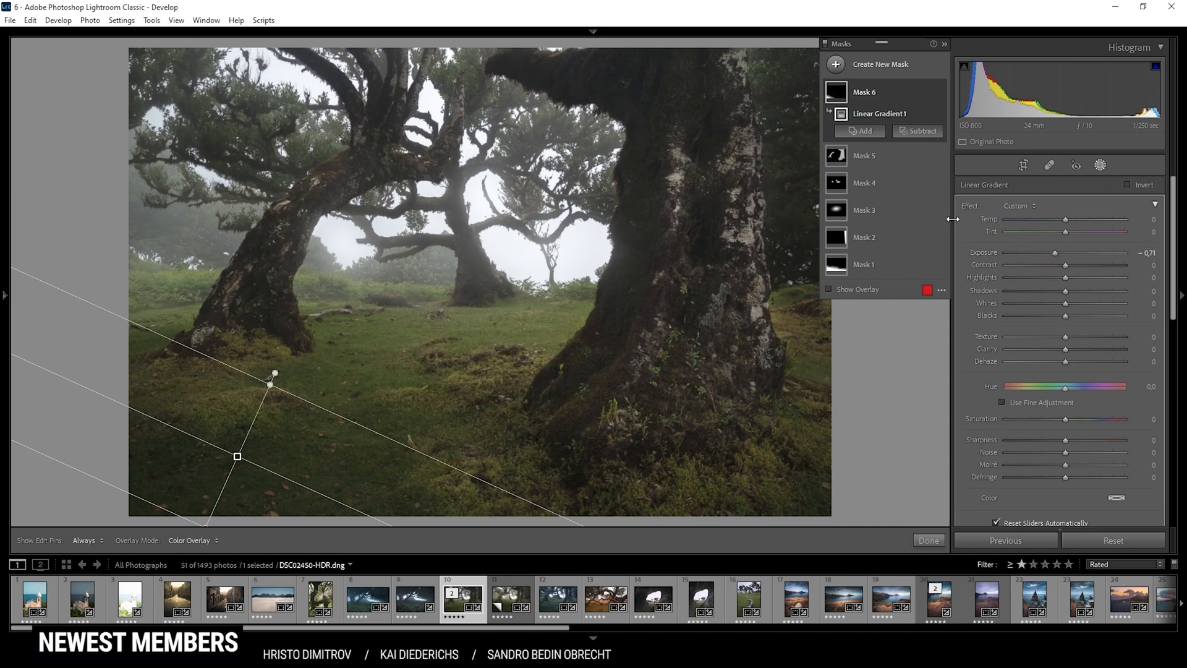
Draw a seventh radial mask over the mossy ground between the trunks
left_click(864, 130)
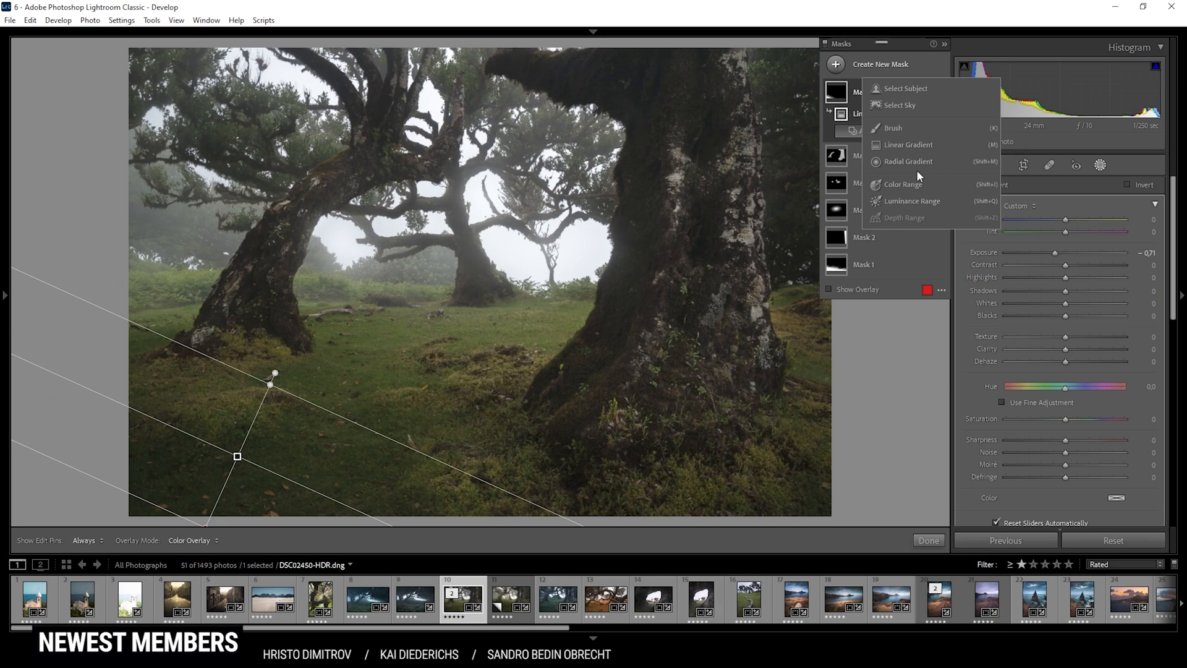
left_click(909, 161)
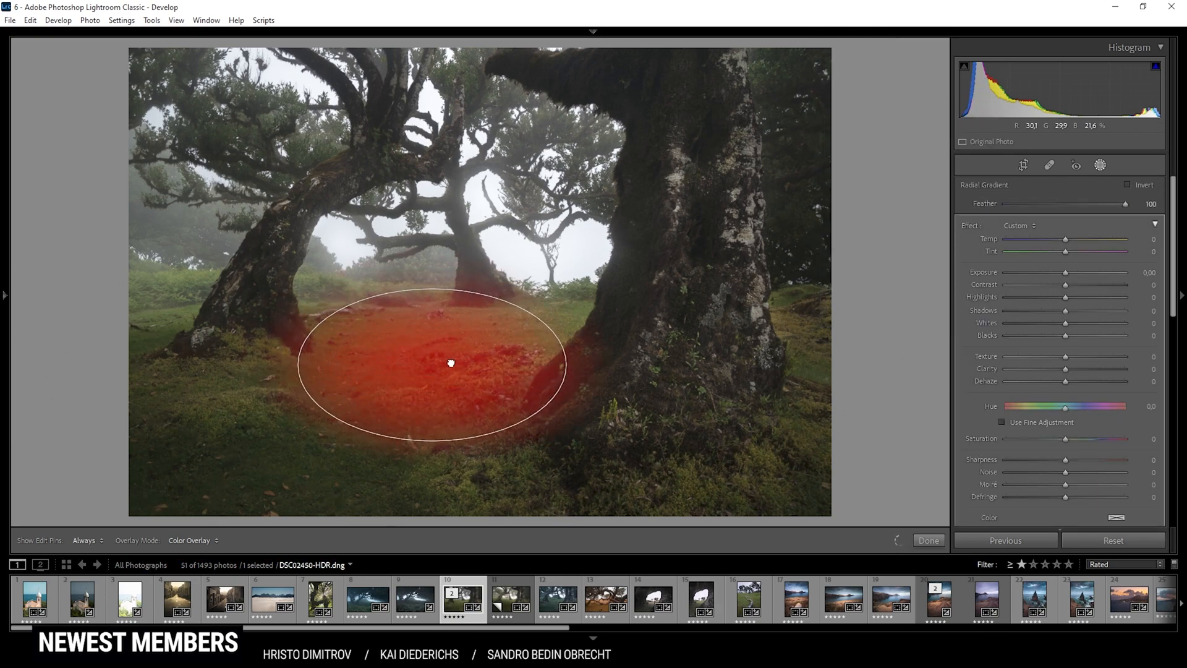
left_click_drag(449, 362, 400, 341)
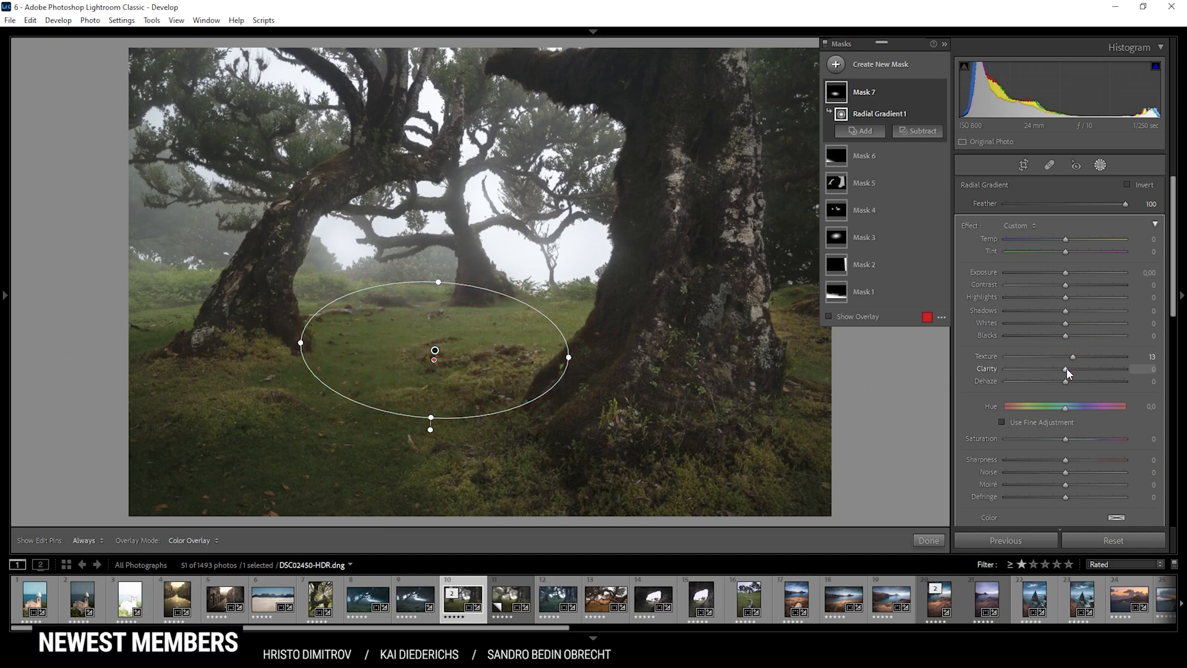
Give the grass area texture +13 and clarity about +22
left_click_drag(1067, 376, 1097, 376)
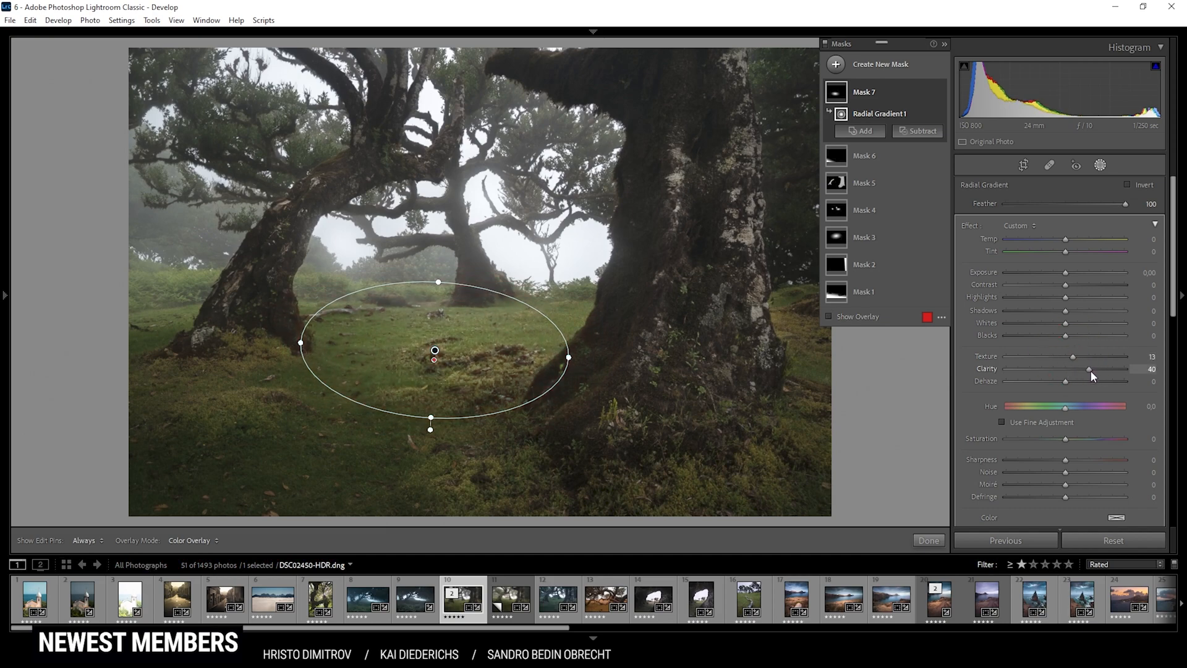
left_click_drag(1092, 376, 1085, 376)
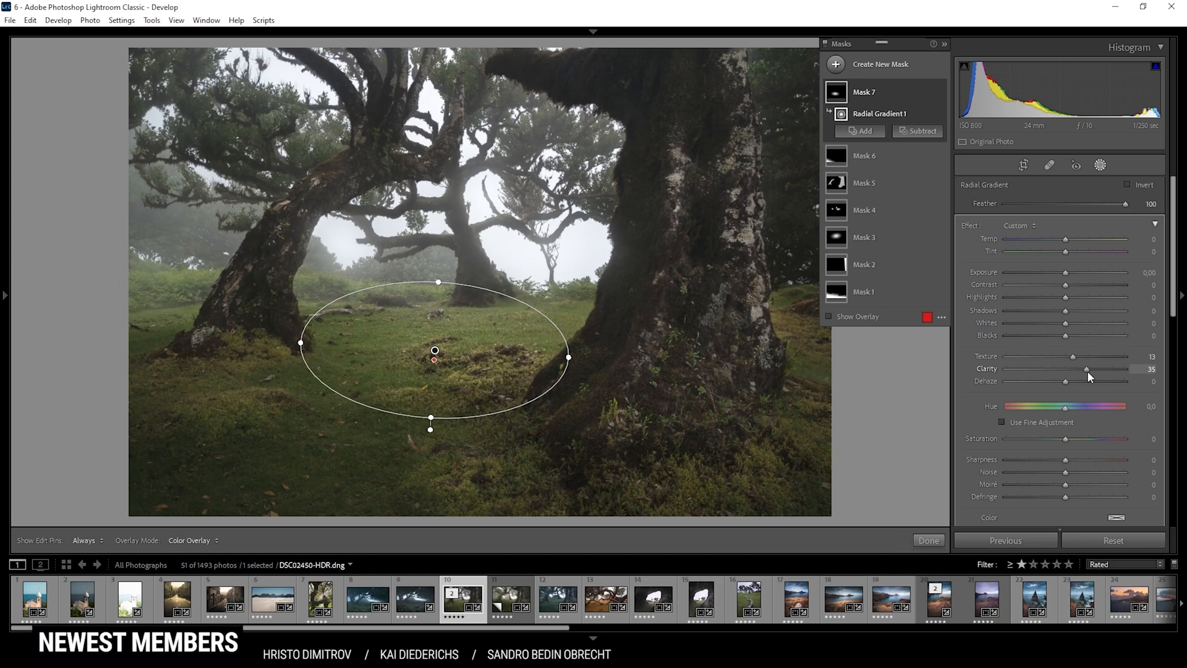
left_click_drag(1092, 376, 1068, 376)
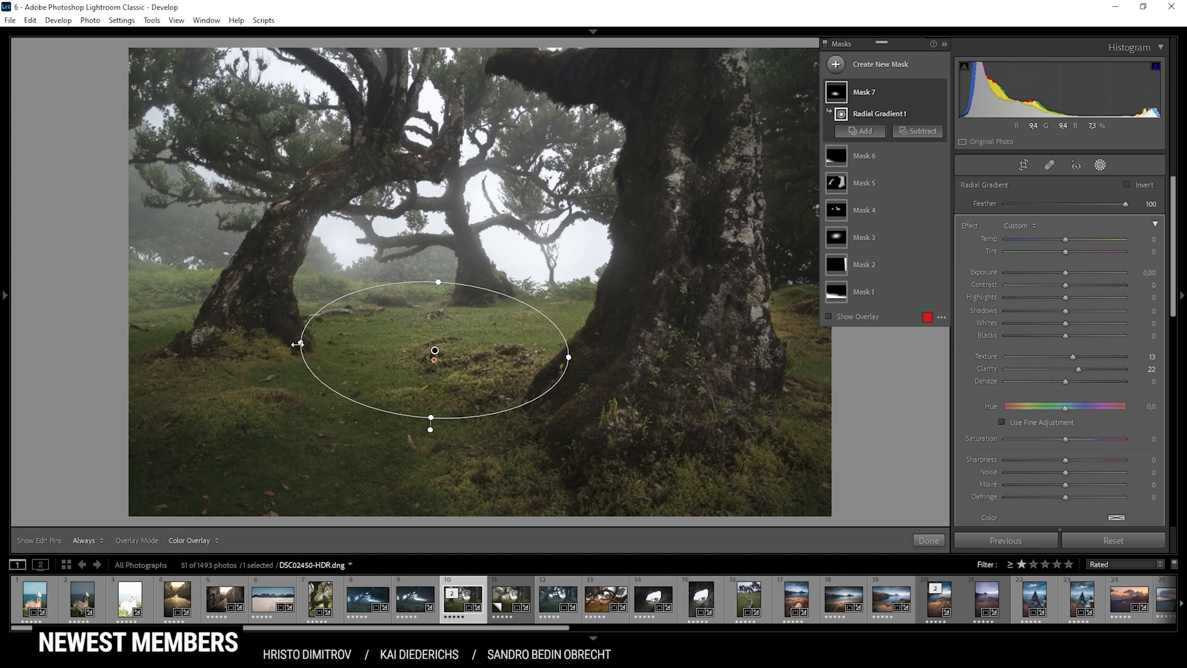
left_click_drag(302, 345, 249, 339)
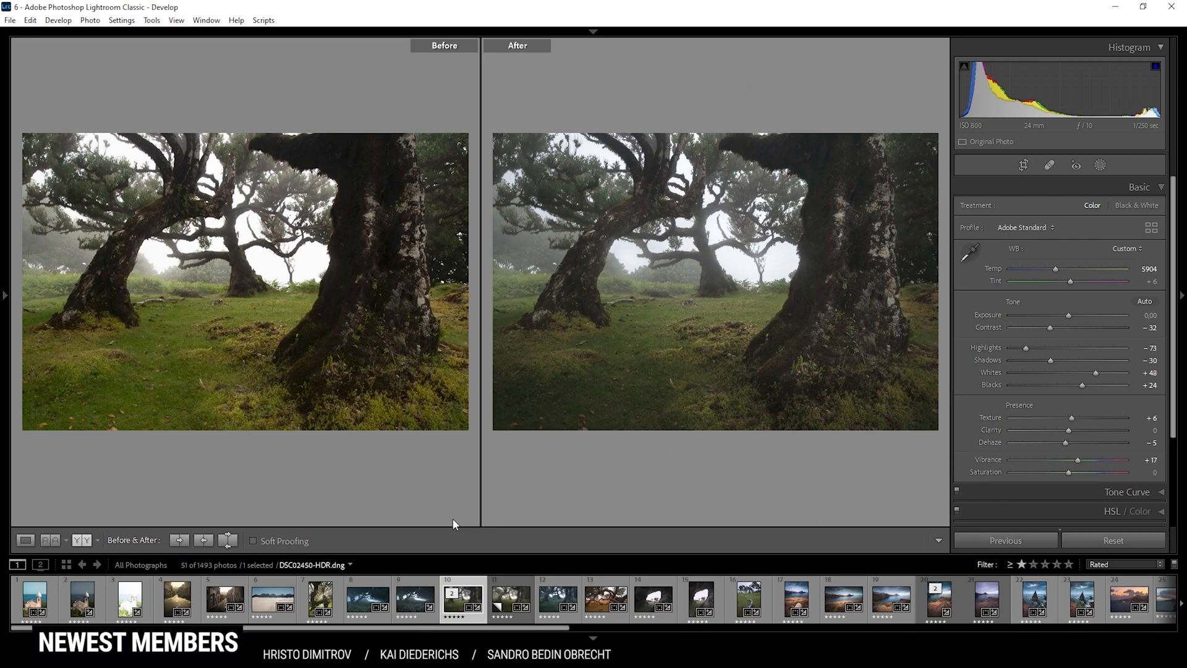
Return to the single loupe view of the finished photo with all masks applied
left_click(25, 540)
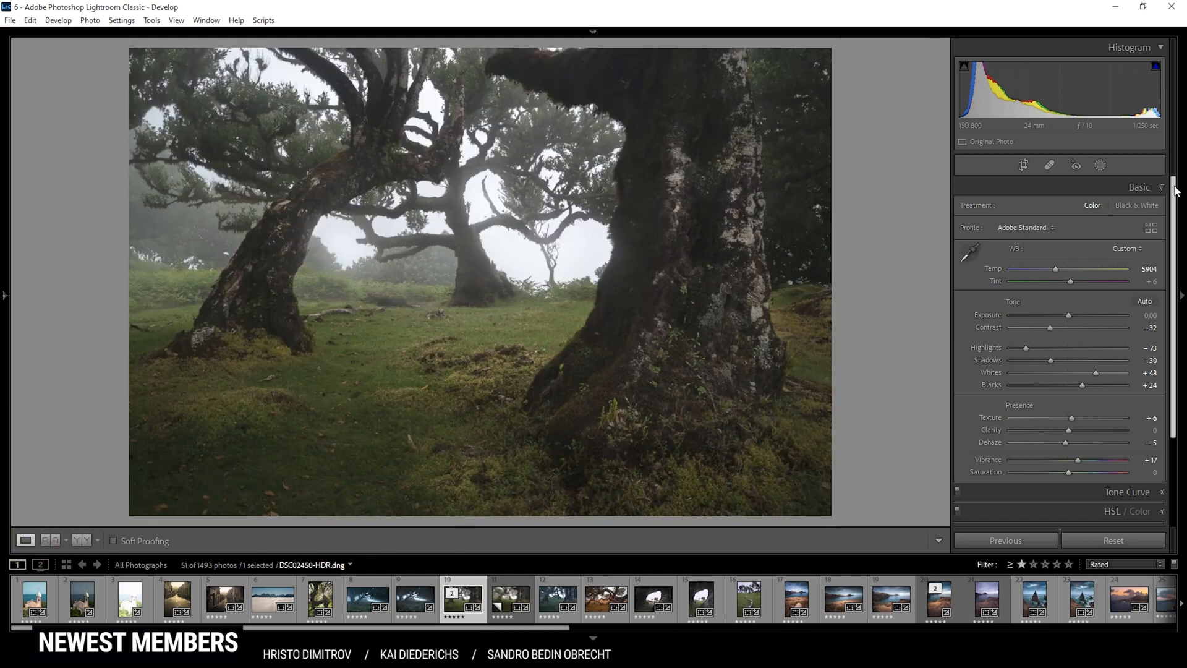
In HSL saturation, pull green down to -64 and boost yellow to +53
scroll("down", 3)
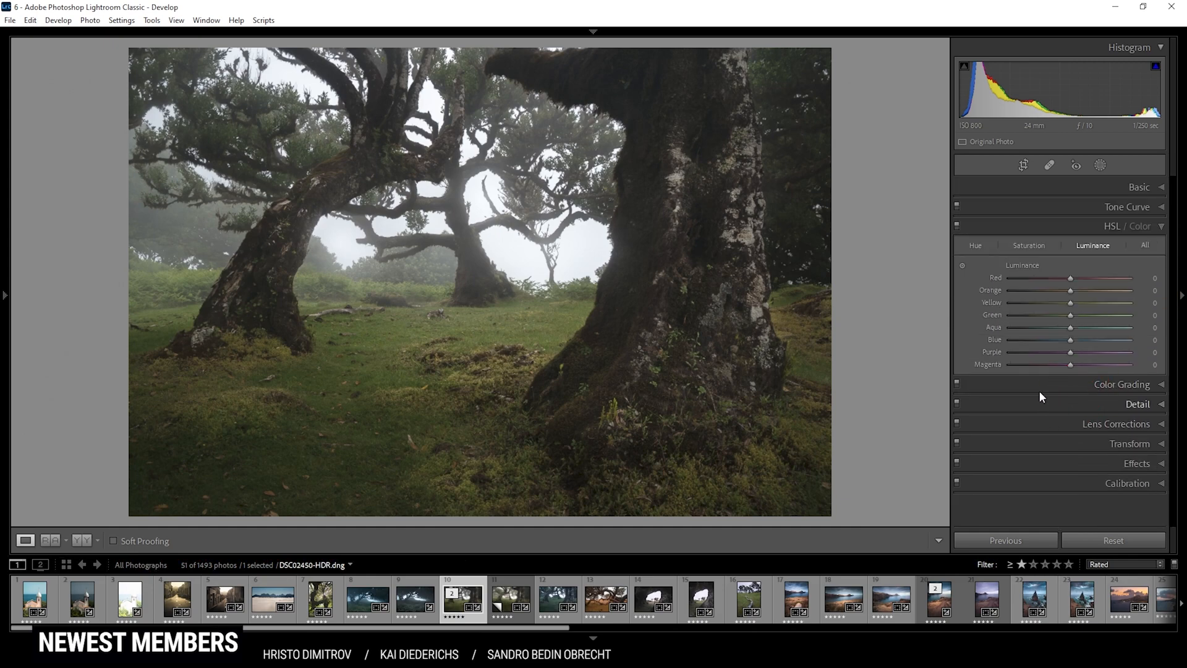
left_click(1027, 245)
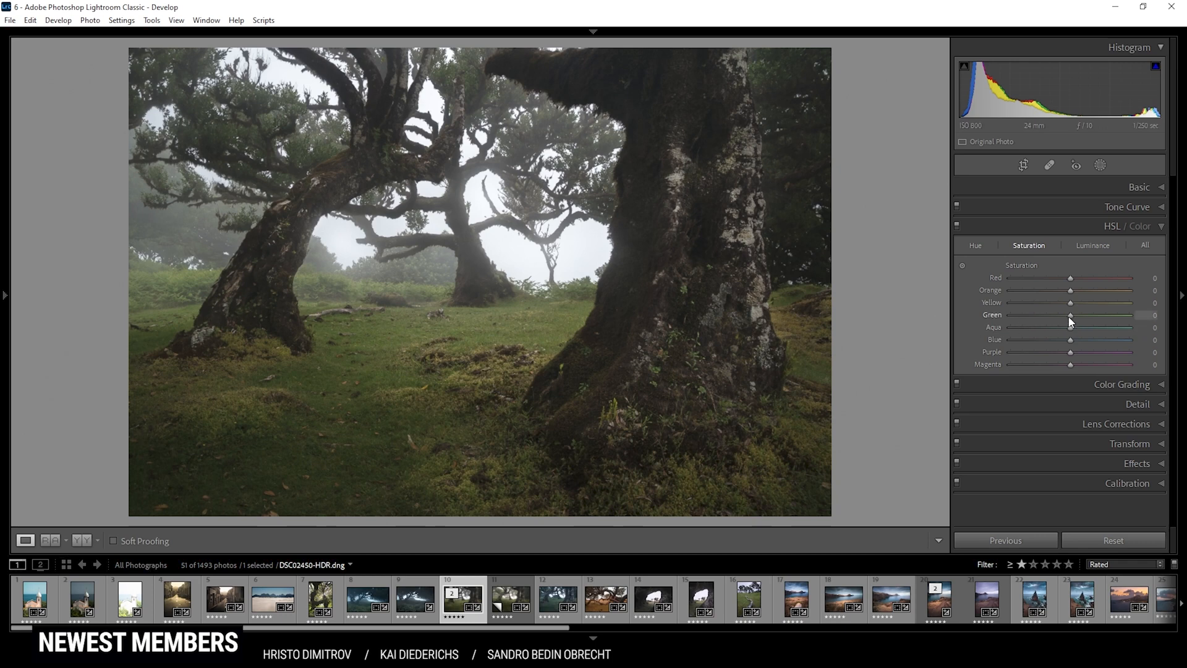
left_click_drag(1069, 315, 1036, 314)
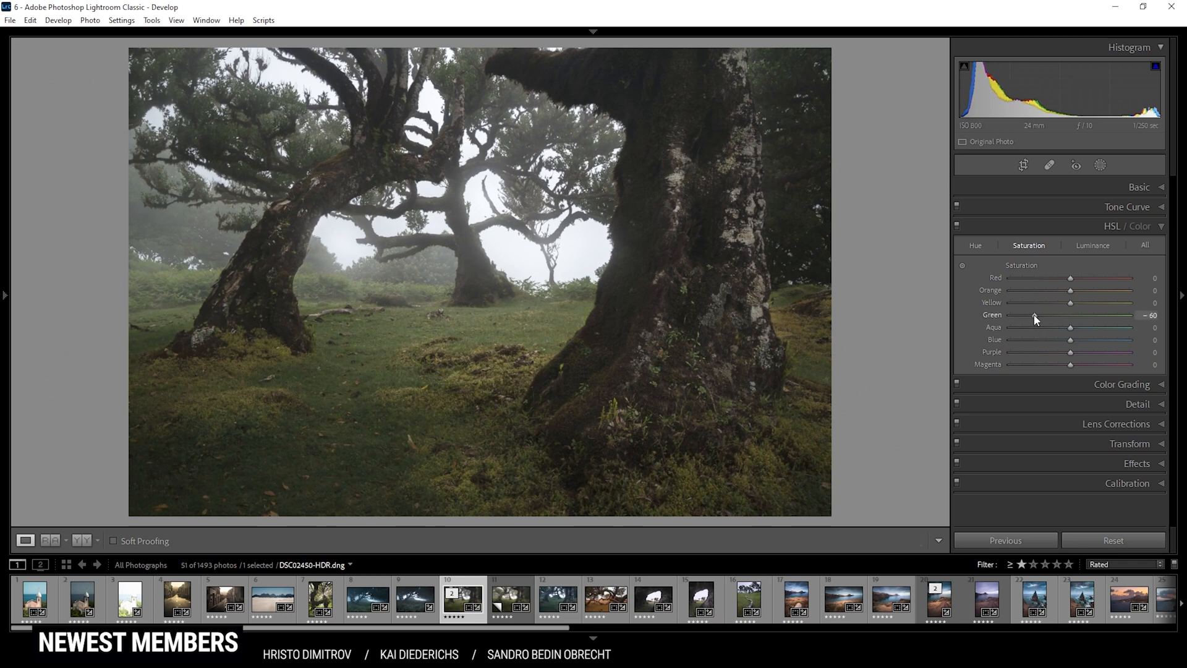
left_click_drag(1070, 302, 1070, 301)
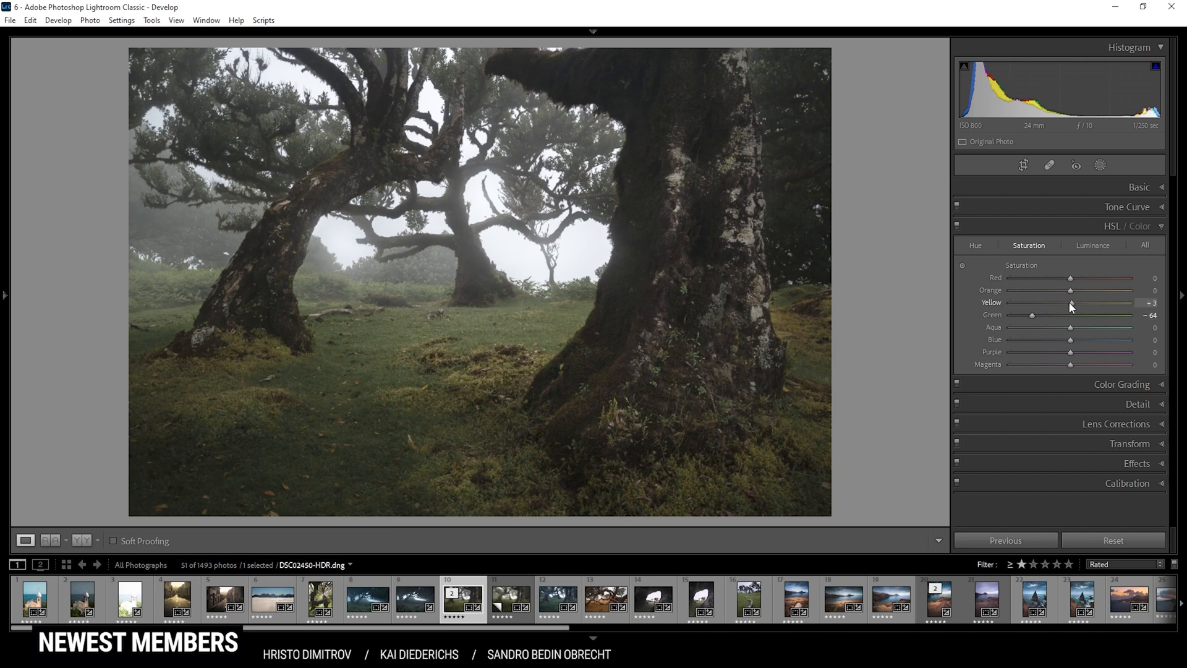
left_click_drag(1070, 302, 1094, 302)
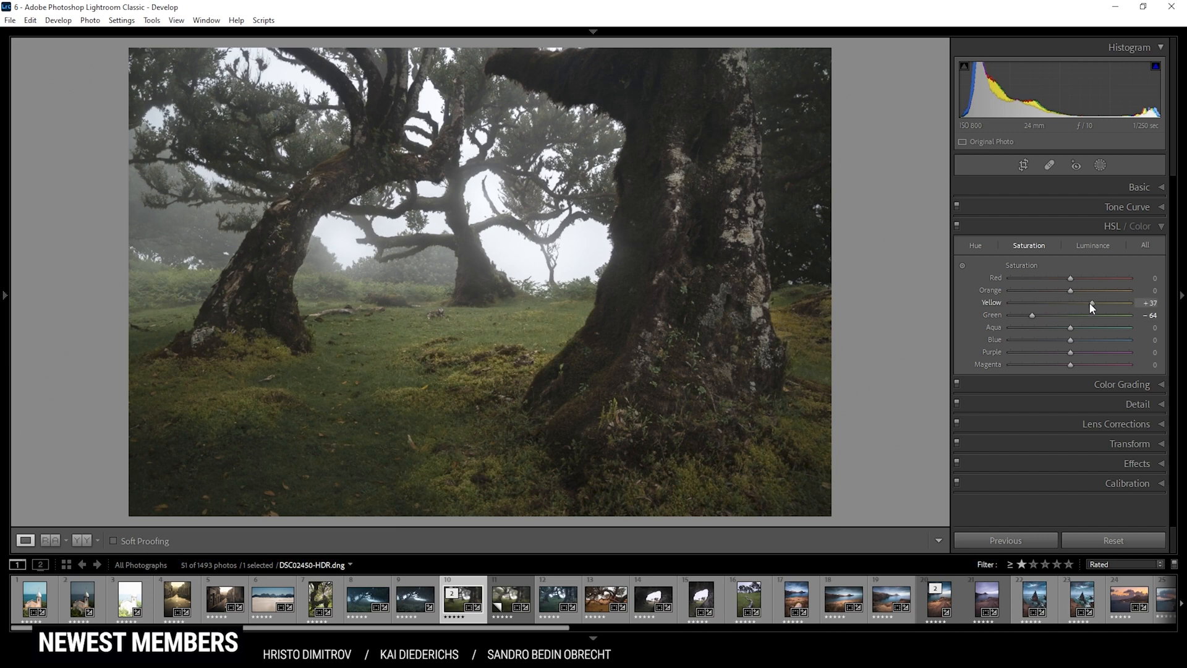
left_click_drag(1090, 302, 1112, 302)
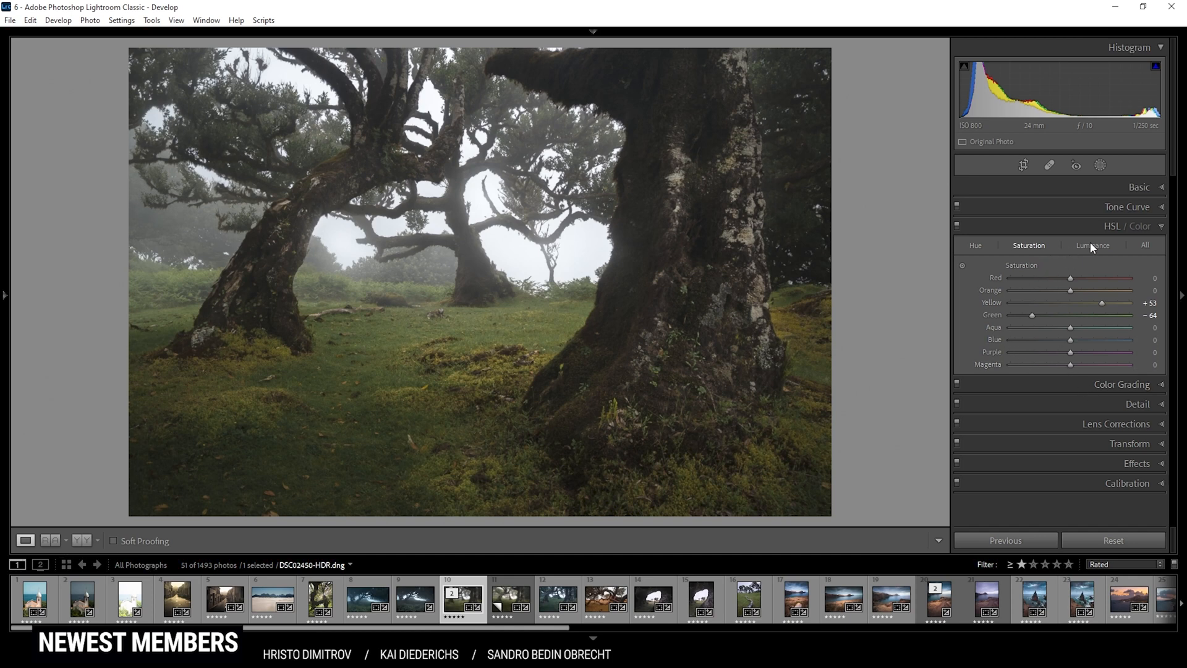
In HSL luminance, brighten yellows to +63 and greens to +41
left_click(1092, 244)
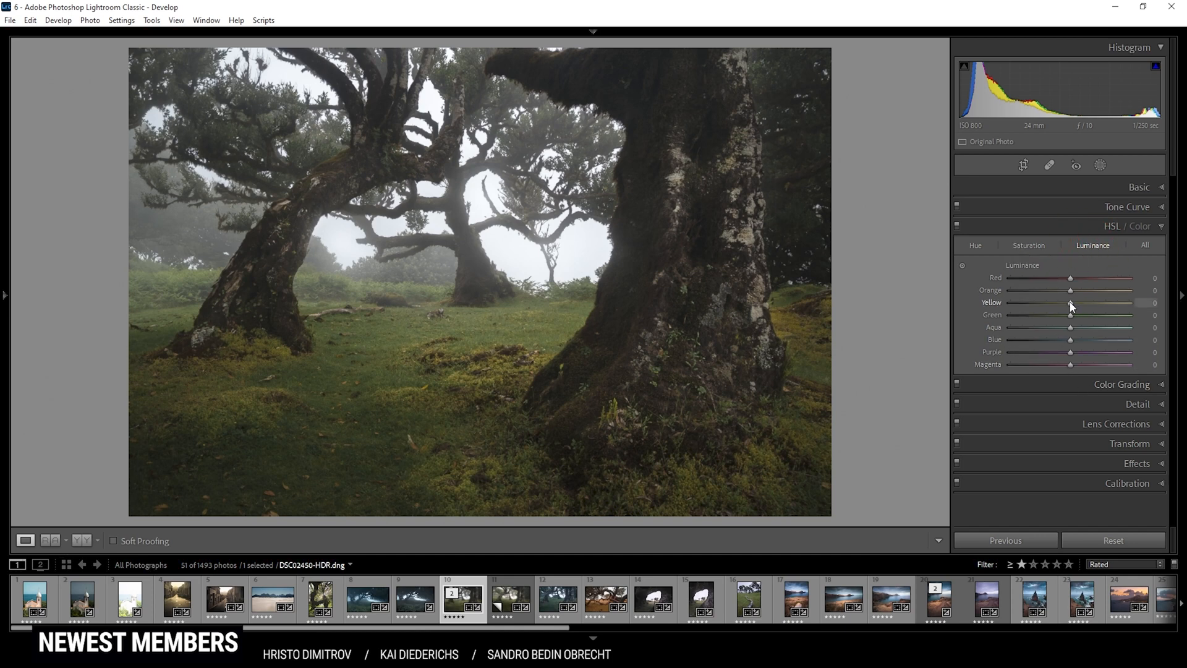
left_click_drag(1071, 302, 1111, 302)
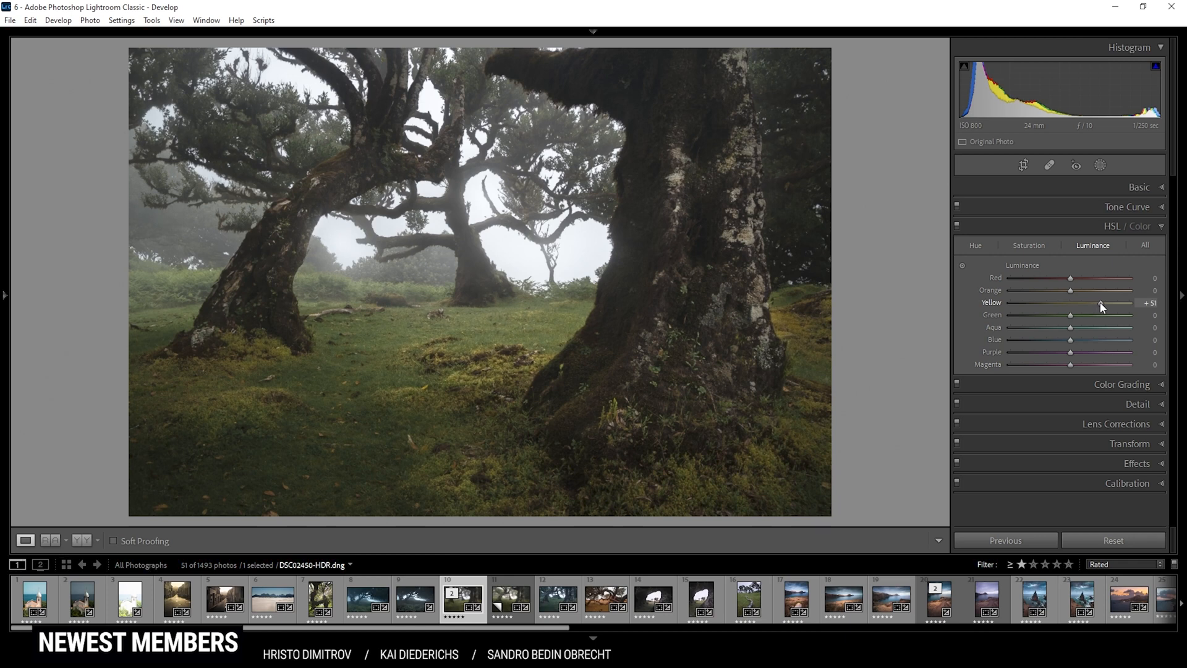
left_click_drag(1070, 315, 1108, 315)
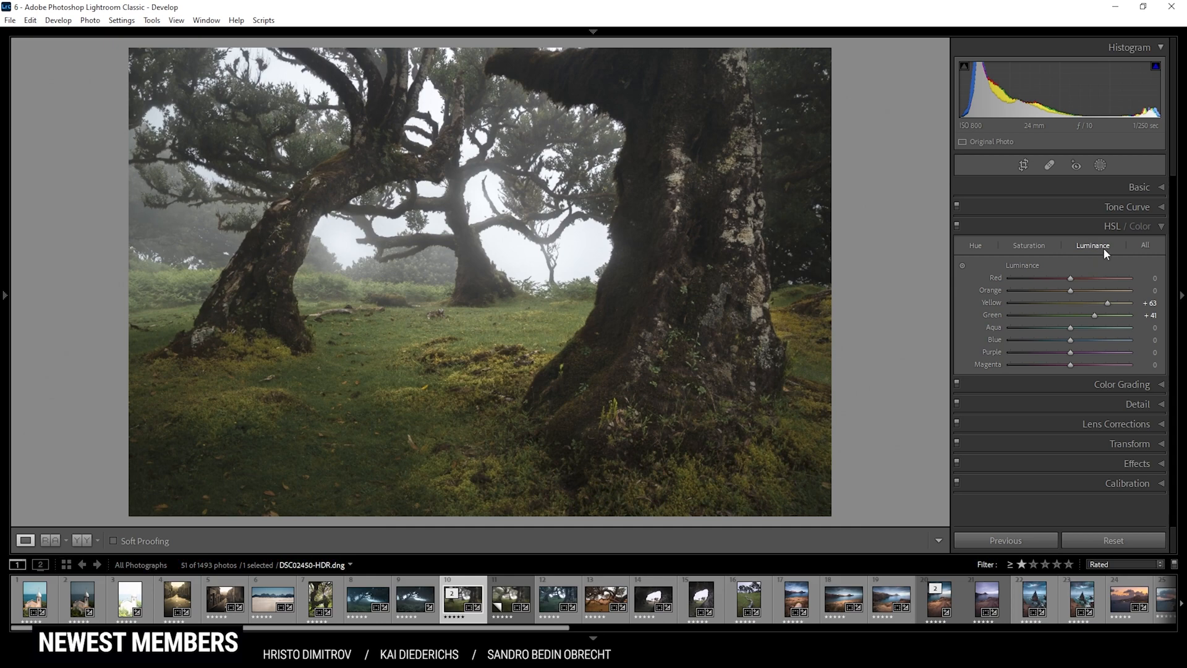
mouse_move(1058, 342)
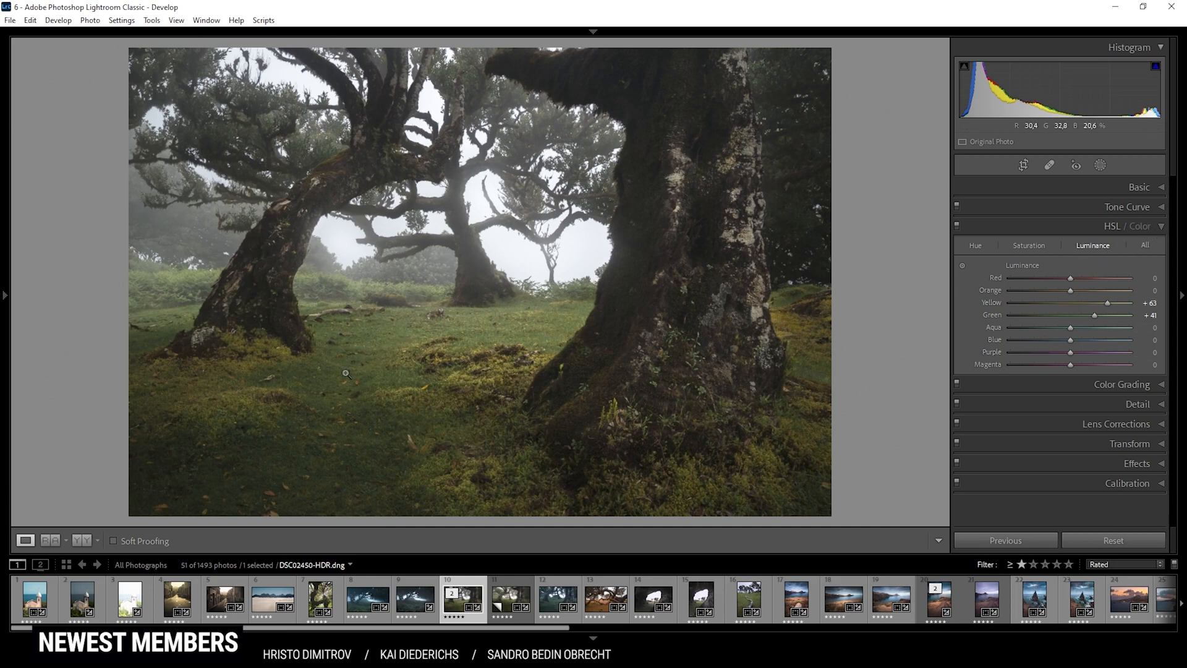
mouse_move(355, 333)
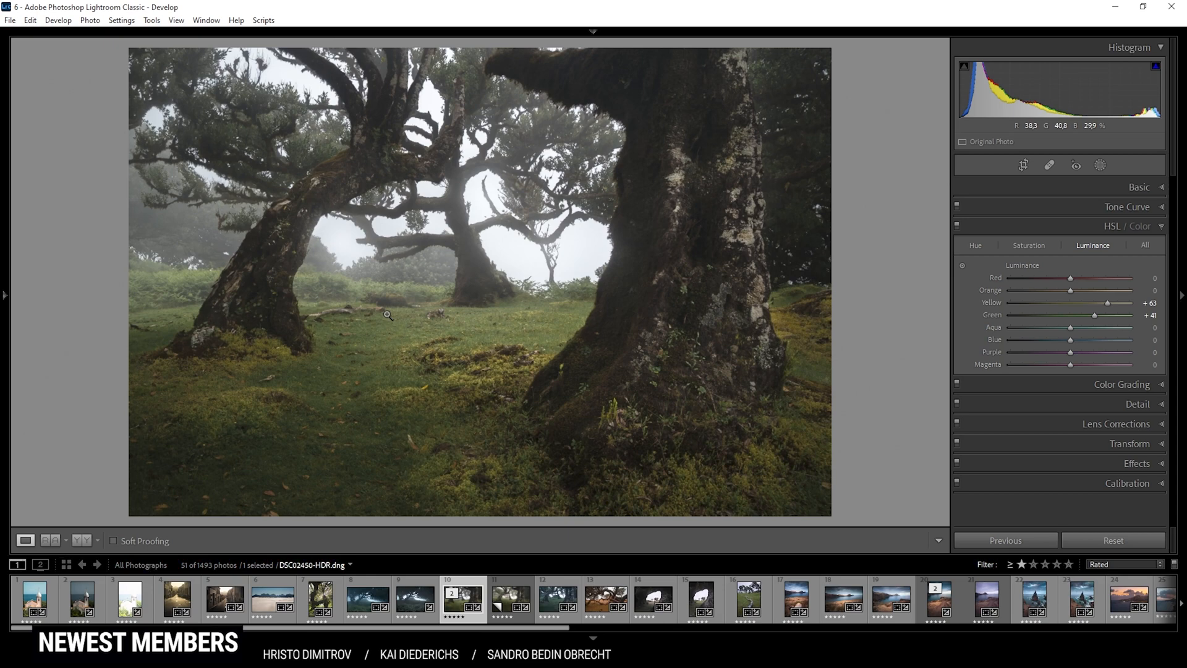
In Color Grading, tint the shadows cool blue at hue 213, saturation 8
left_click(1128, 225)
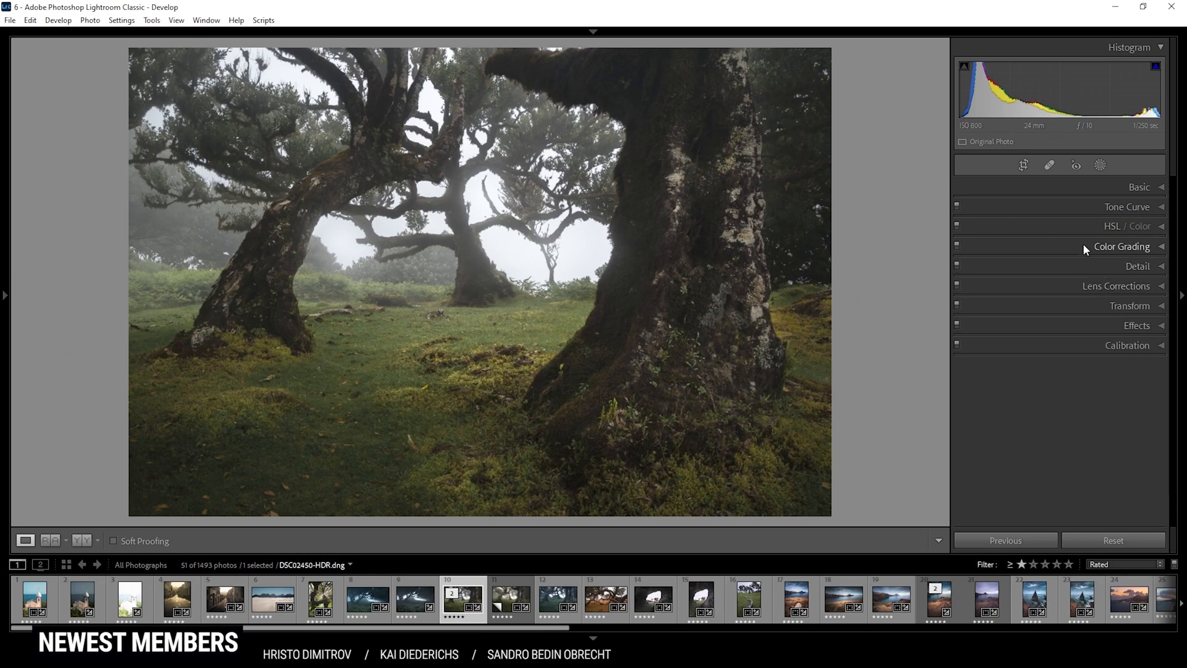
left_click(1122, 246)
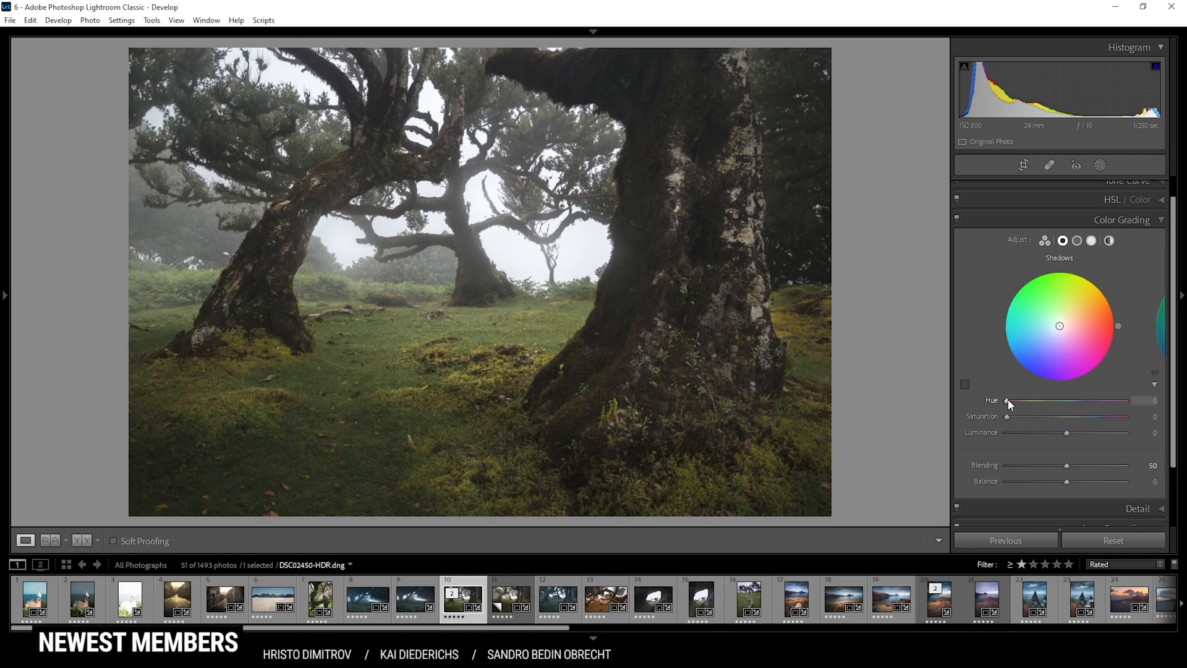
left_click_drag(1006, 400, 1079, 399)
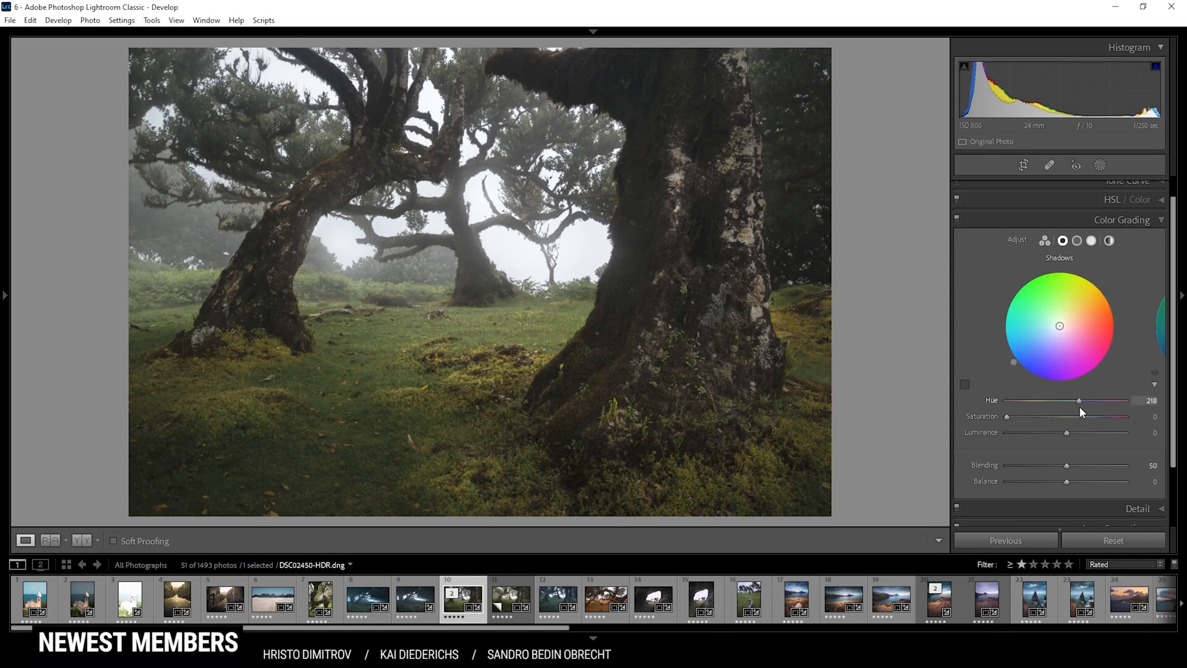
left_click_drag(1078, 400, 1075, 400)
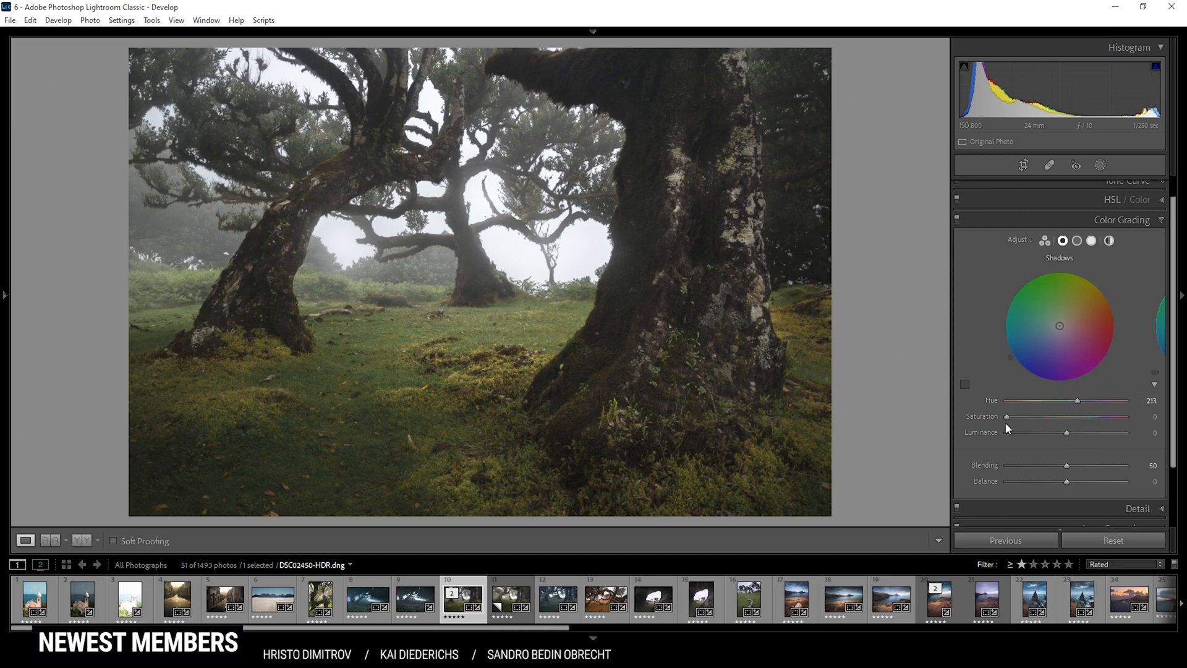
left_click_drag(1007, 416, 1018, 417)
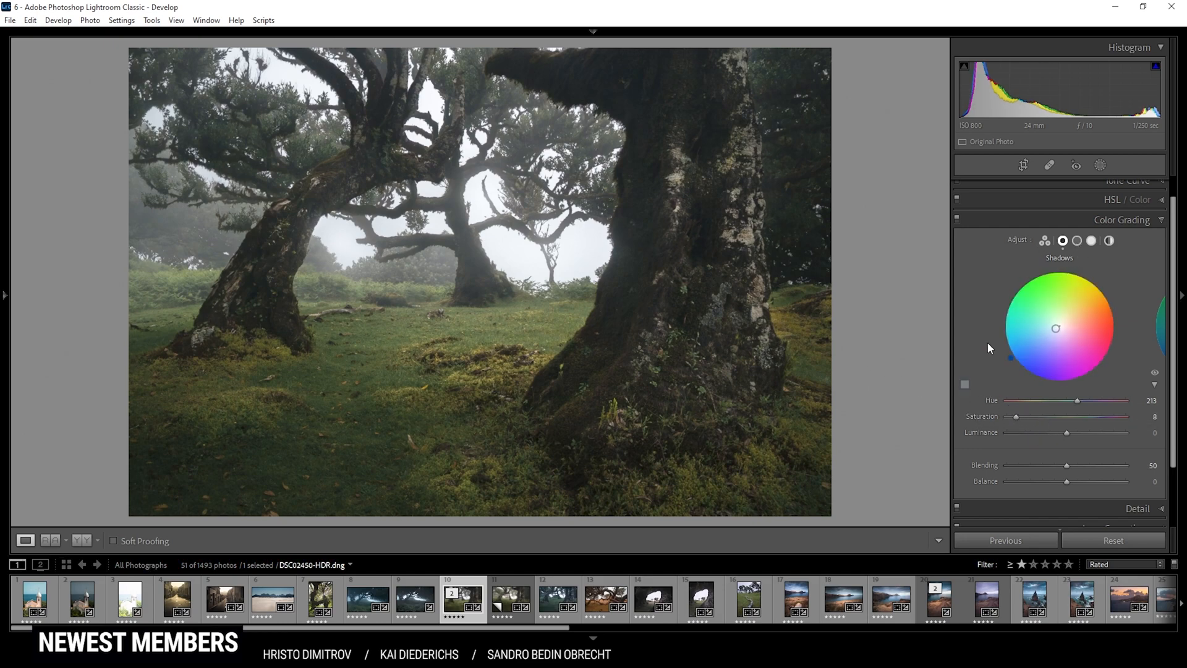
Set the midtone hue to 216
left_click(1093, 240)
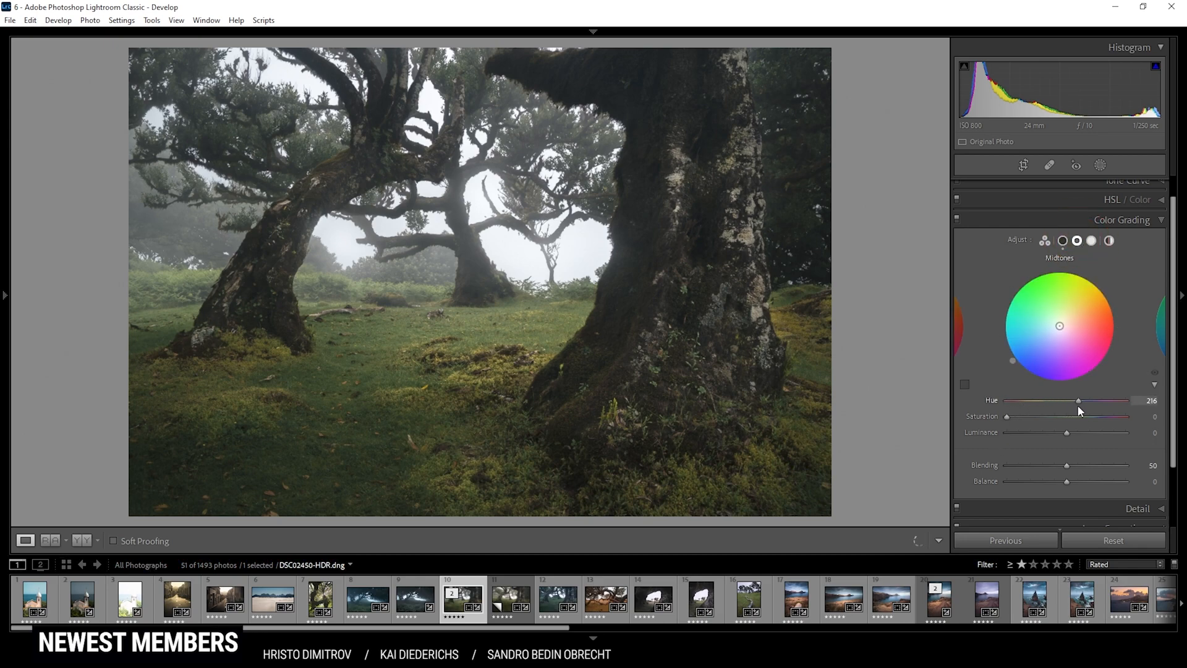
left_click_drag(1007, 417, 1019, 416)
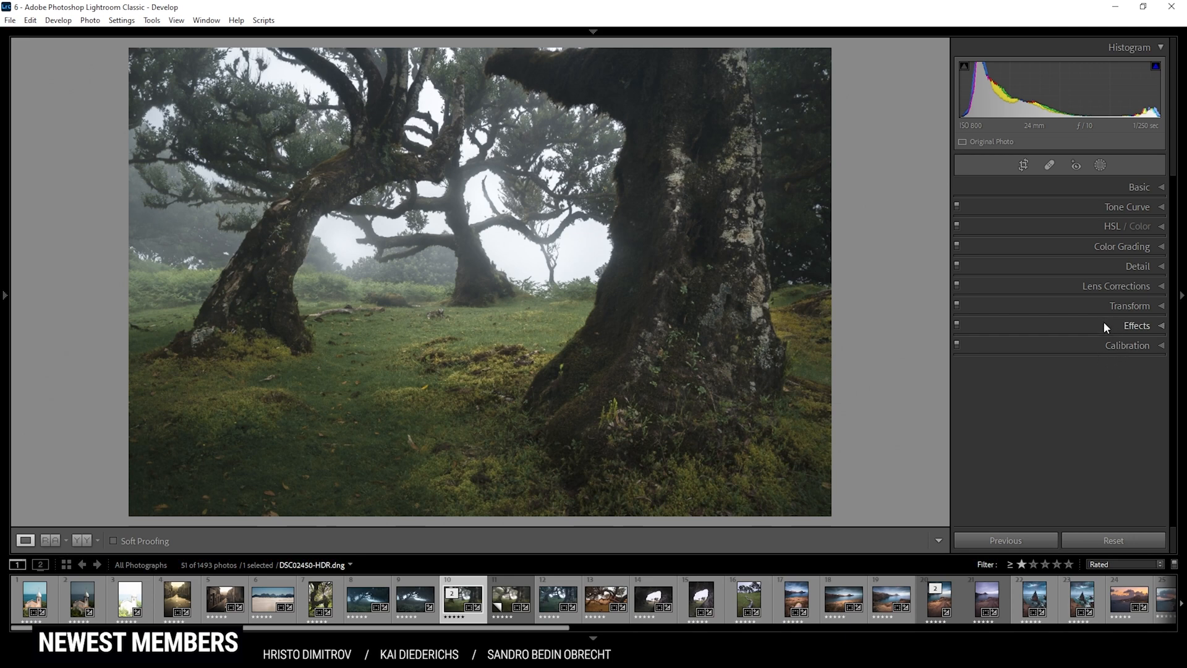
mouse_move(1084, 331)
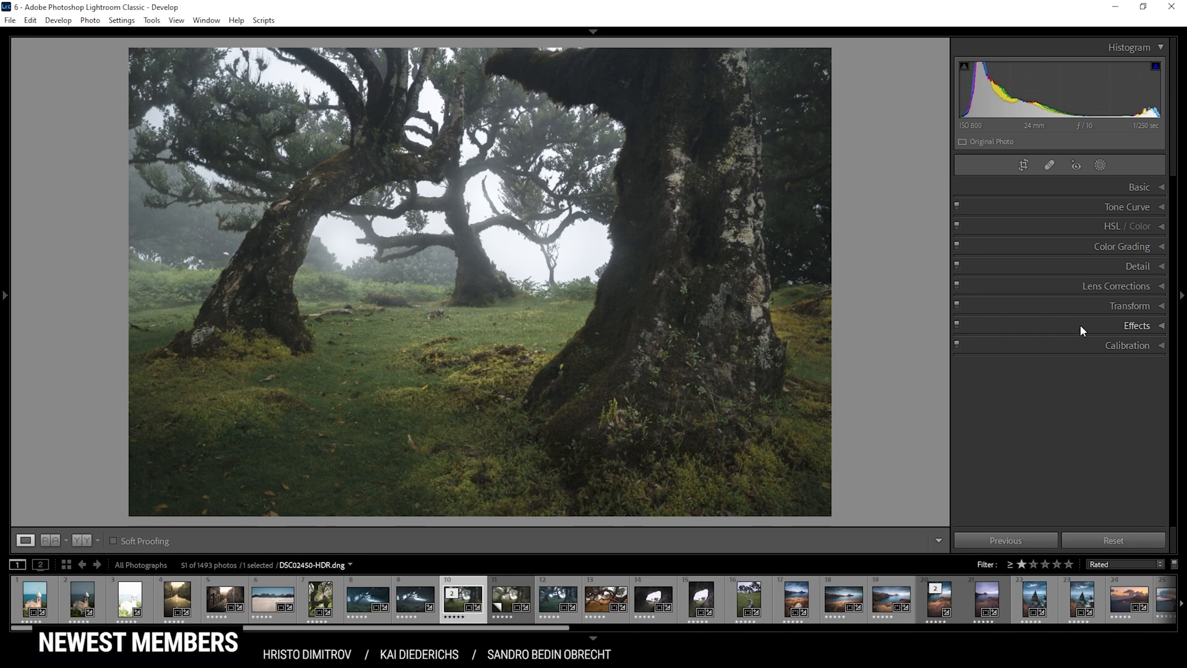
Apply a post-crop vignette of -10 in Effects and collapse the panel
left_click(1137, 325)
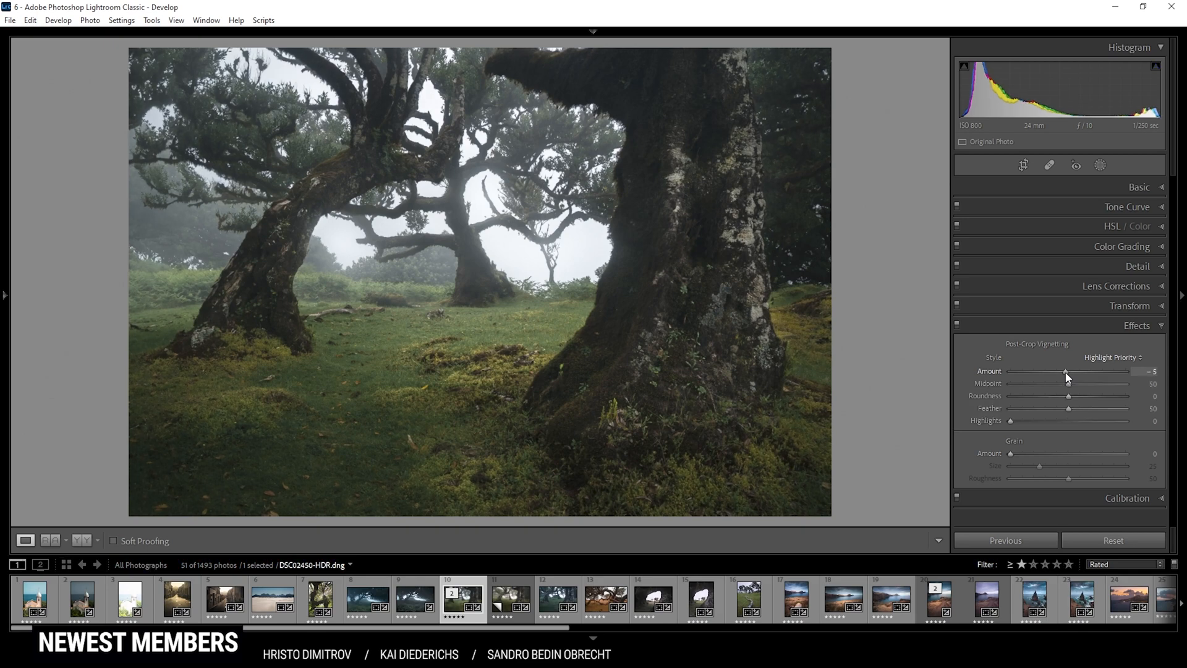
left_click_drag(1066, 371, 1061, 372)
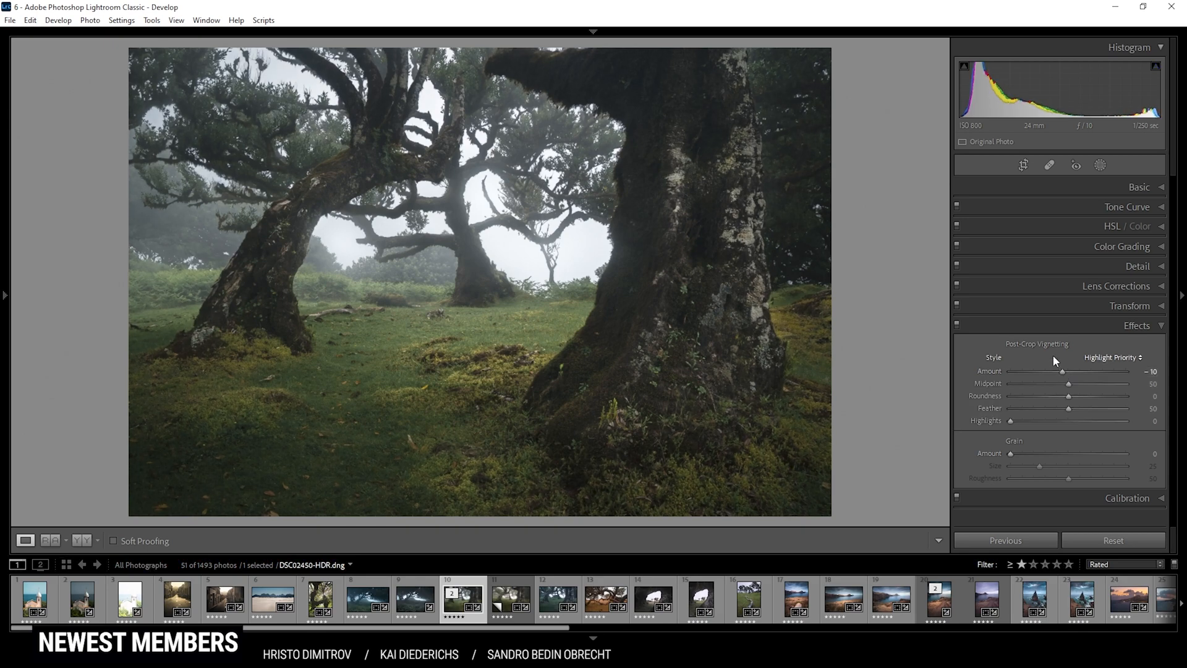
left_click(1137, 325)
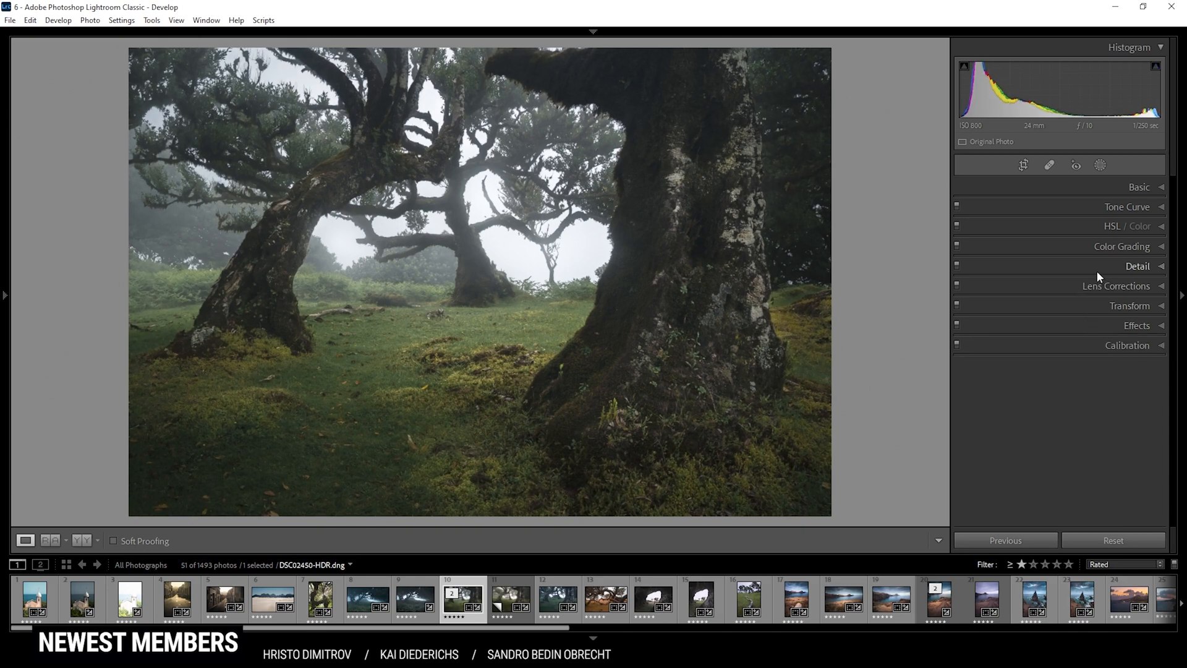
Sharpen the photo with amount 57, radius 0.5, detail 100 and masking 74
left_click(1138, 266)
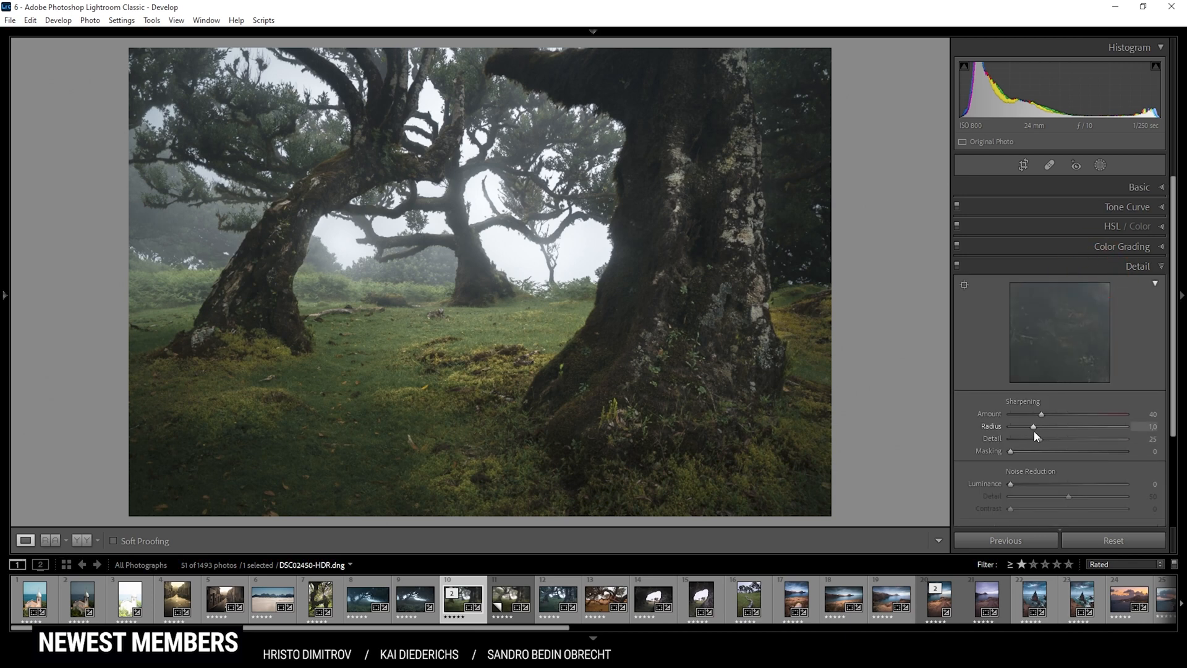
left_click_drag(1041, 425, 1023, 425)
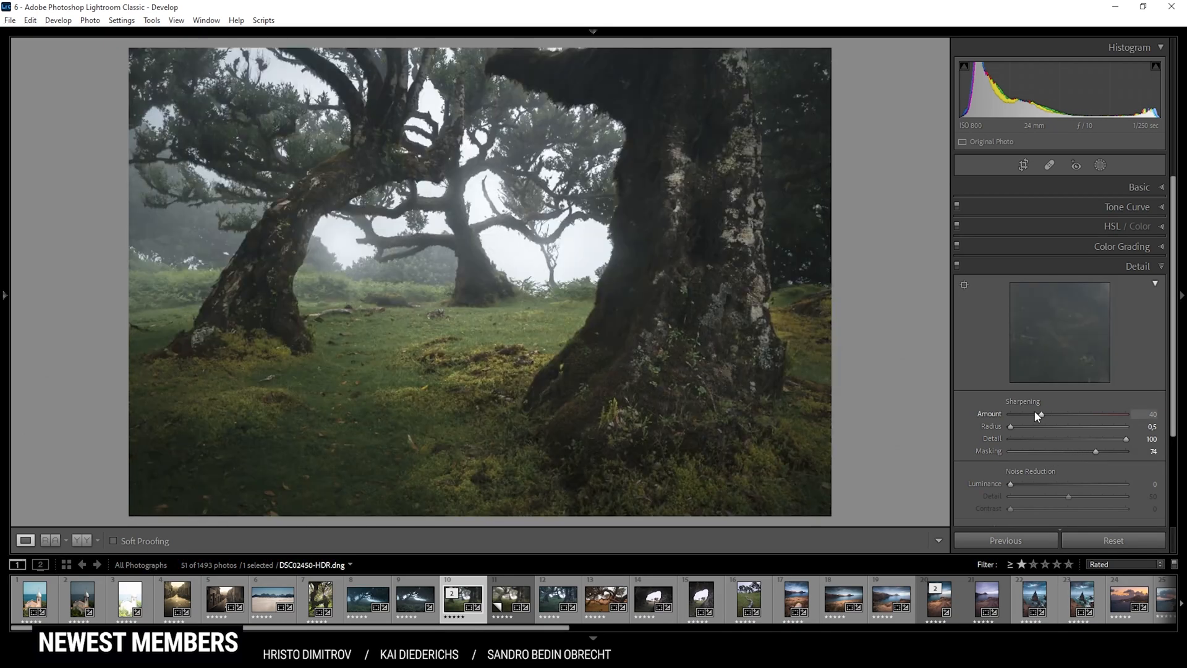
left_click_drag(1040, 414, 1077, 414)
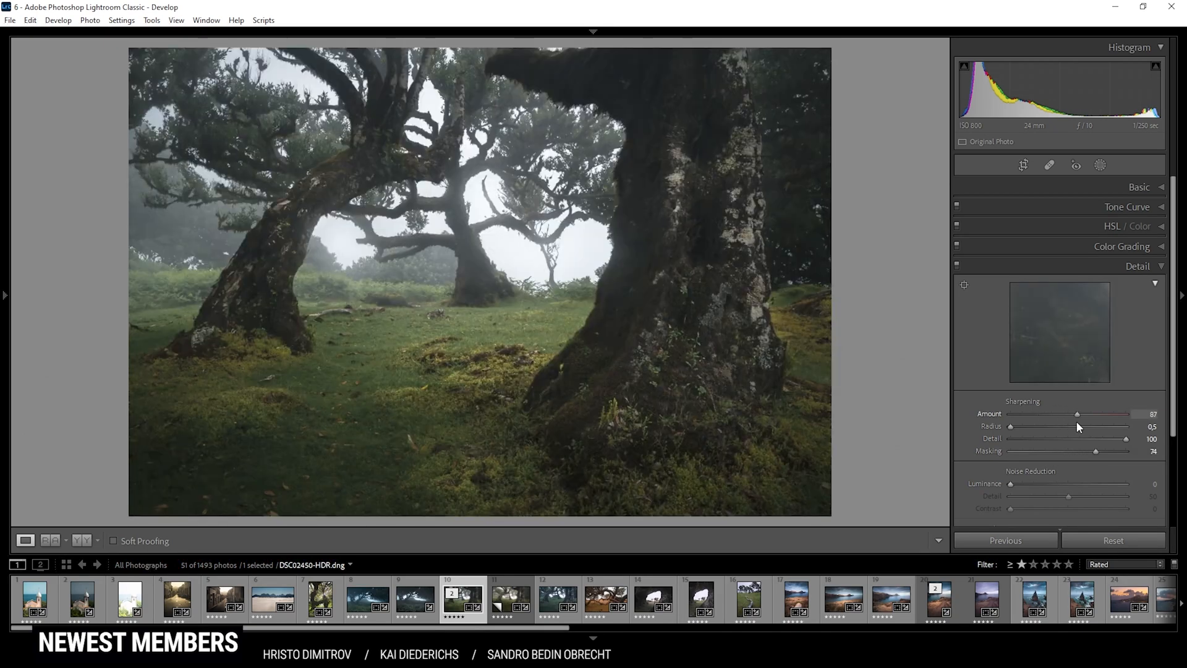
left_click_drag(1077, 413, 1080, 413)
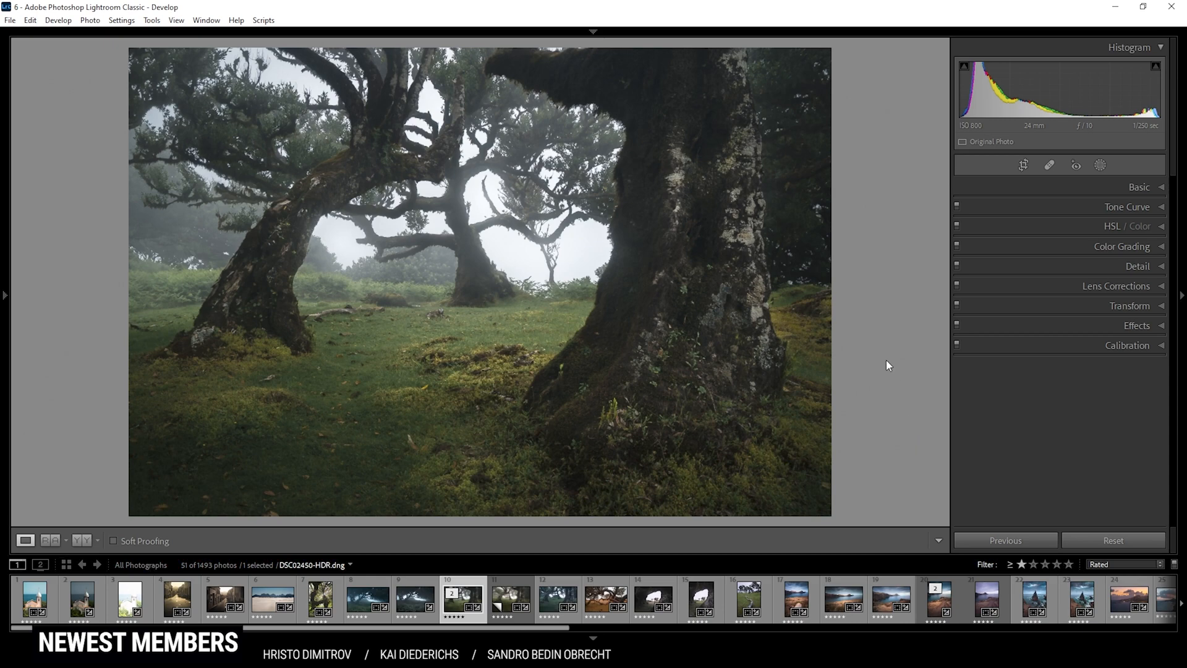
mouse_move(886, 388)
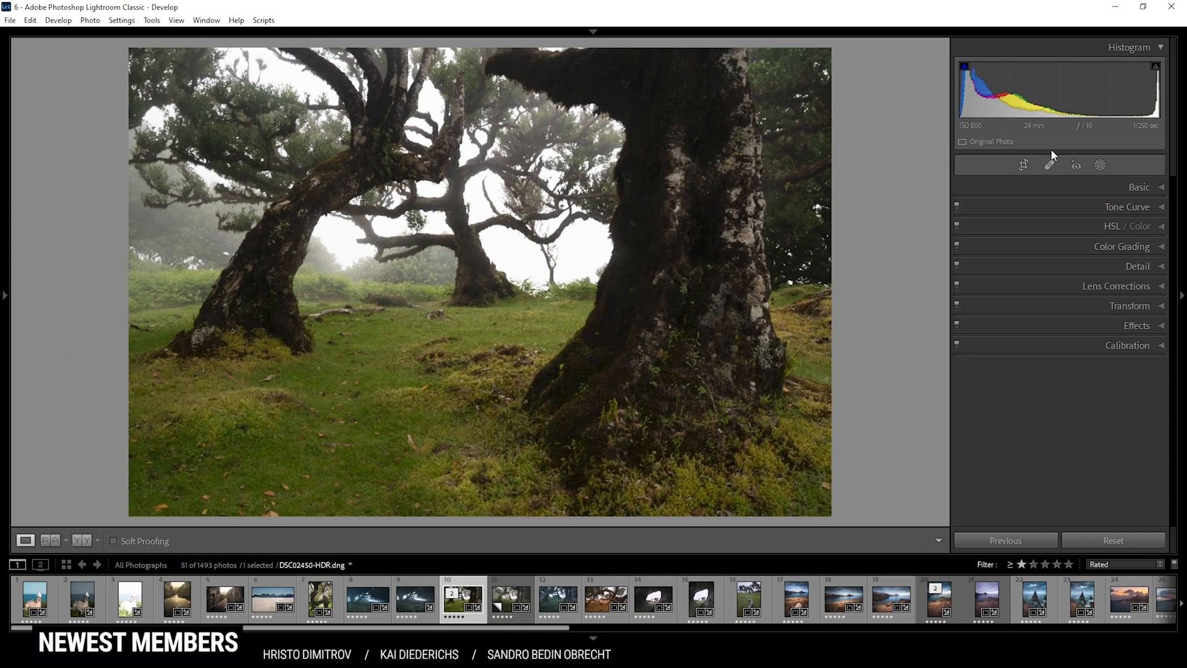
Straighten the photo to a 5.70° angle with the crop overlay
left_click(1022, 165)
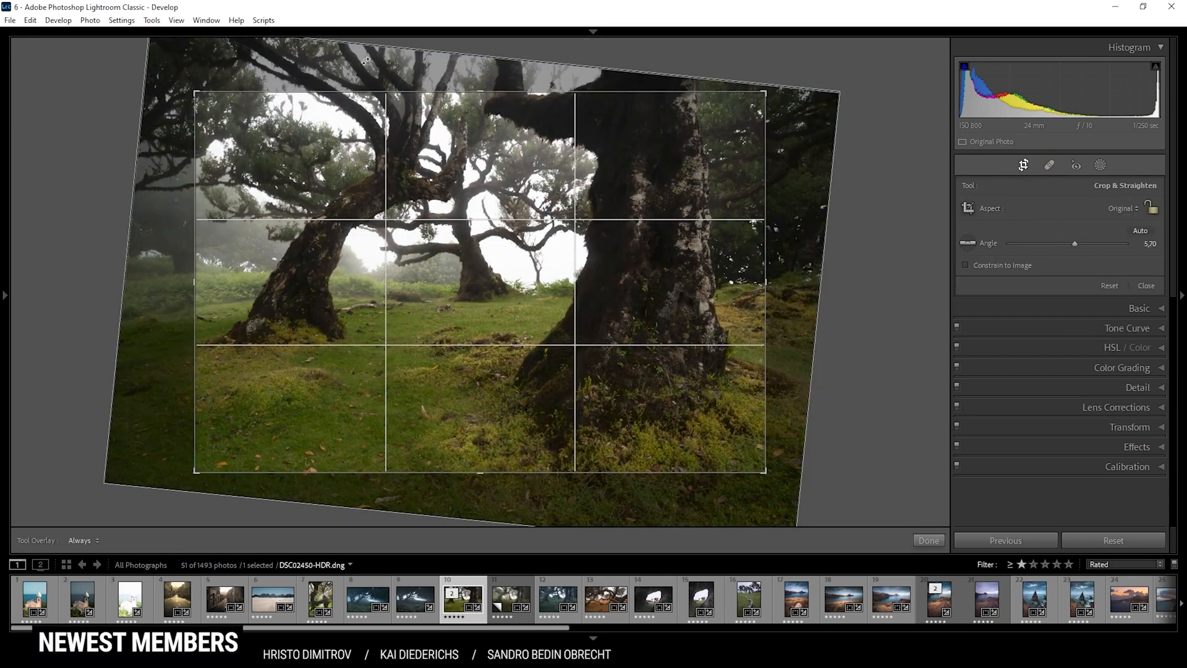